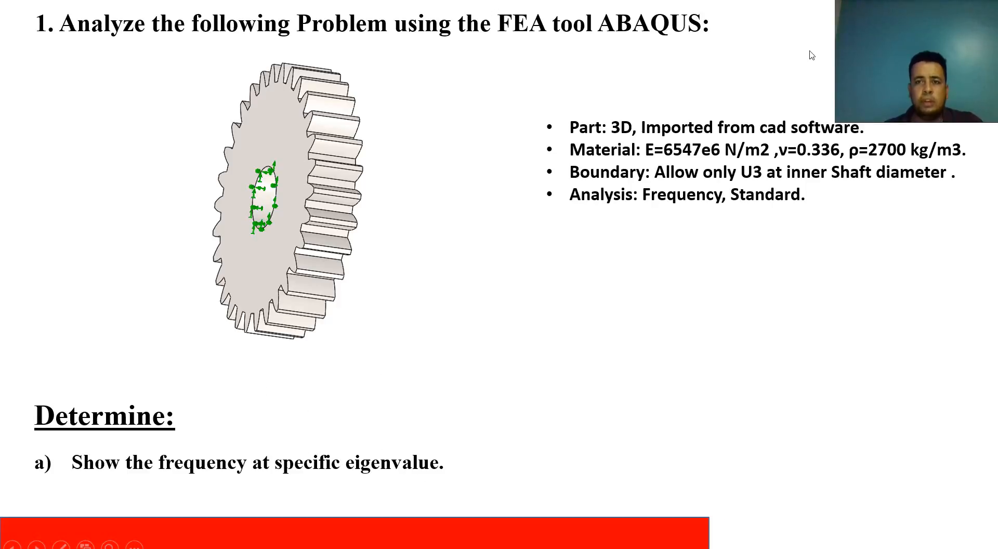
mouse_move(673, 152)
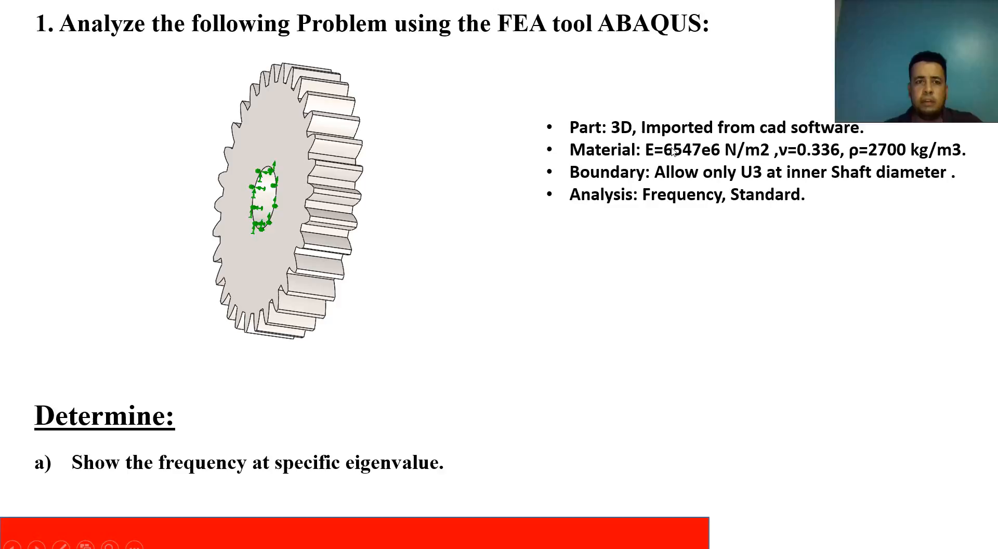
mouse_move(818, 137)
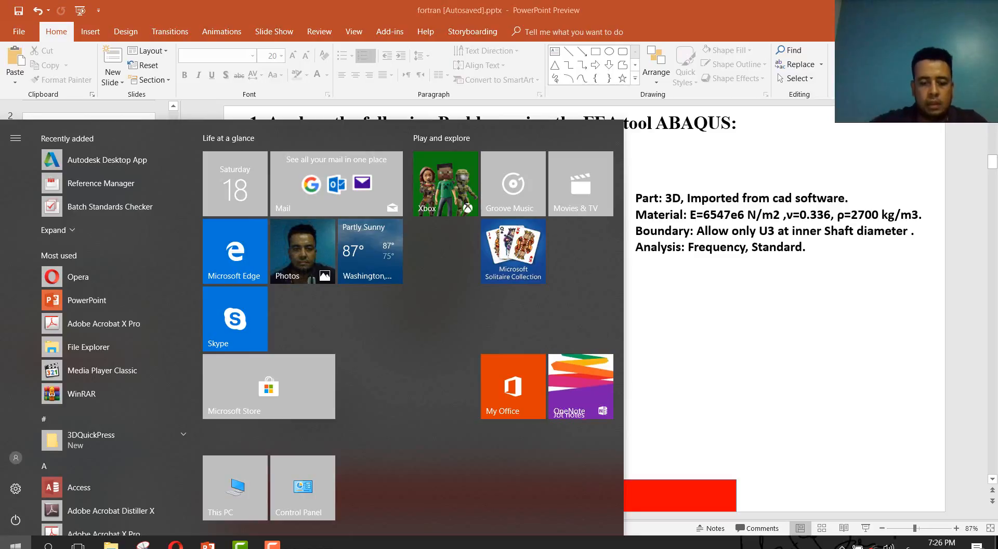
- Launch SOLIDWORKS 2017 from the Start menu search results
text(سخم)
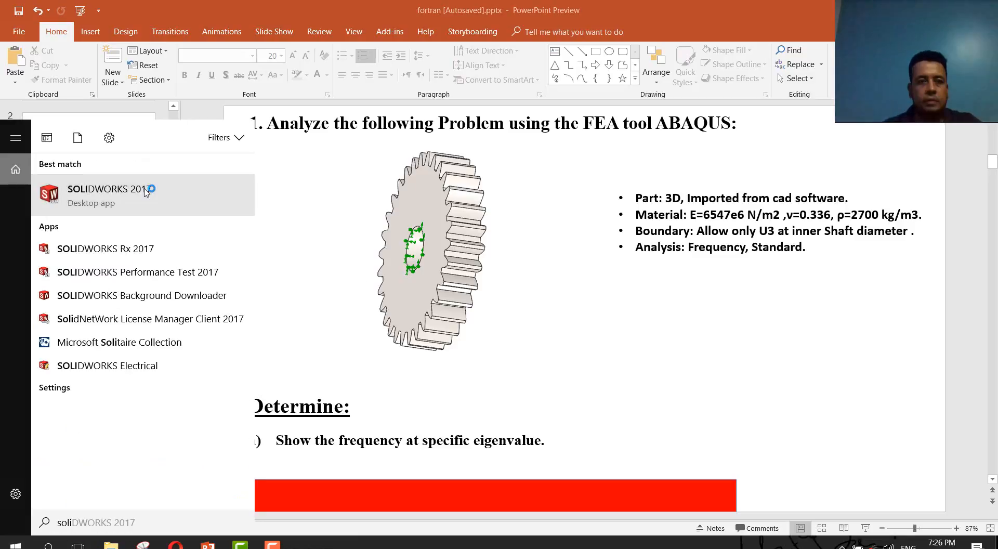
click(107, 188)
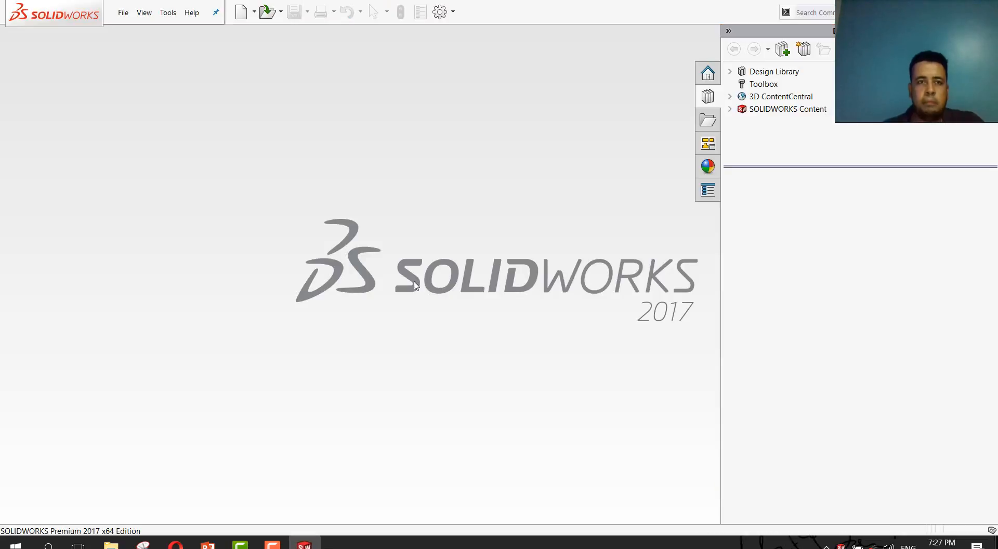
mouse_move(258, 188)
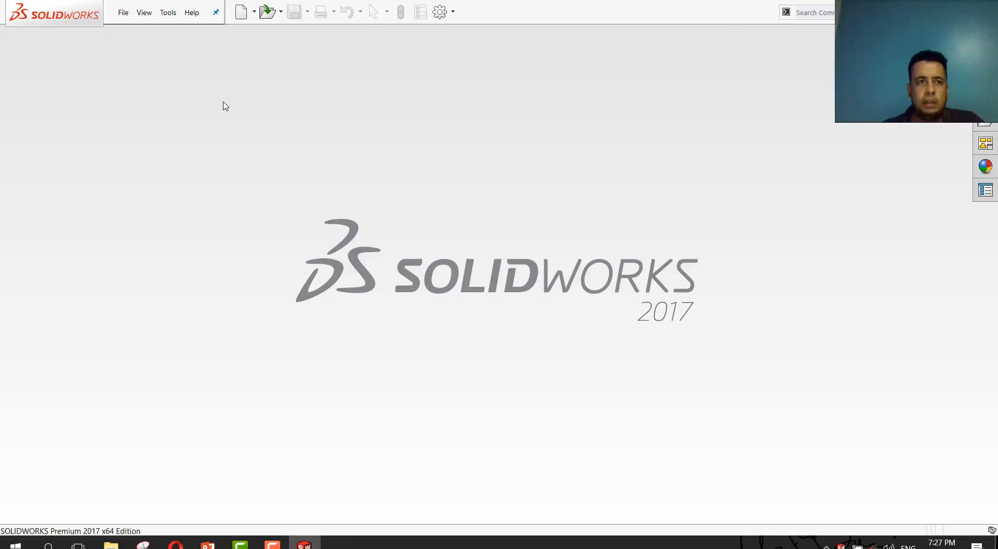
- Load the Gear.SLDPRT part from Local Disk (E:) into SOLIDWORKS
click(191, 13)
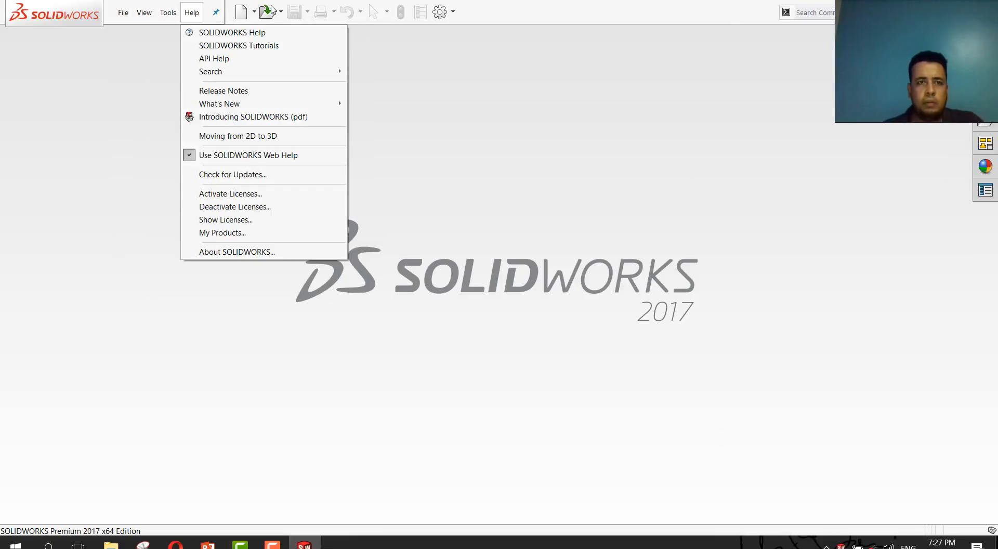
click(263, 11)
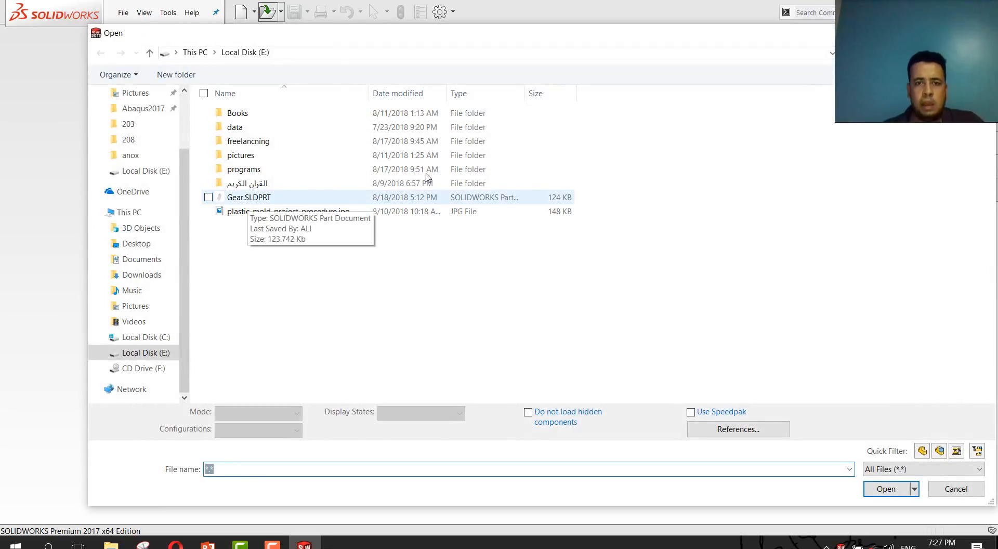
click(248, 196)
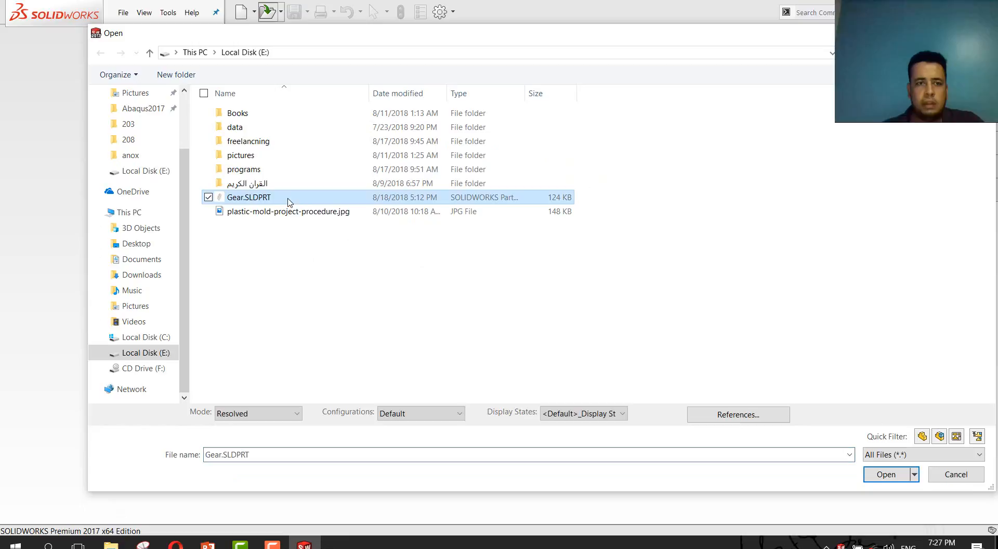
click(885, 474)
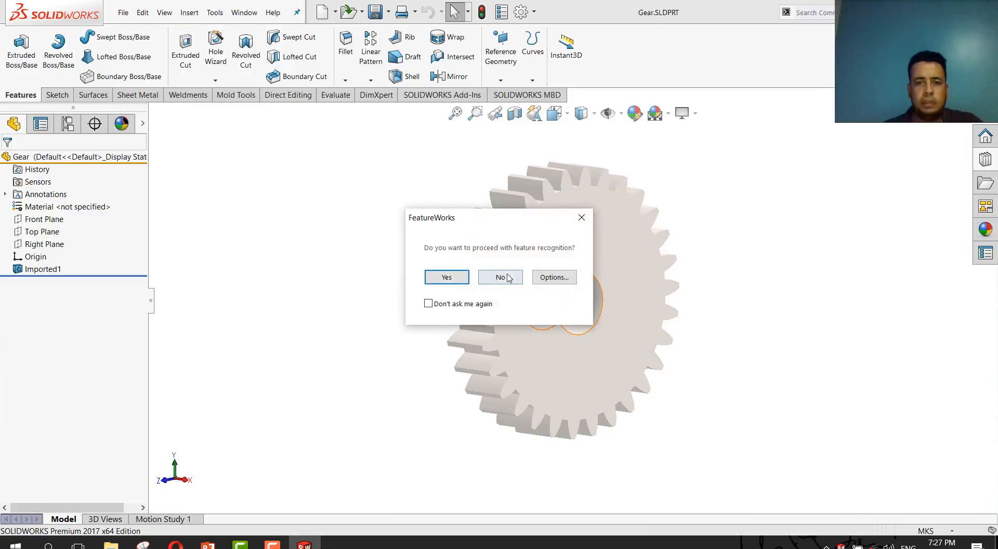
- Decline feature recognition and check that the part uses the MKS unit system
click(500, 277)
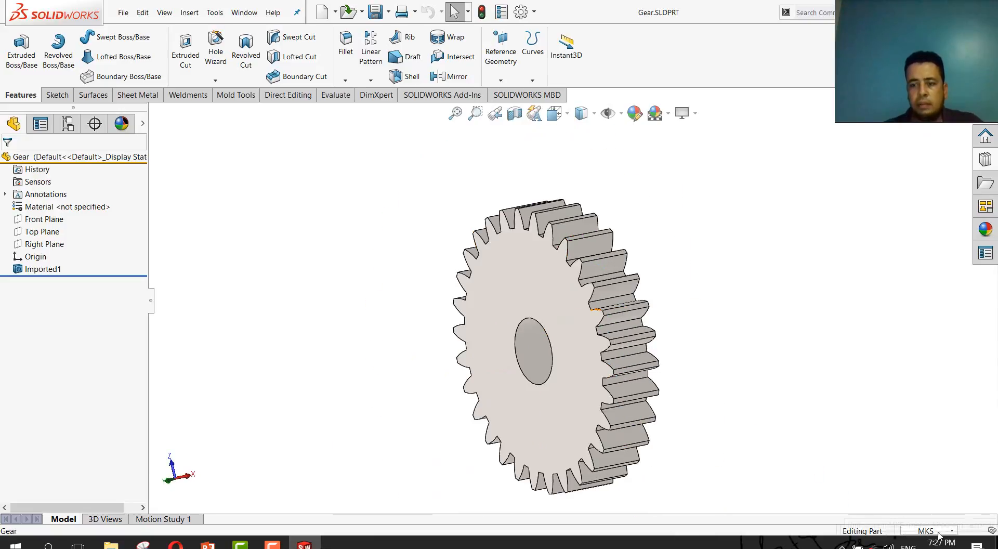
mouse_move(904, 532)
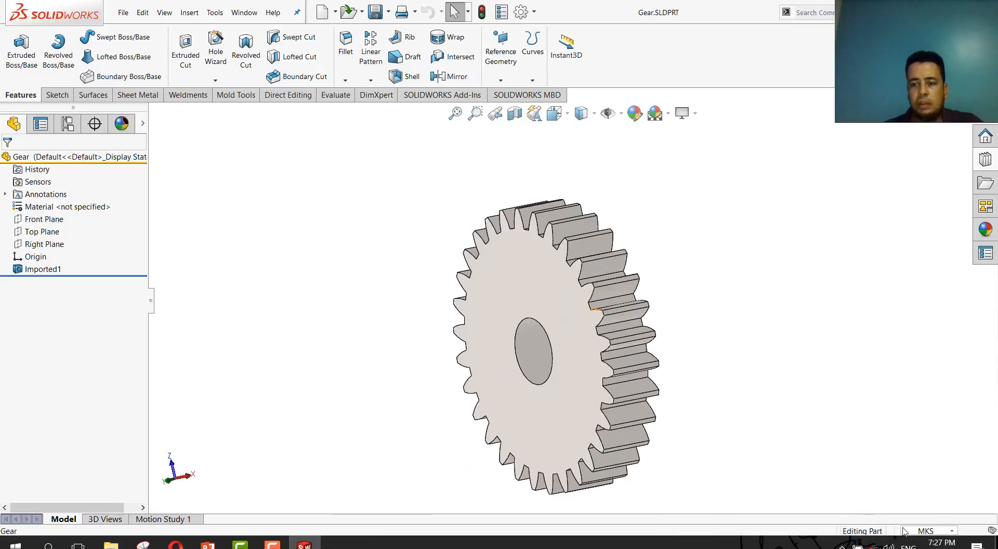
mouse_move(925, 530)
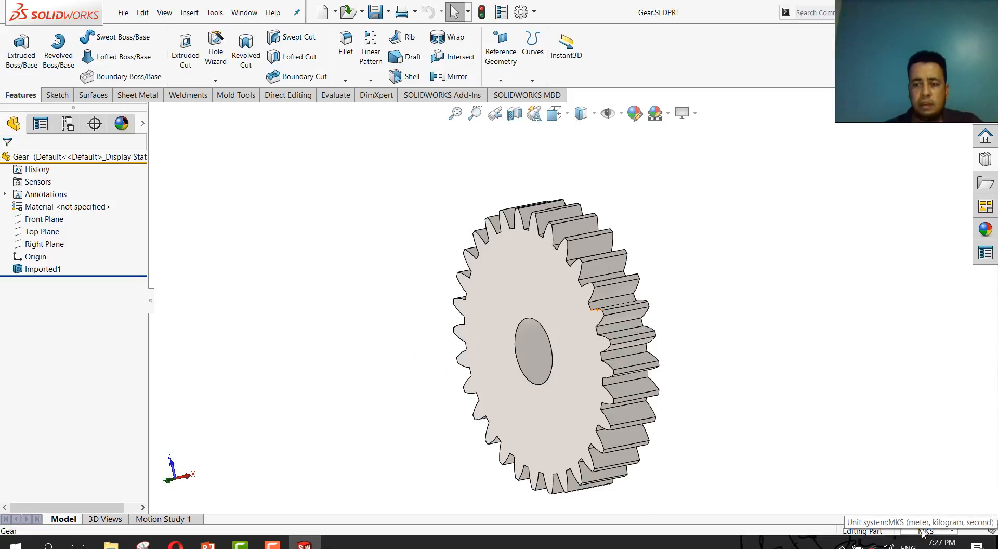
click(926, 530)
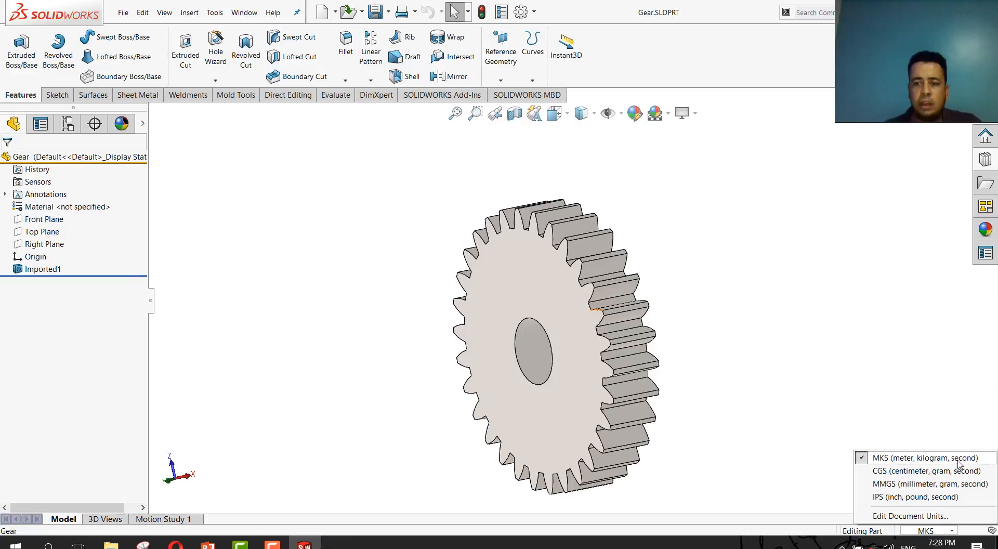
mouse_move(207, 544)
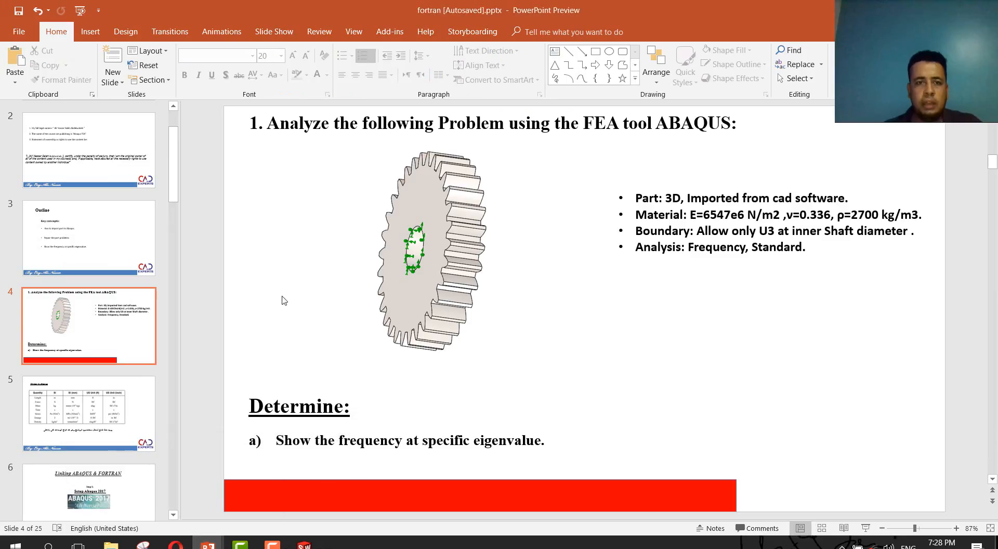
- Show slide 5 with the Abaqus units comparison table
click(88, 413)
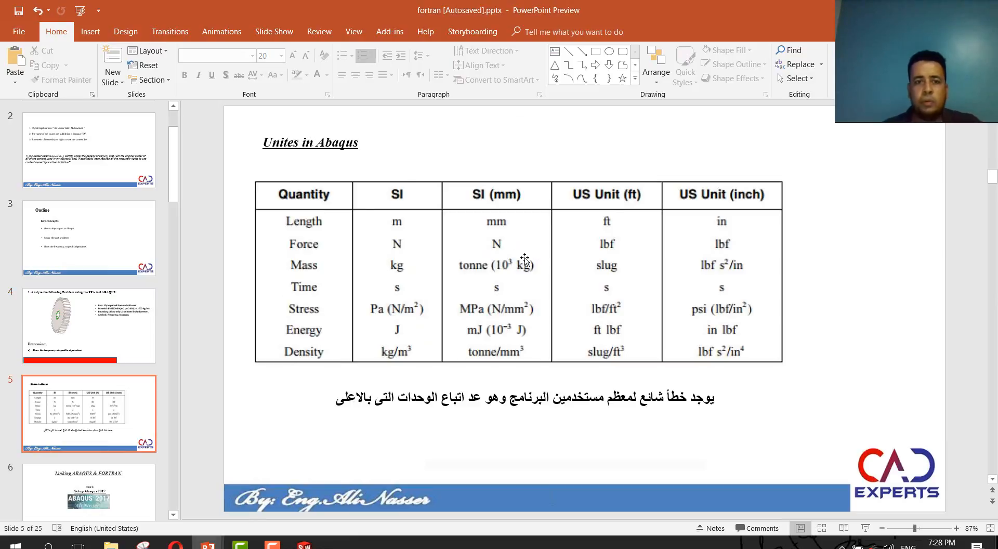
mouse_move(412, 250)
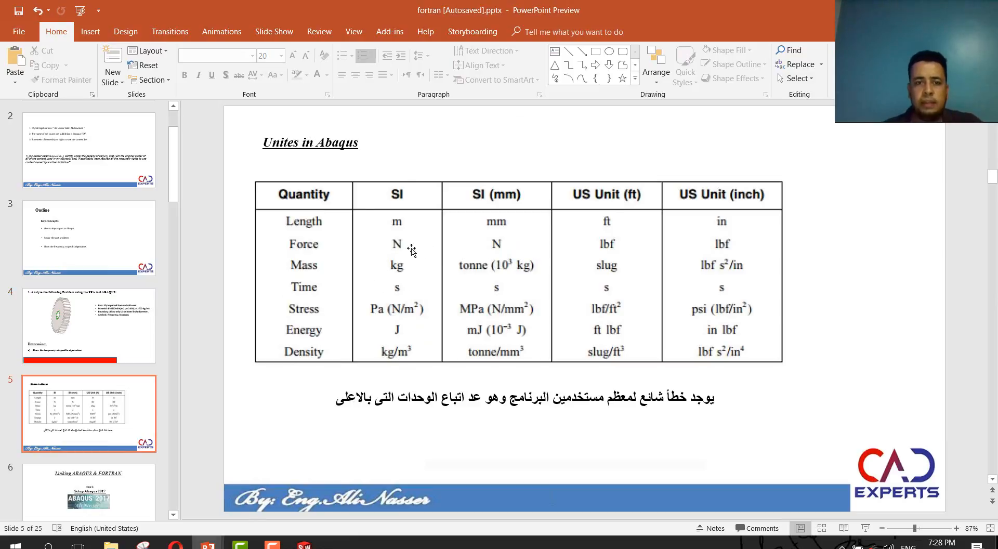
mouse_move(461, 245)
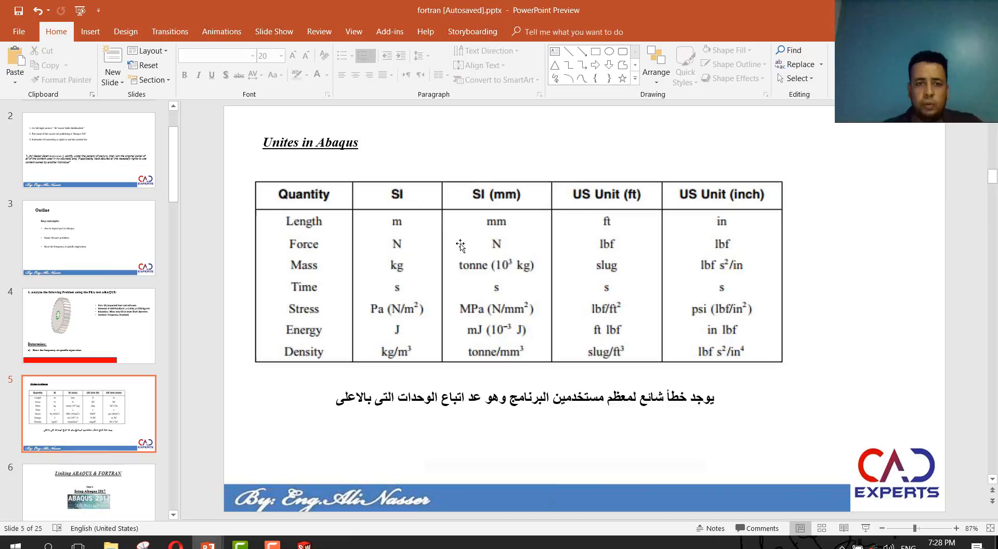
mouse_move(394, 212)
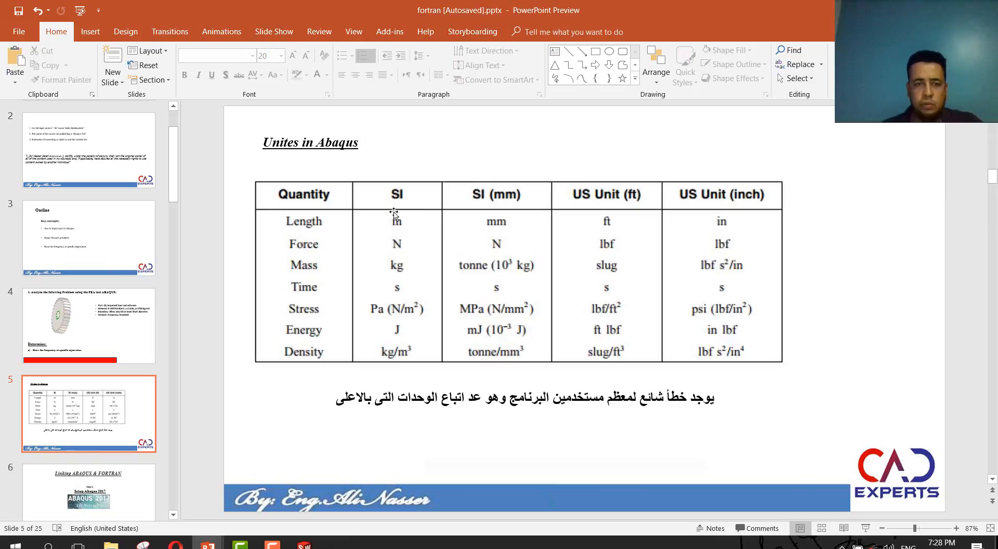
mouse_move(398, 238)
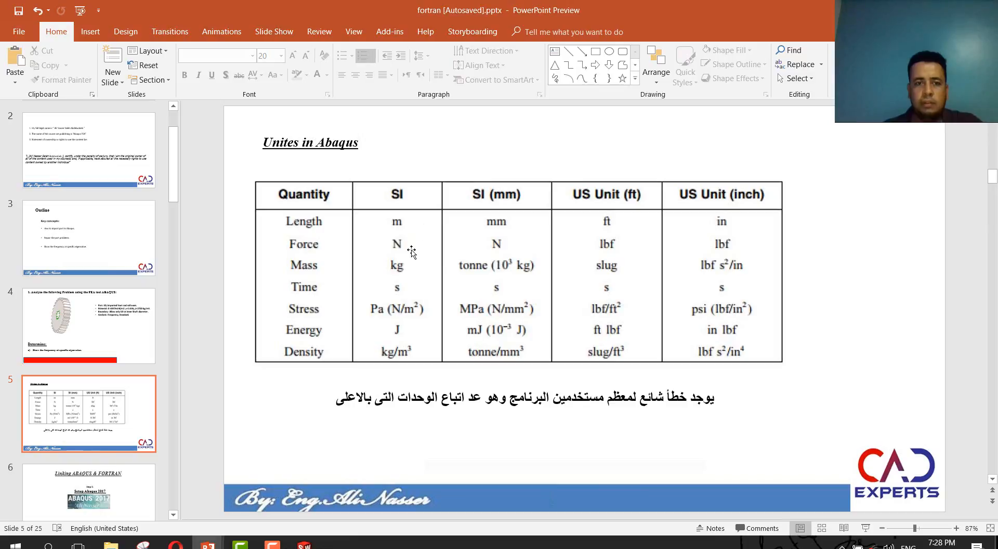
mouse_move(388, 271)
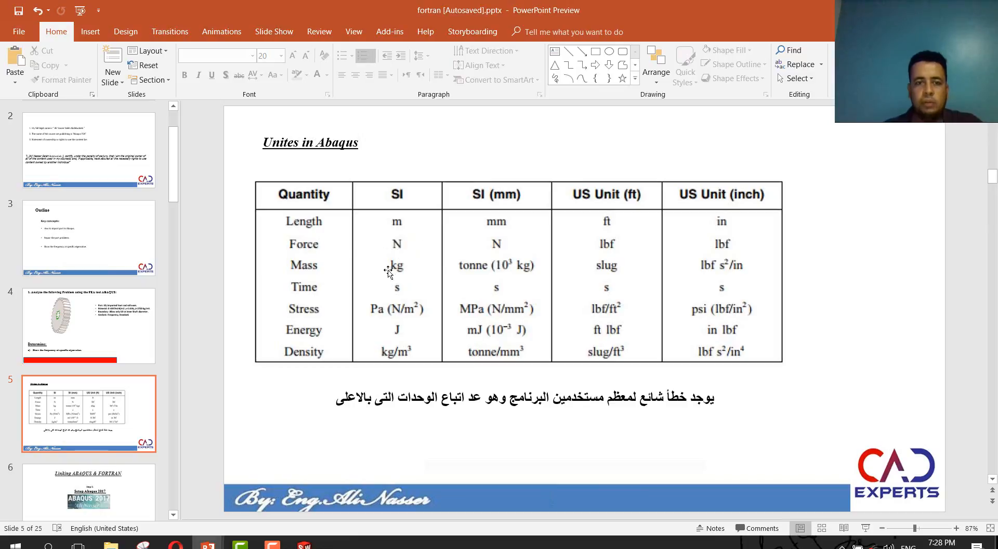
mouse_move(358, 354)
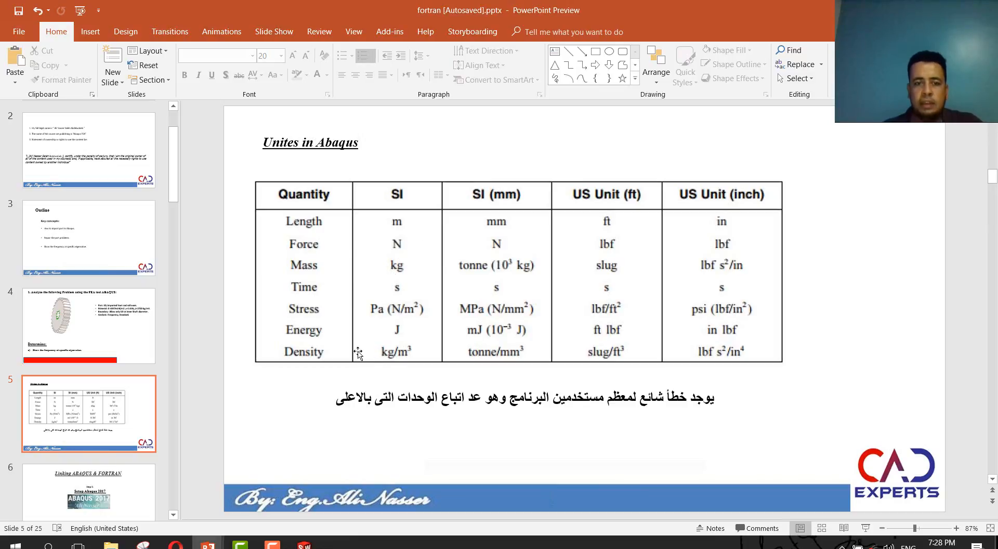
mouse_move(407, 358)
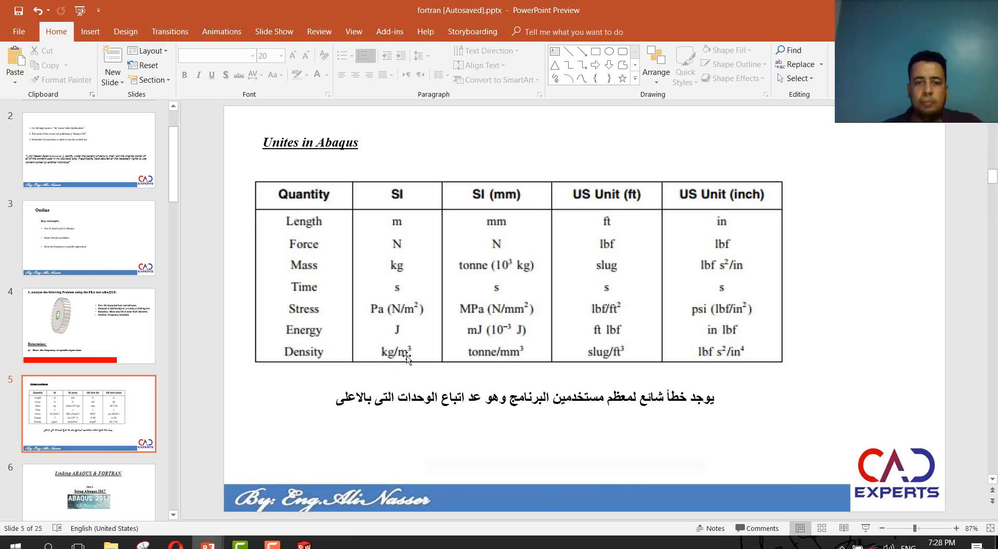
mouse_move(406, 356)
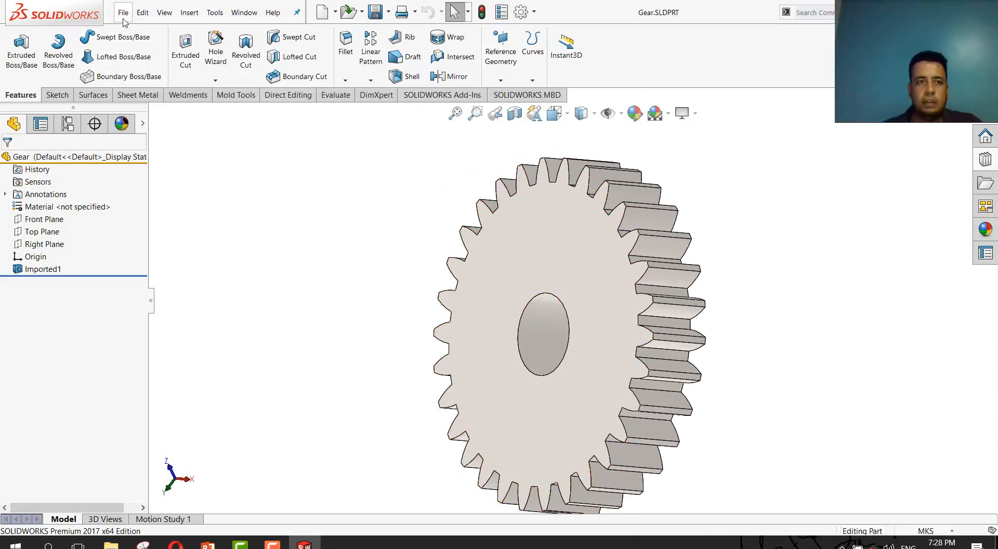
- Export the gear as an ACIS (*.sat) file named Gear.SAT on Local Disk (E:) with default export settings
click(122, 13)
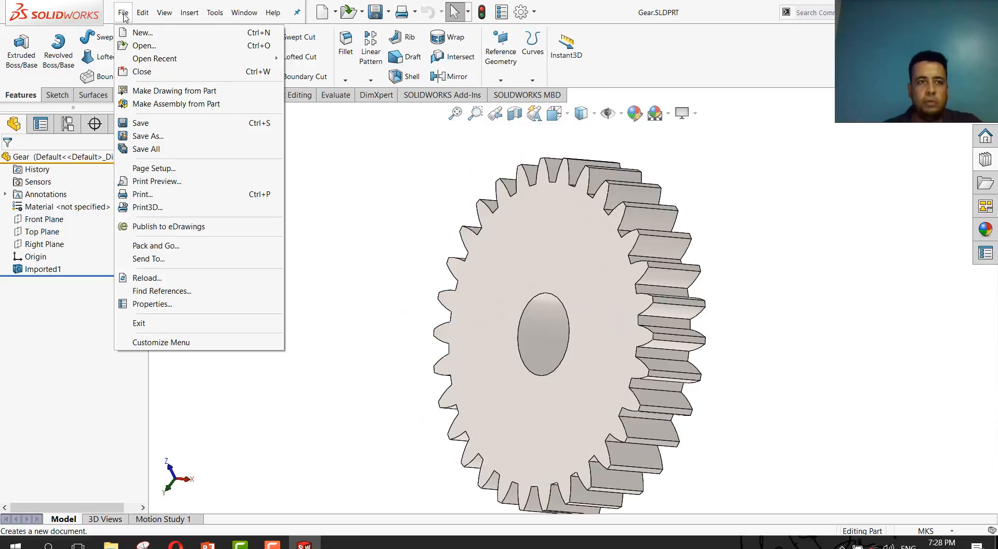
click(150, 135)
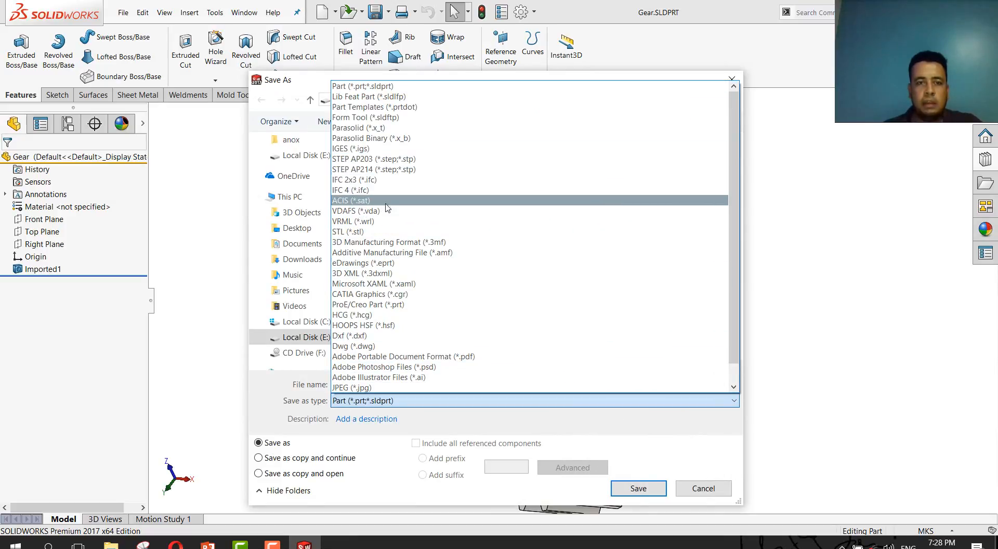
click(349, 201)
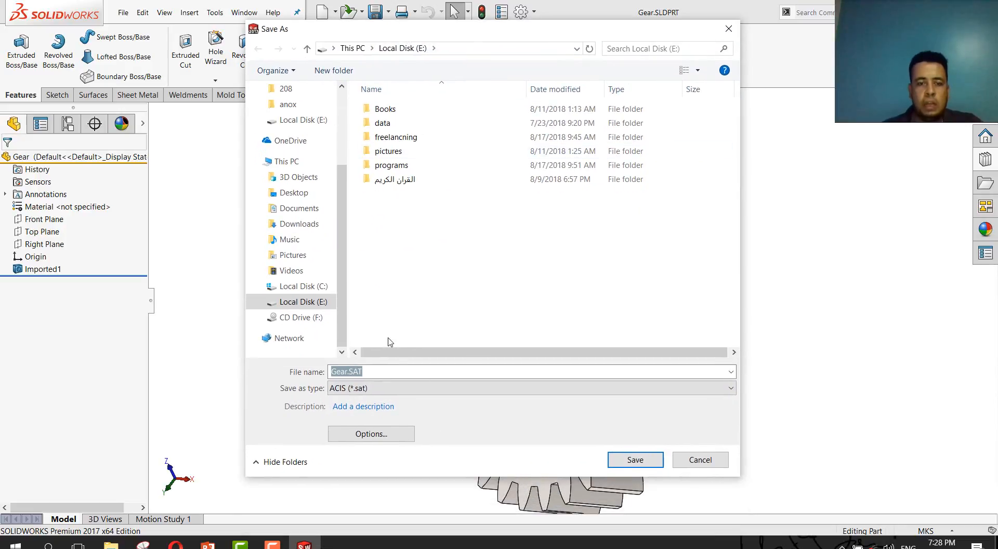
click(370, 434)
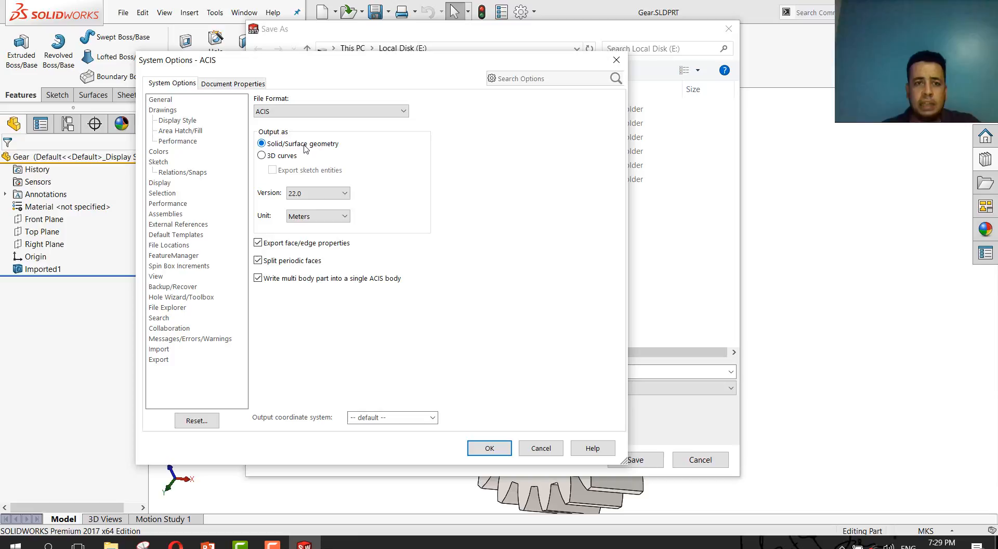
click(488, 448)
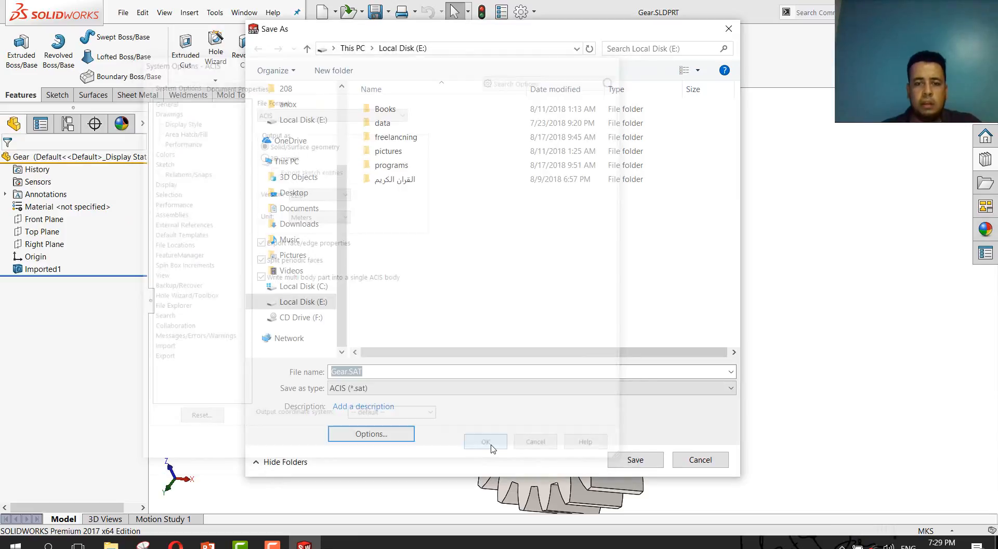
click(486, 440)
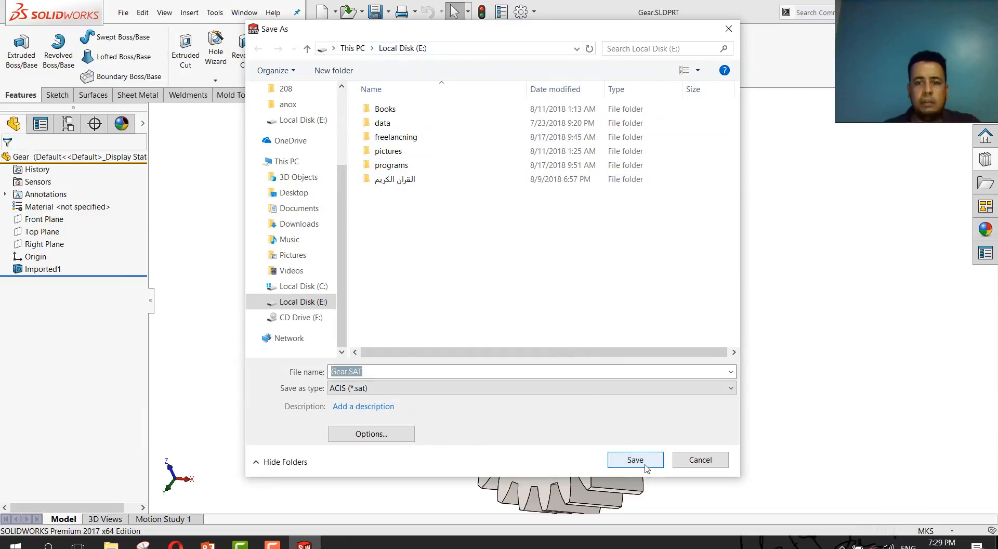
click(634, 459)
text(ab)
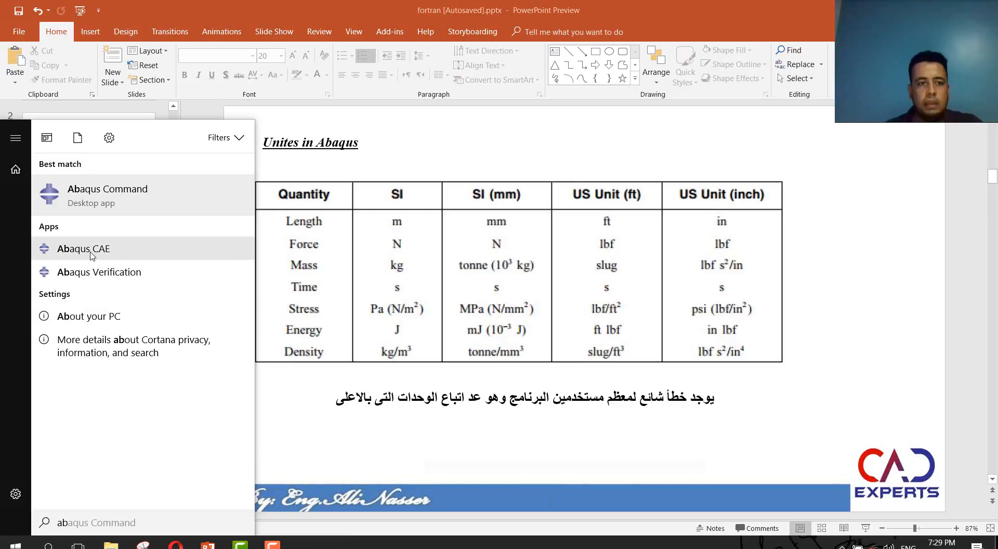
- Launch Abaqus/CAE from the Start menu search results
click(107, 188)
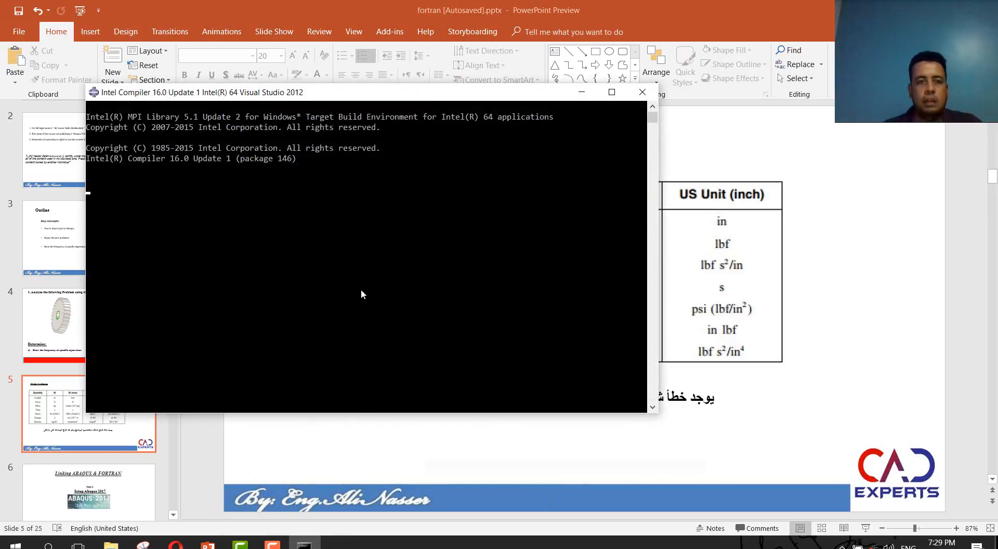
mouse_move(217, 316)
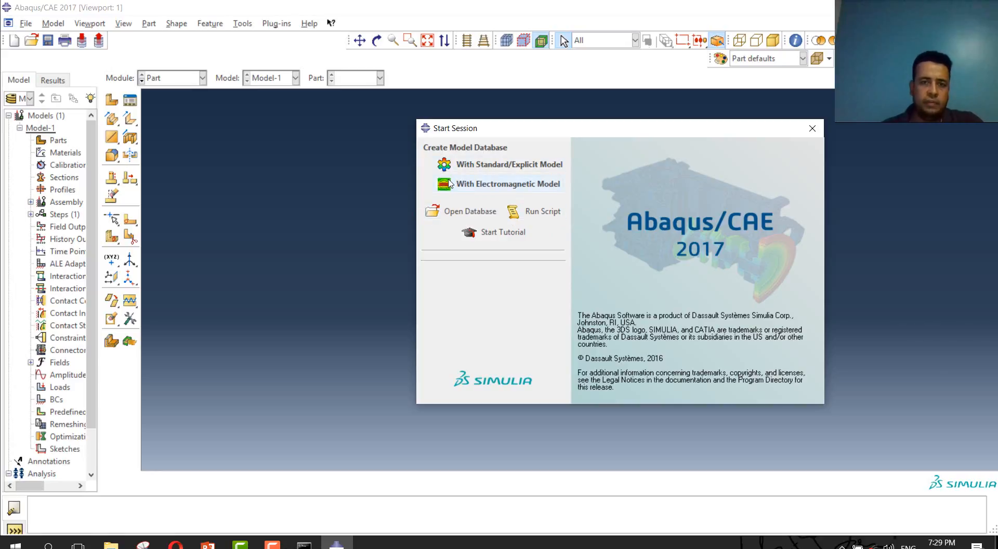
mouse_move(721, 251)
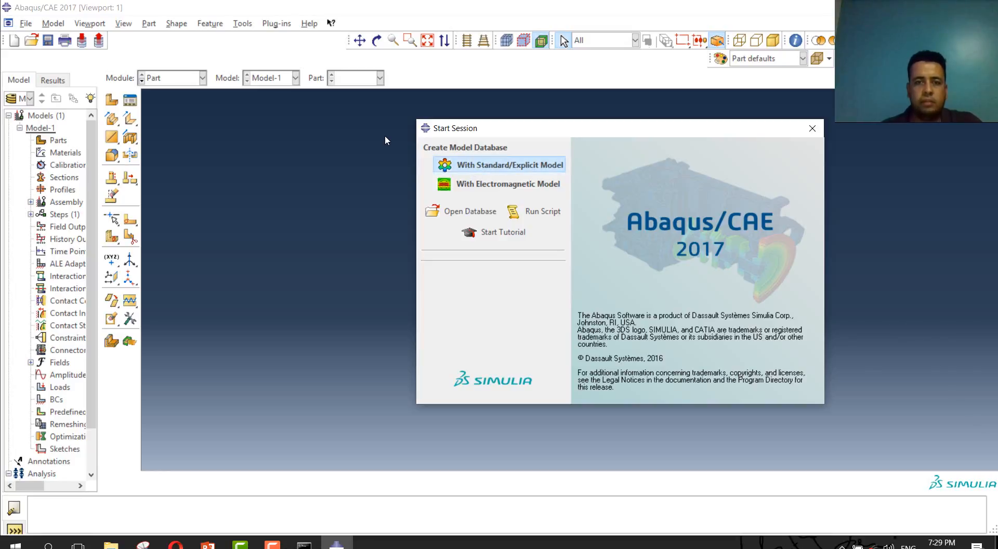
- Create a new model database with a Standard/Explicit model
click(508, 164)
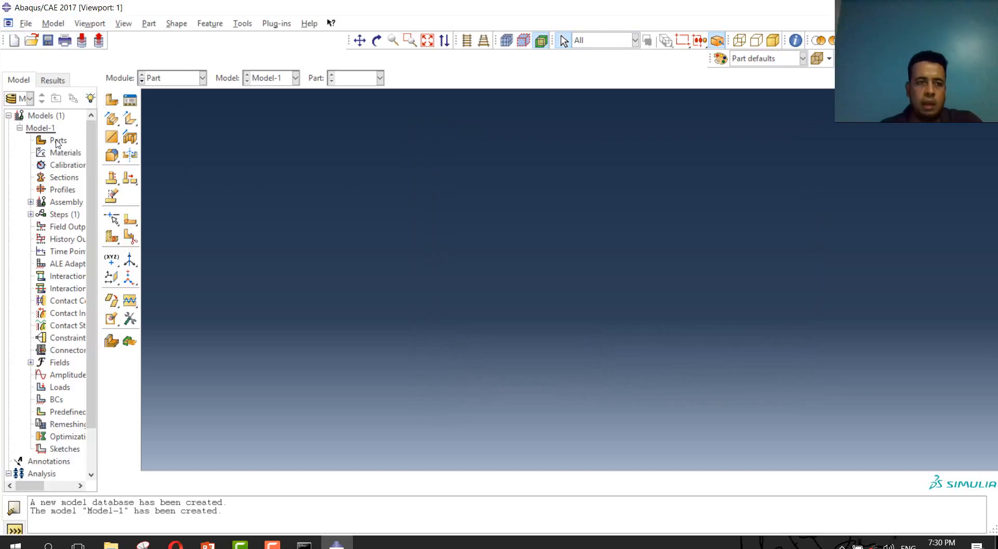
- Choose Gear.SAT from drive E:\ for part import into Model-1
click(26, 24)
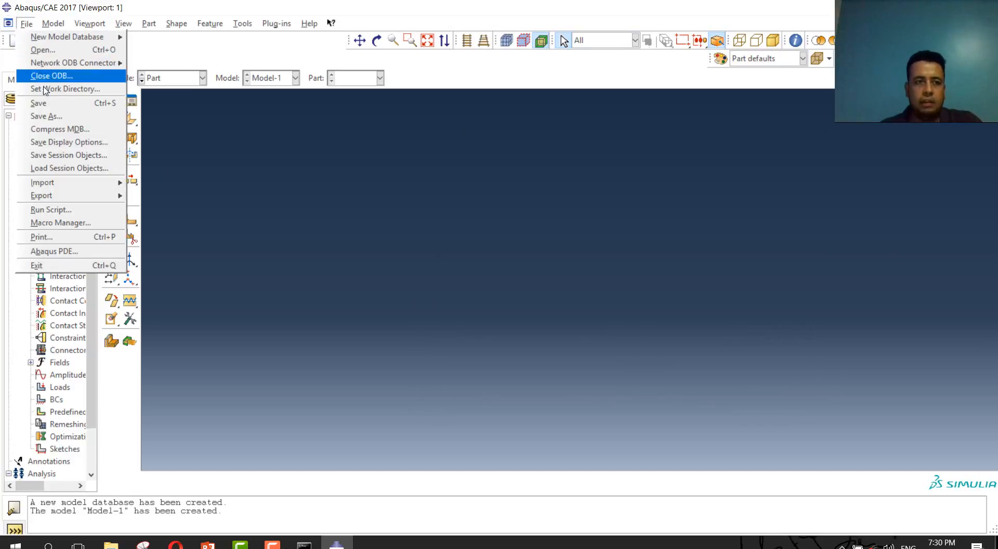
mouse_move(41, 183)
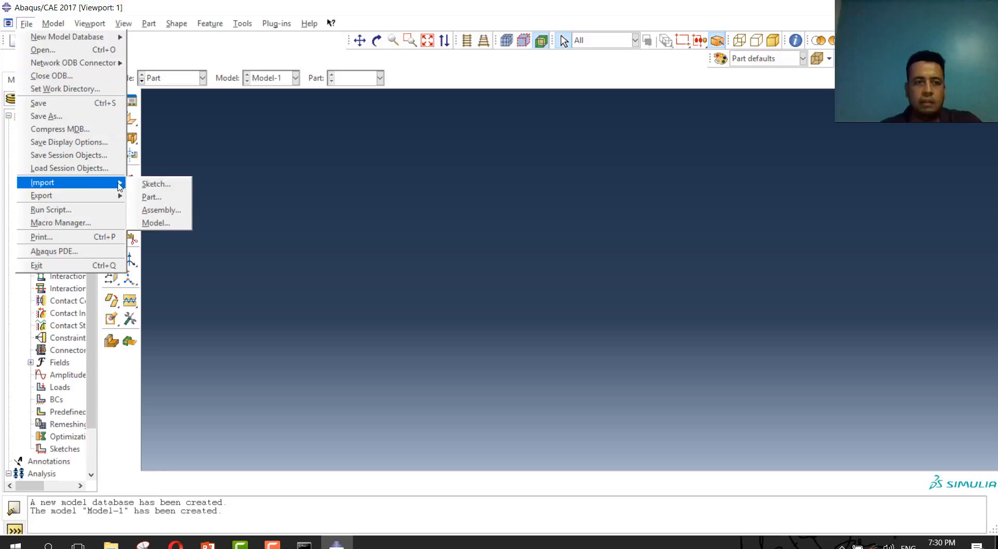
mouse_move(152, 196)
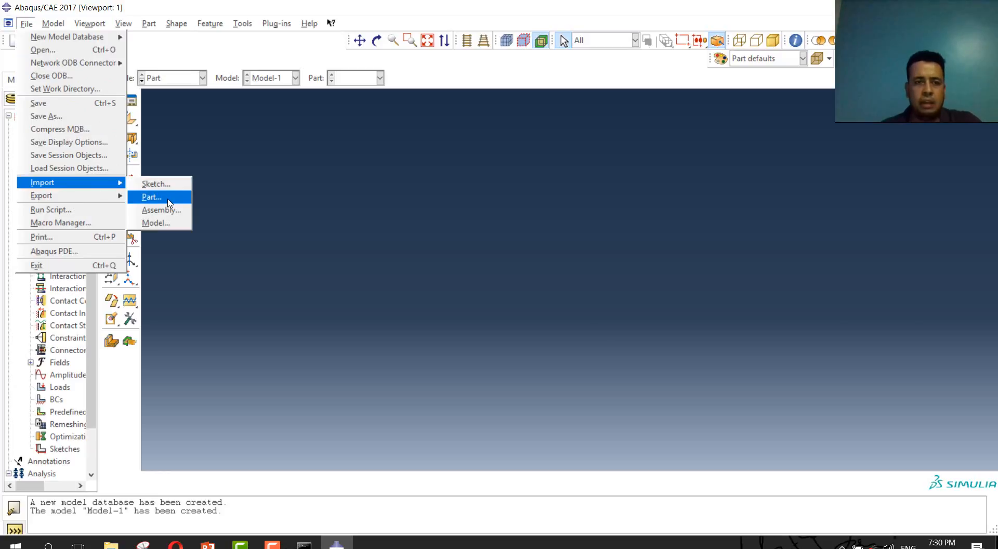
mouse_move(162, 201)
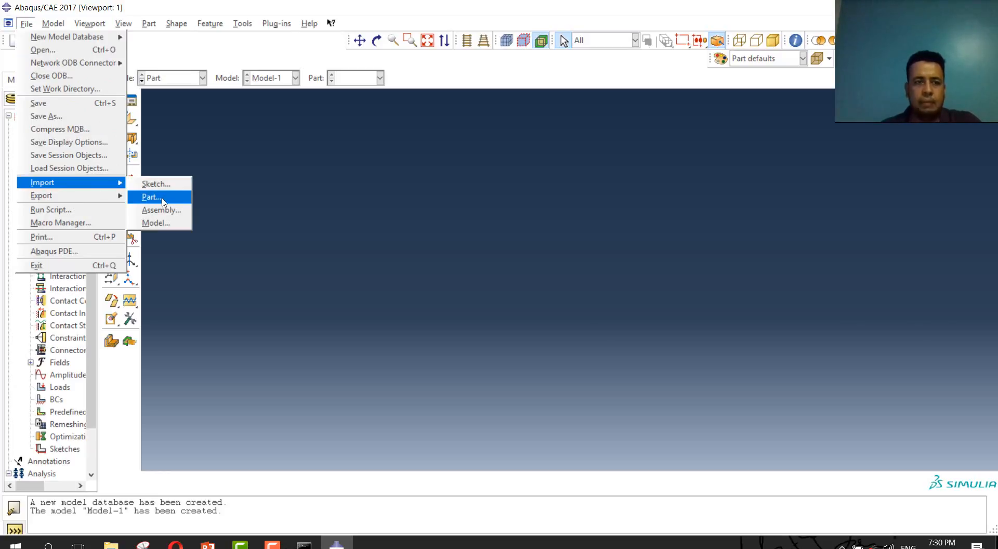
mouse_move(160, 210)
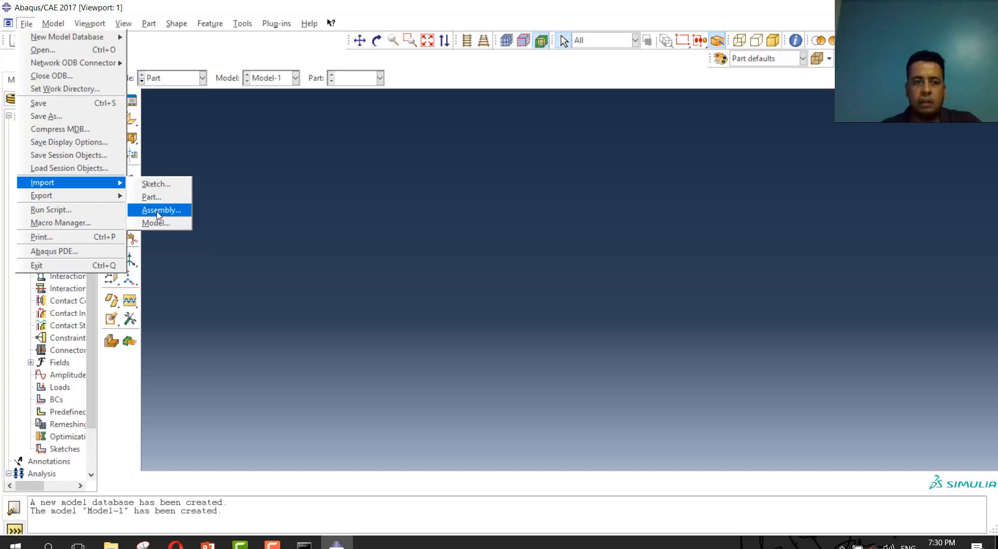
mouse_move(155, 222)
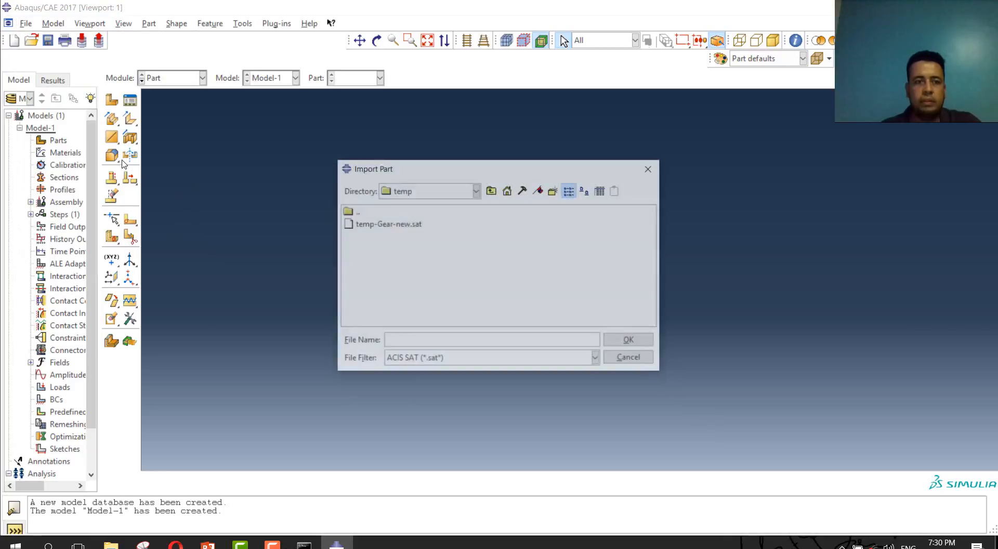
click(475, 190)
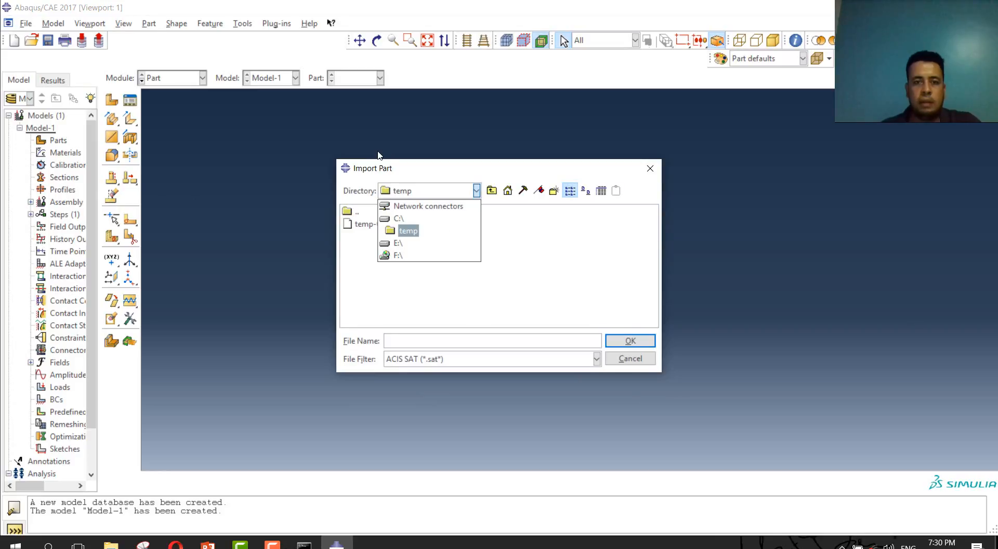
click(399, 242)
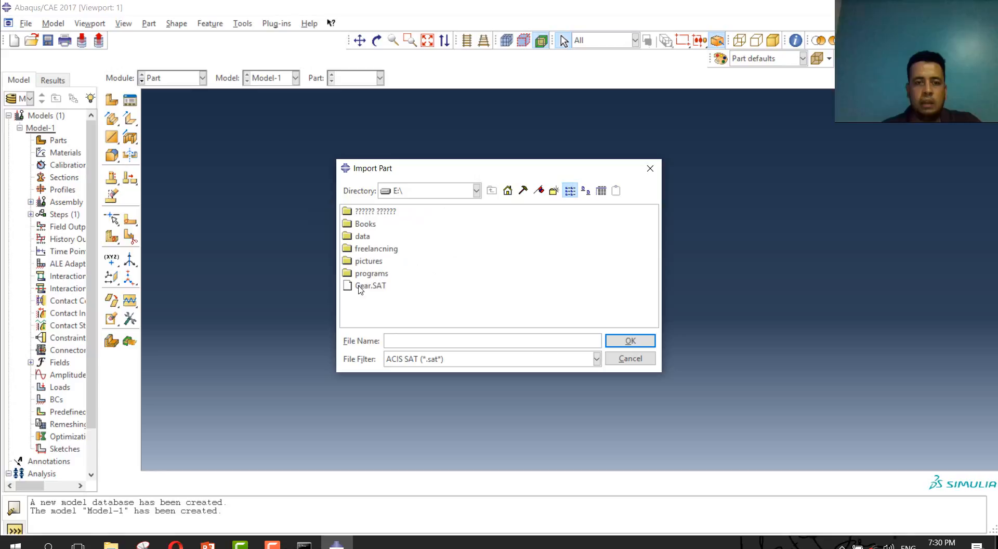
click(370, 284)
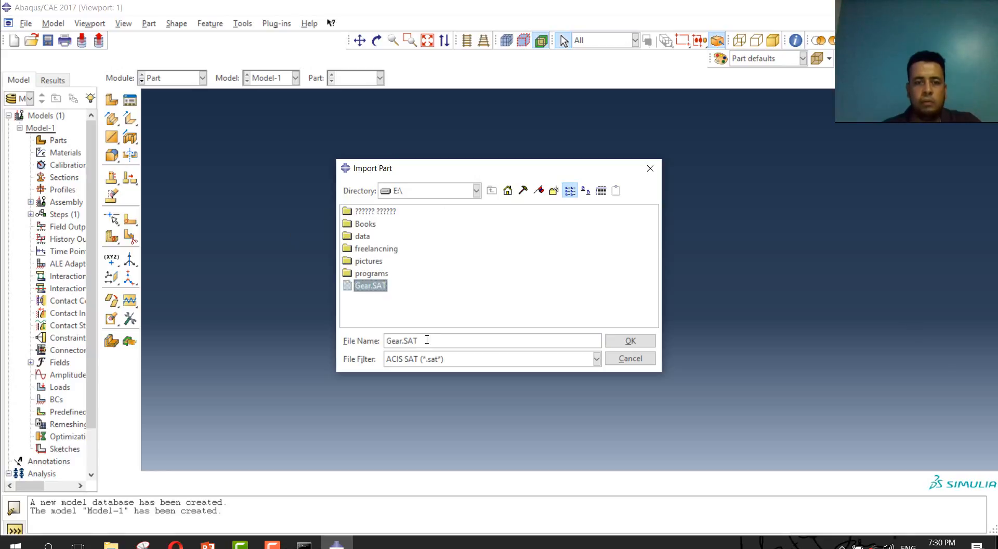
click(630, 340)
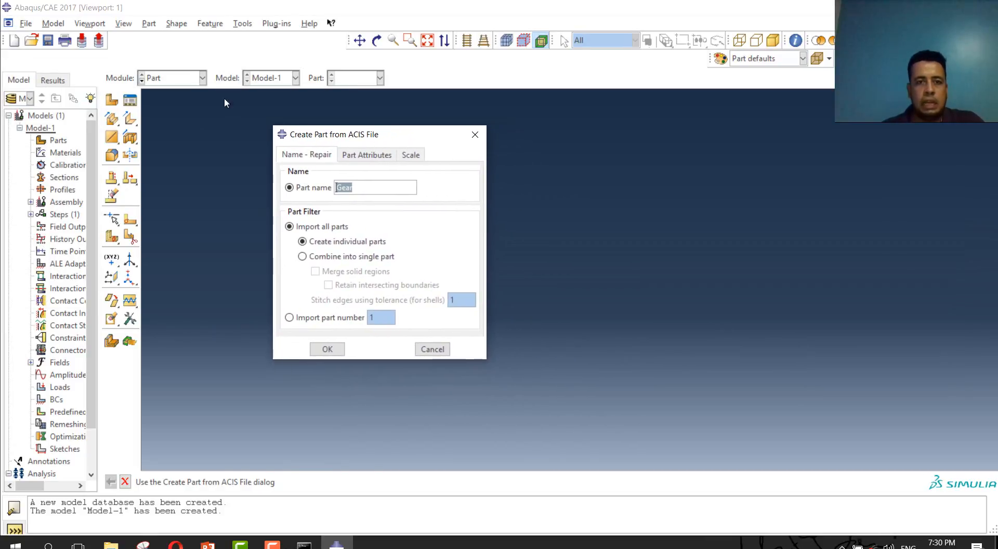
mouse_move(319, 256)
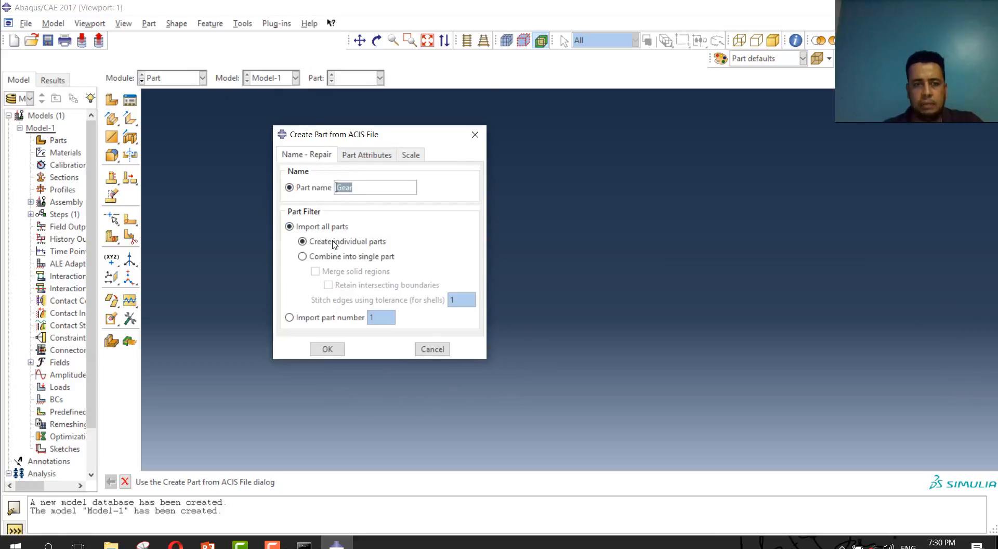
- Import the ACIS geometry as individual parts, creating the part Gear
click(290, 227)
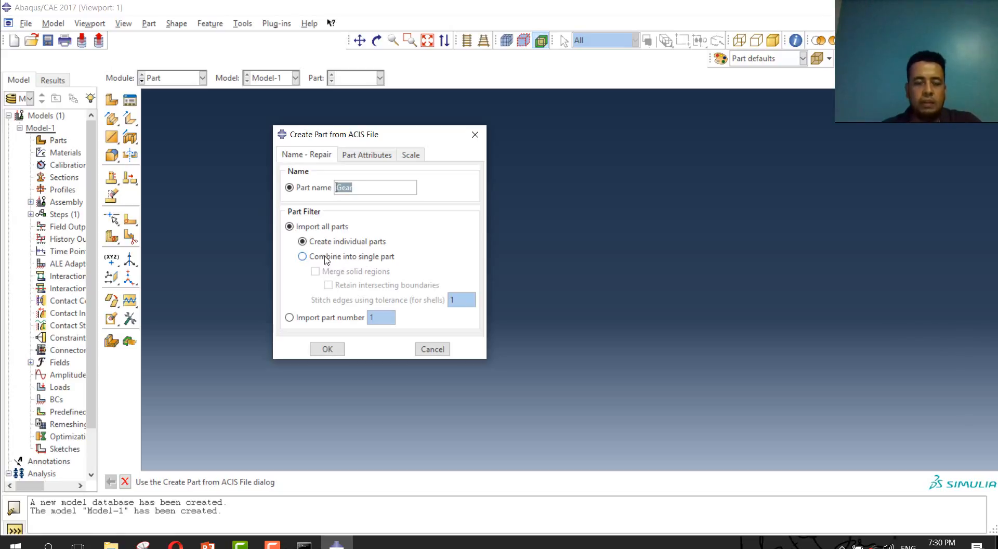
click(302, 256)
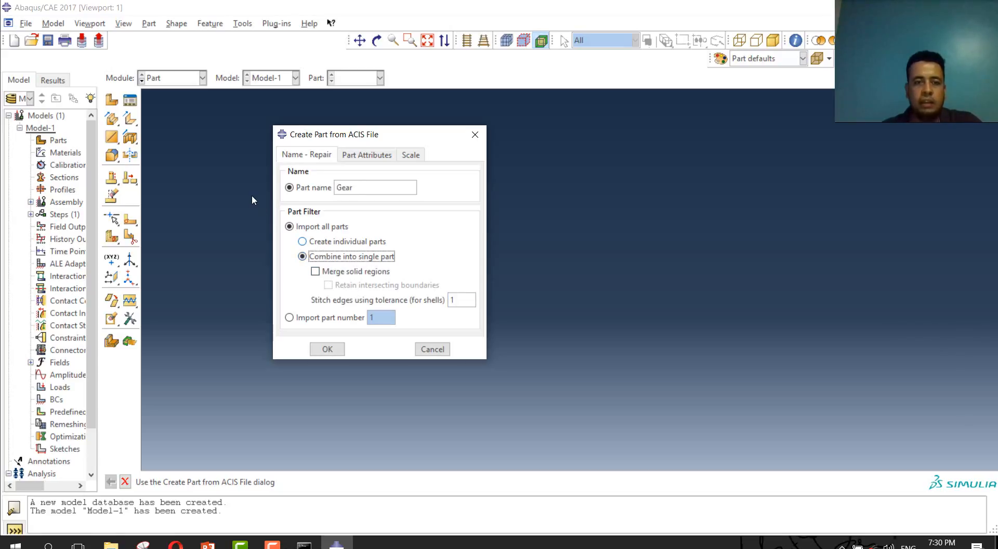
click(302, 241)
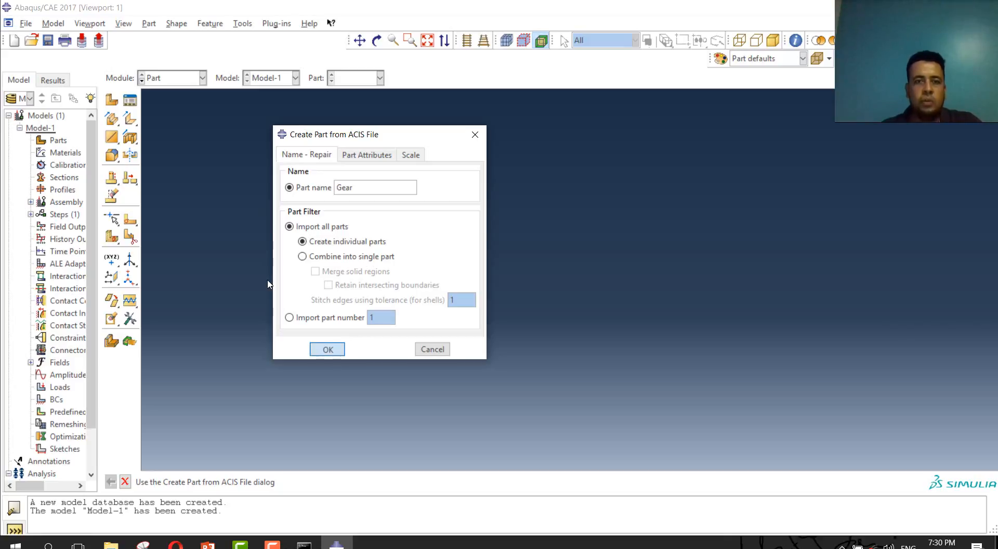
click(326, 349)
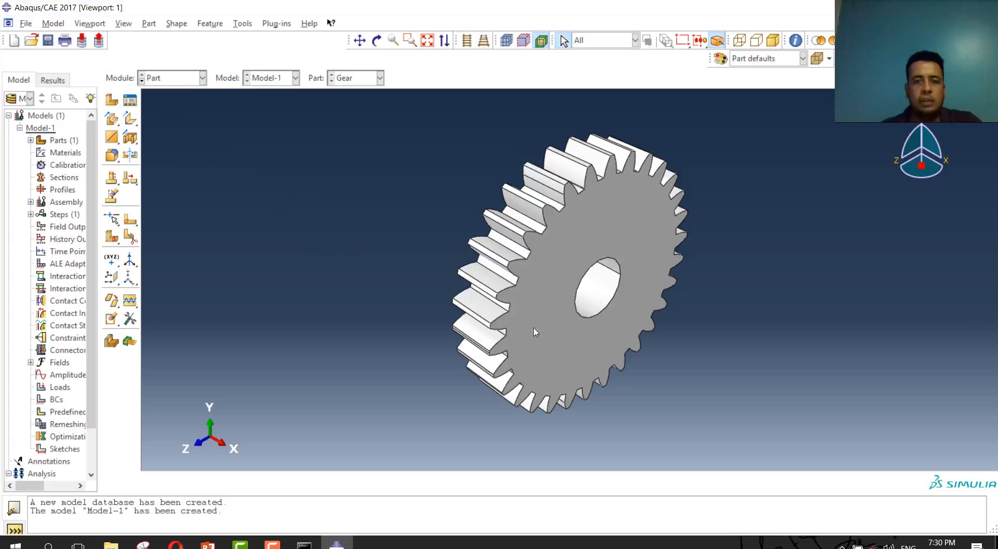
mouse_move(60, 152)
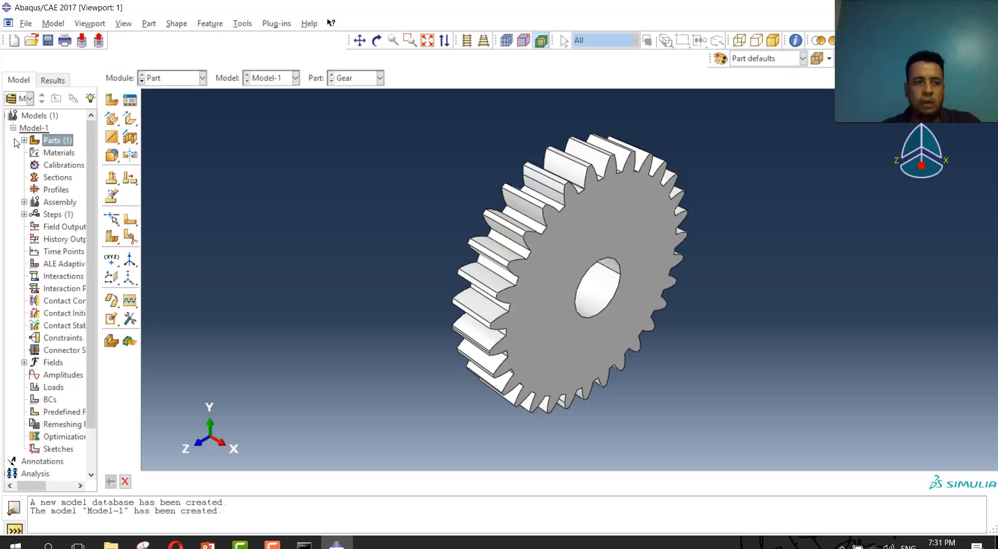
- Expand Parts > Gear > Features and highlight the ACIS Geometry-1 feature
click(24, 140)
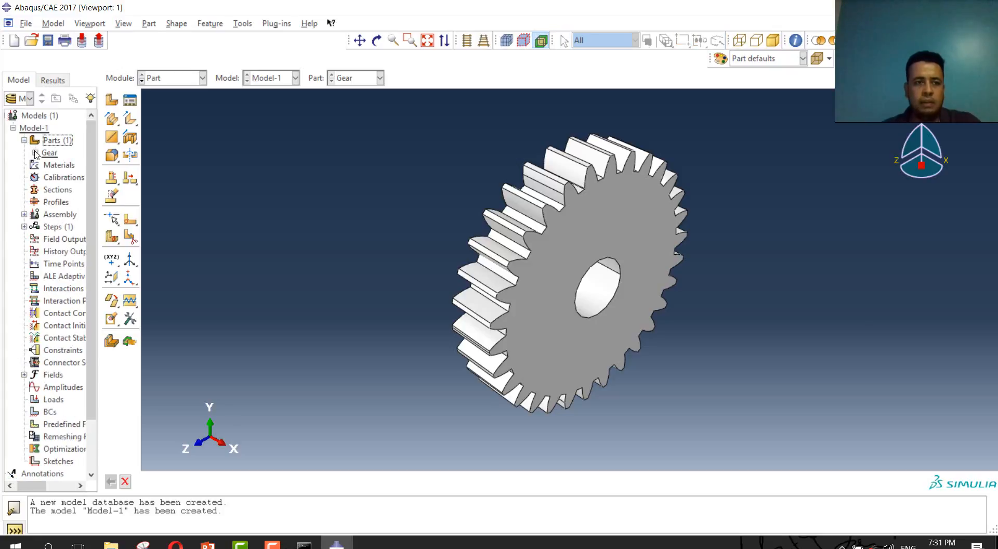
click(36, 152)
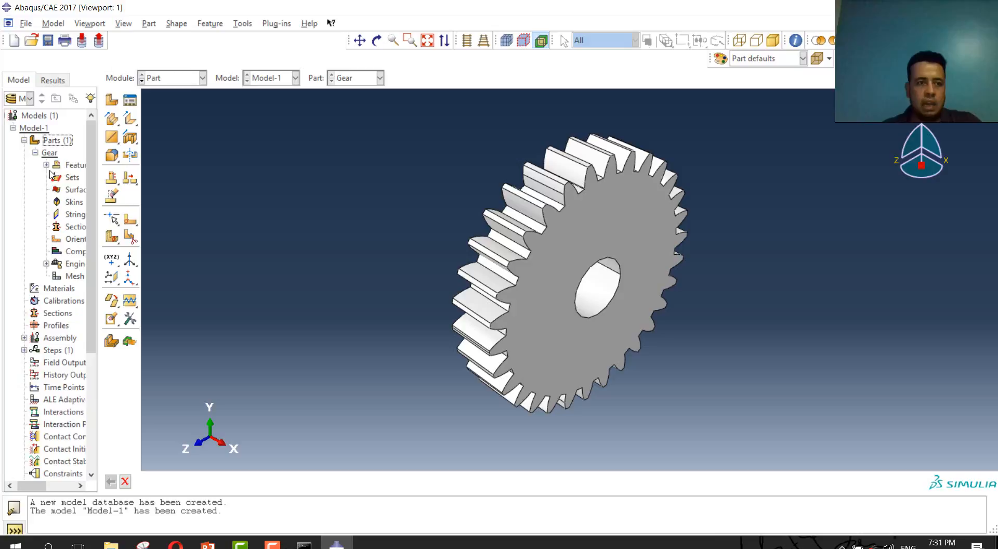
click(47, 164)
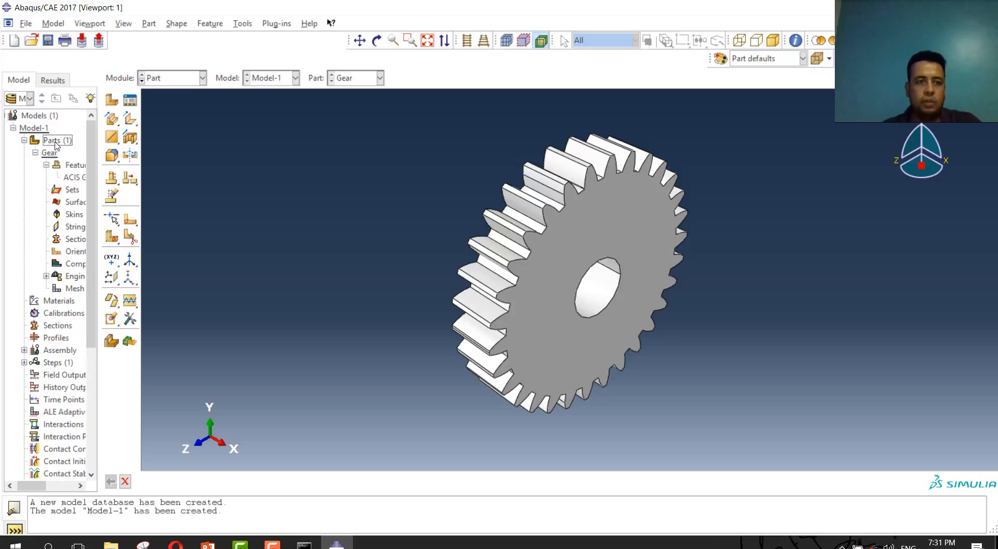
click(73, 177)
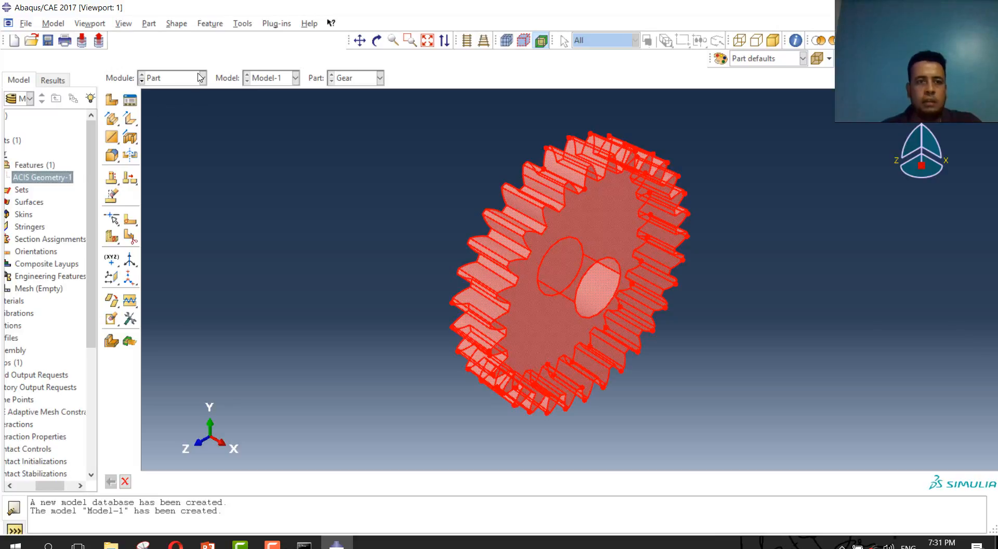
click(202, 78)
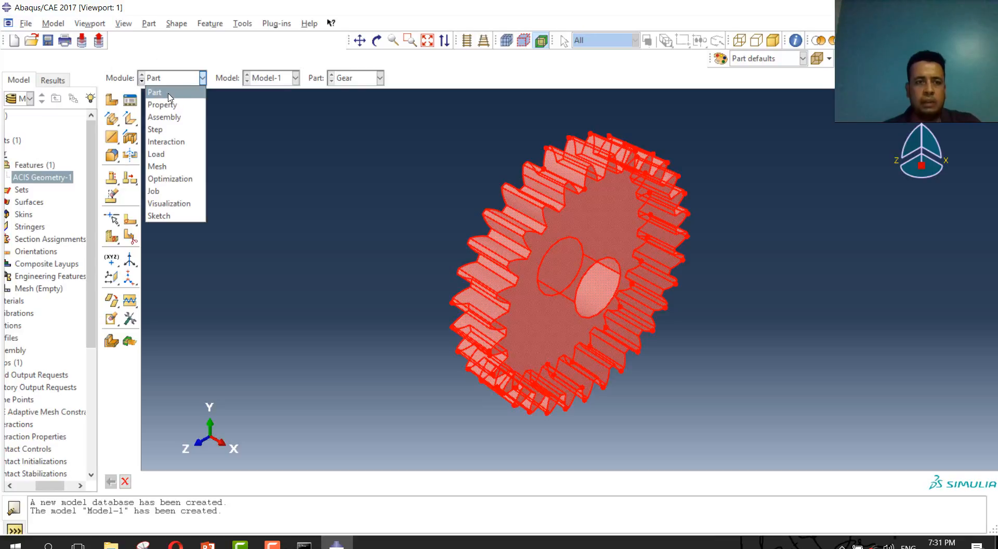
mouse_move(162, 104)
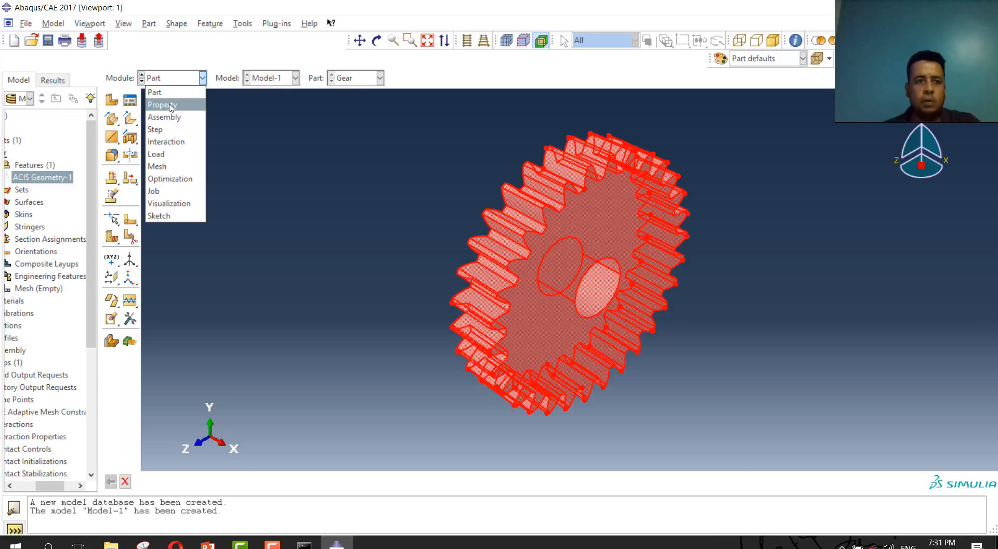
- Switch to the Property module and start a new material, Material-1
click(161, 104)
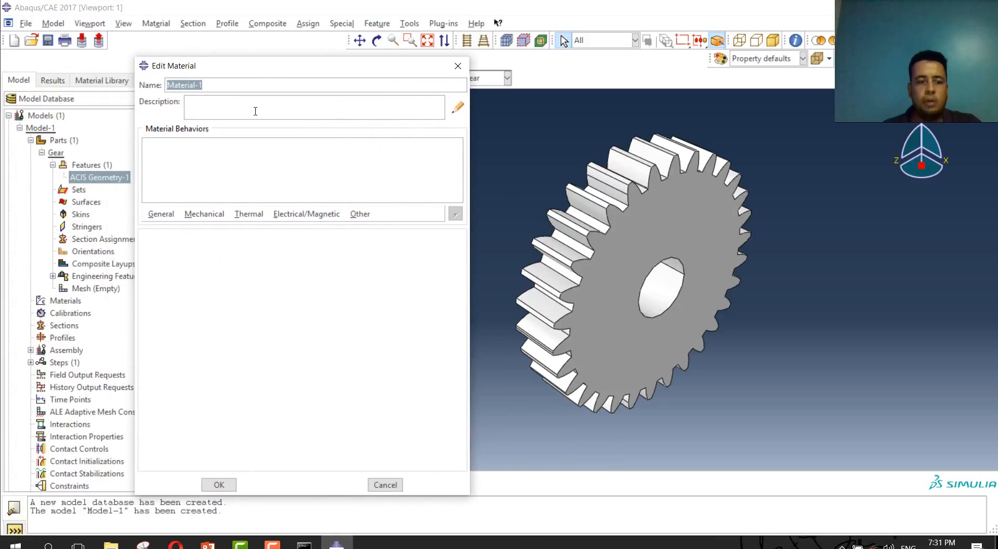
- Name the material Aluniume and give it a Density behaviour with mass density 2700
text(Ali)
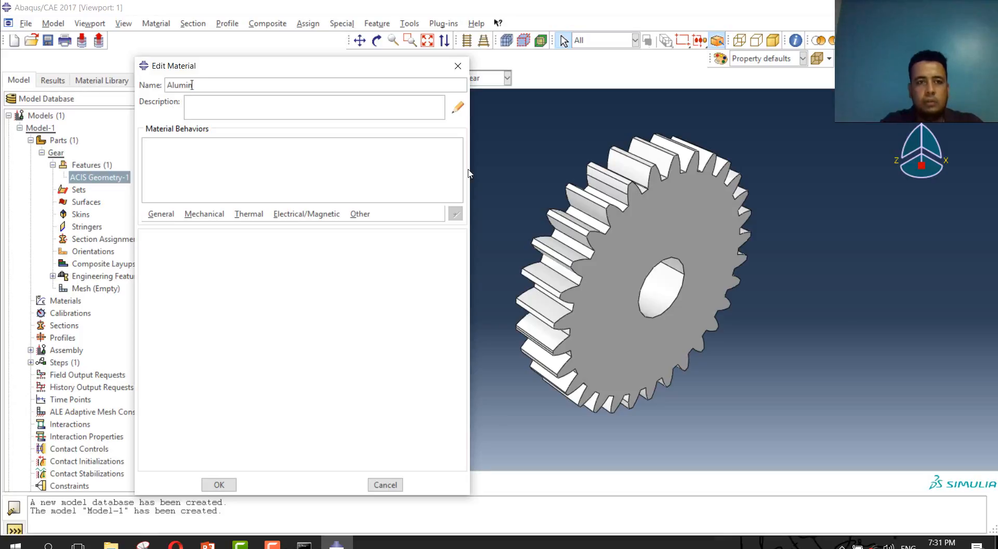
key(BackSpace)
text(niume)
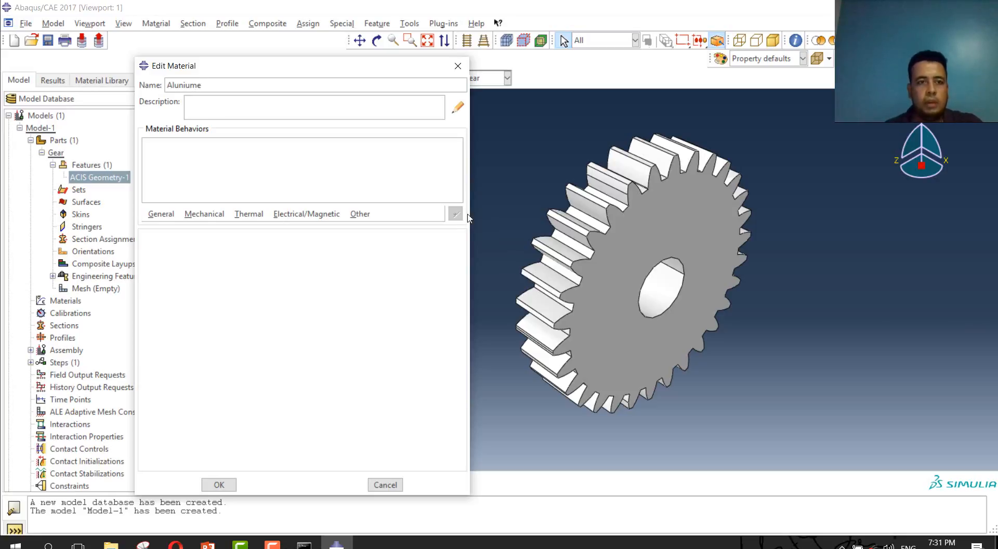
click(160, 214)
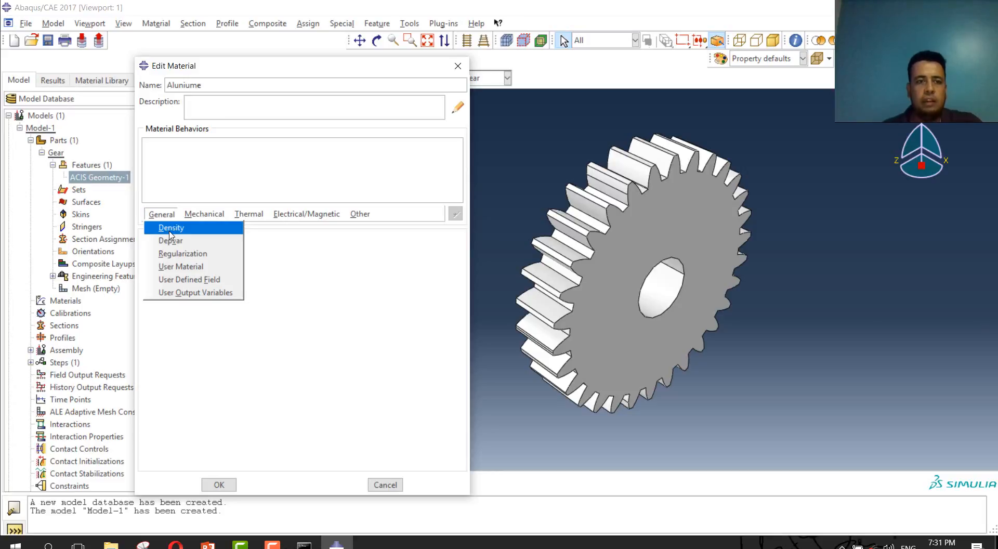
click(170, 228)
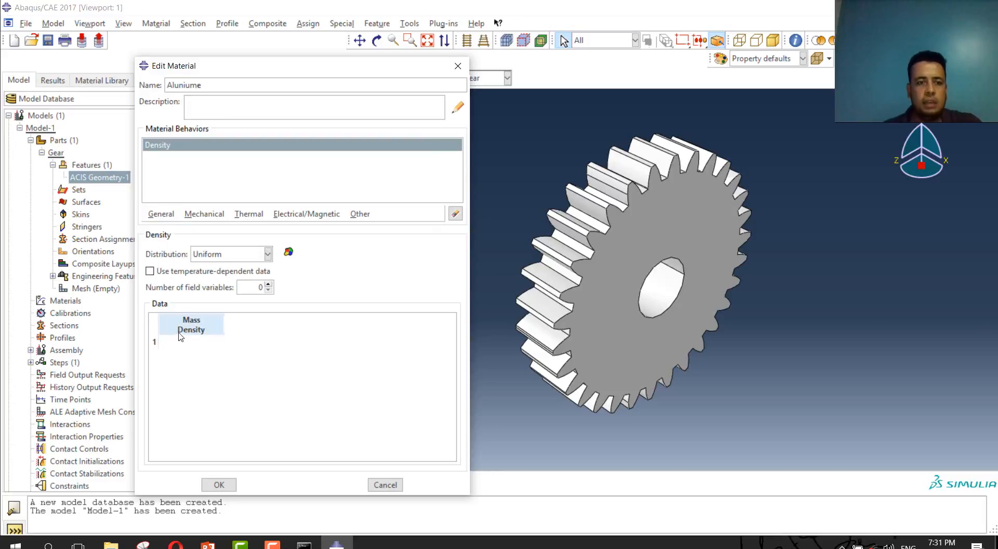
click(189, 342)
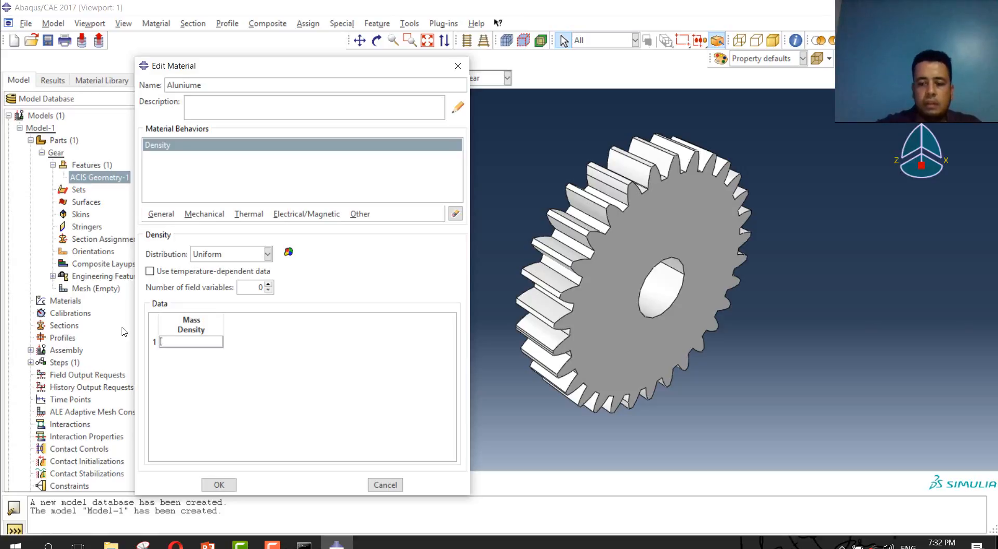
text(2700)
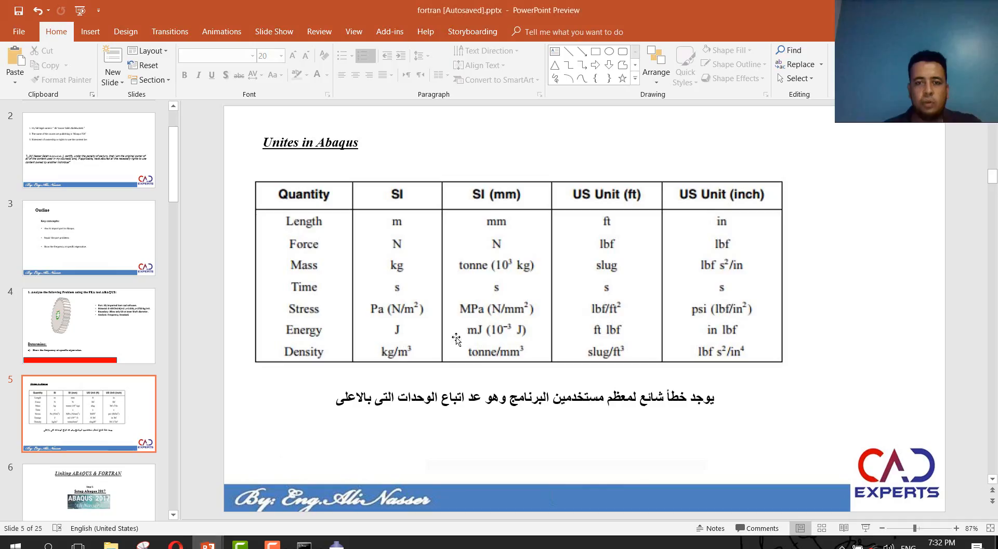
- Check the gear problem slide's E, ν, ρ values, then return to the Abaqus material editor
click(88, 326)
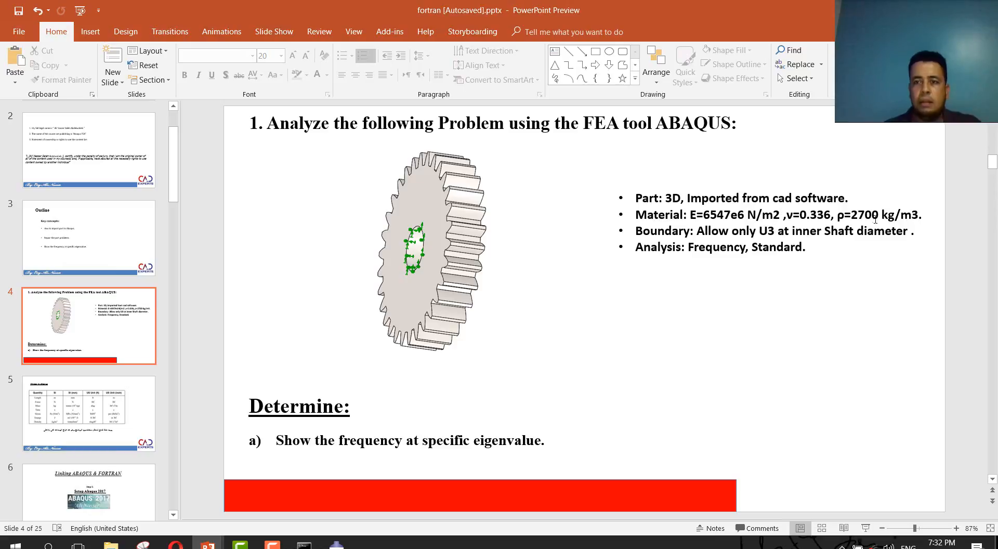
click(764, 214)
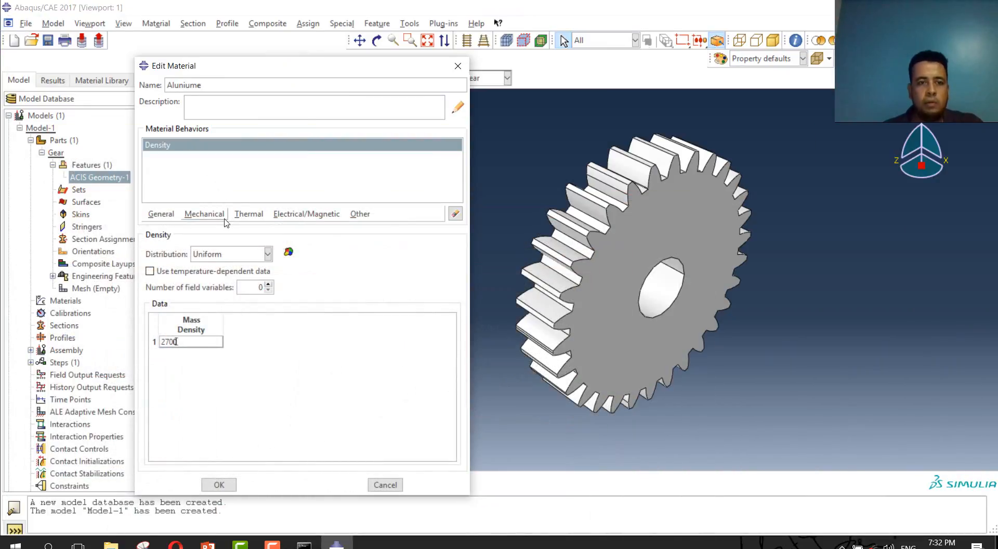
- Add isotropic Elastic behaviour with Young's modulus 6547e6 and Poisson's ratio 0.336, and save Aluniume
click(203, 213)
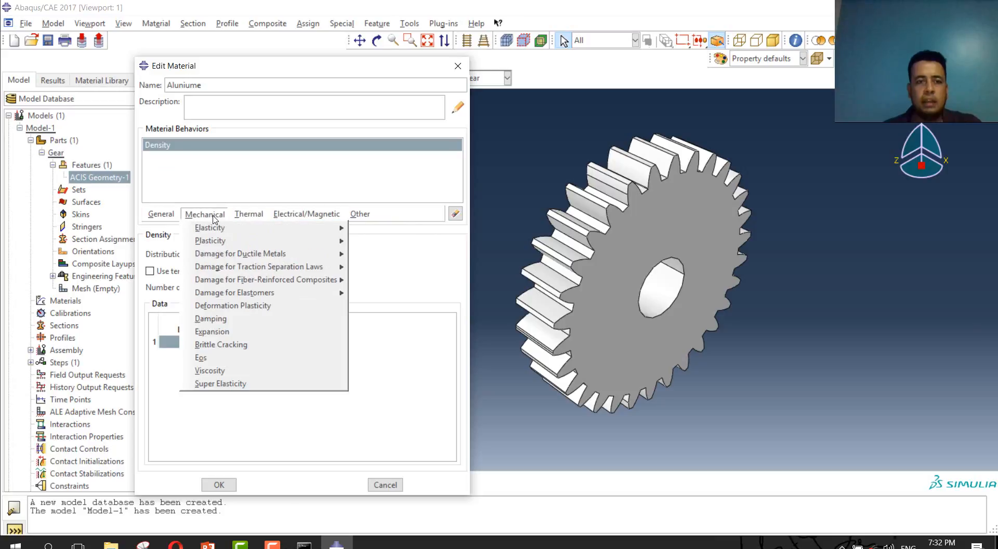
mouse_move(209, 228)
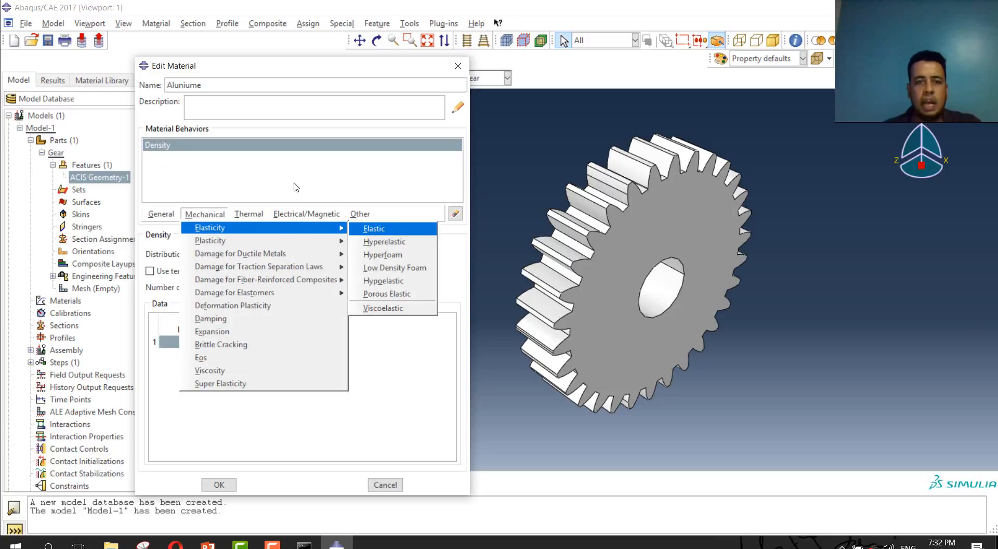
click(373, 227)
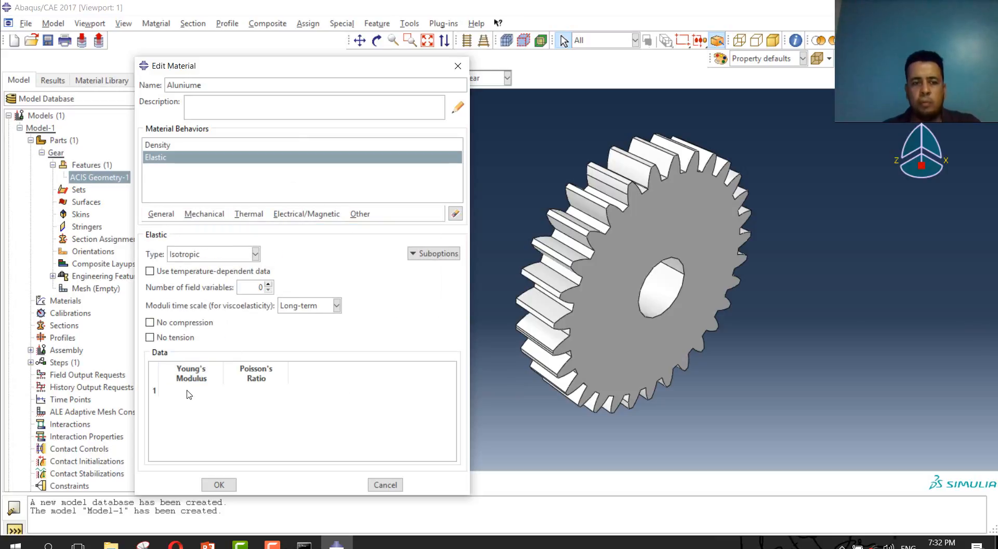
click(189, 390)
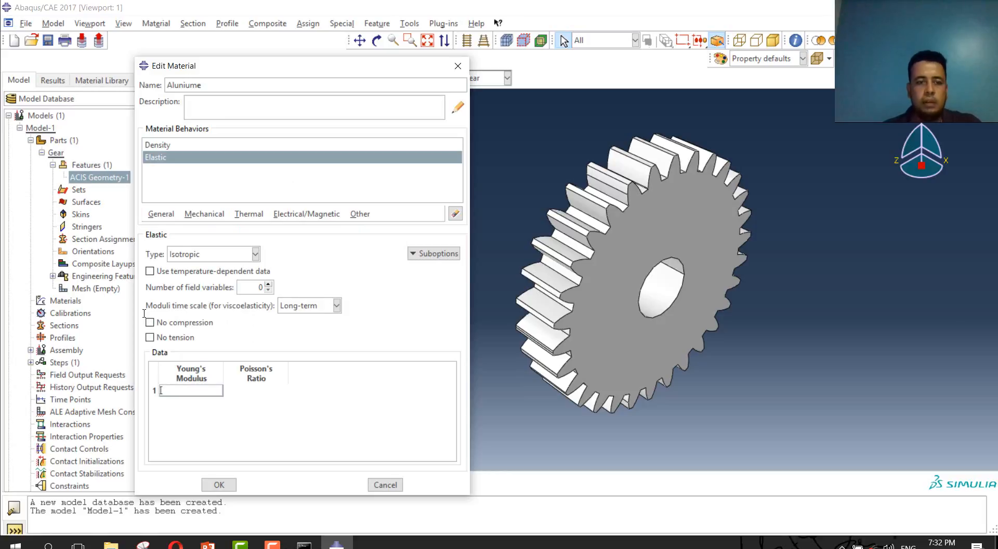
mouse_move(4, 234)
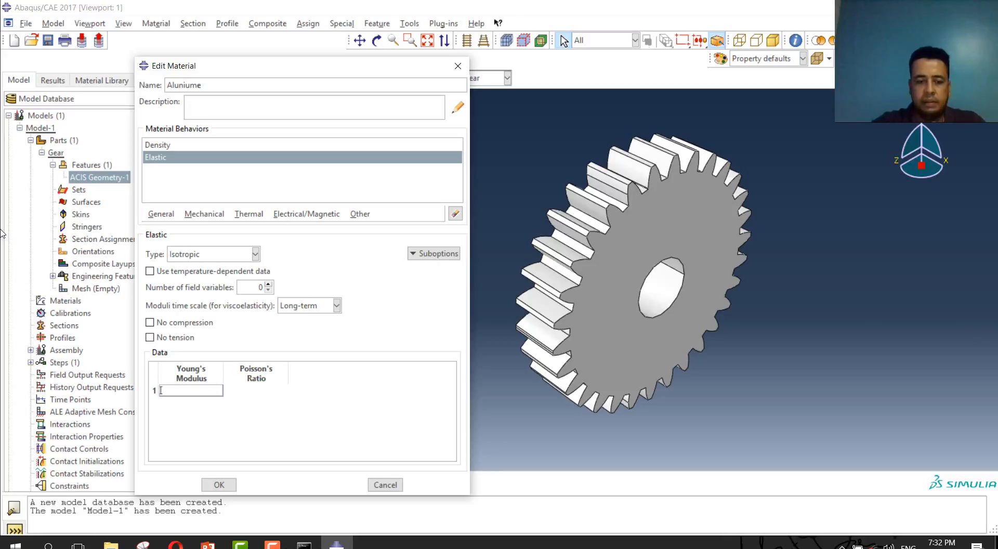
text(6)
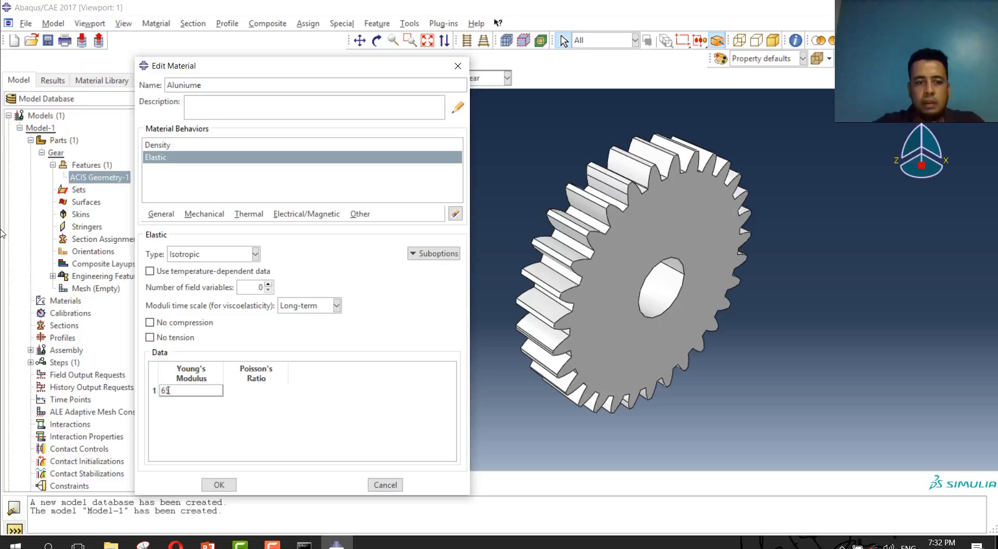
text(547e6)
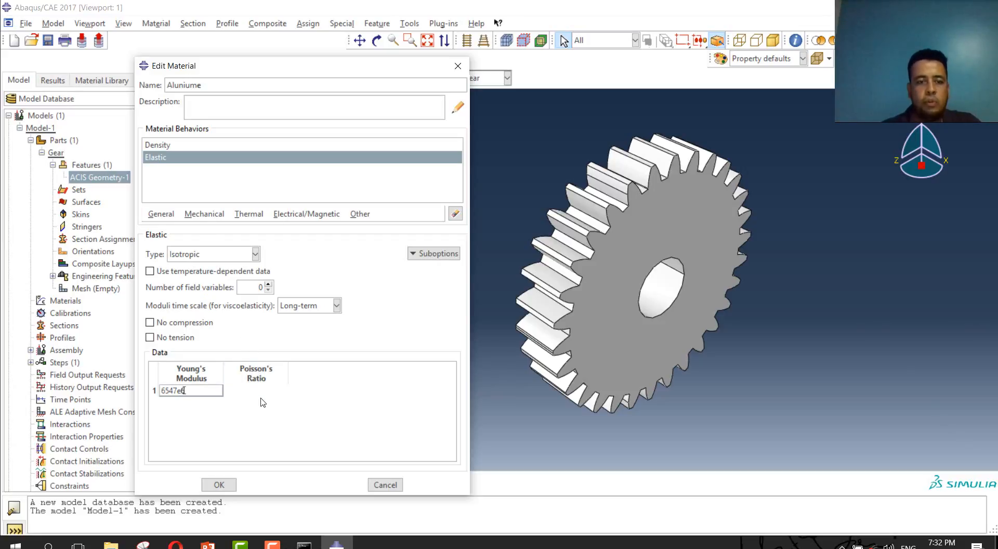
click(256, 390)
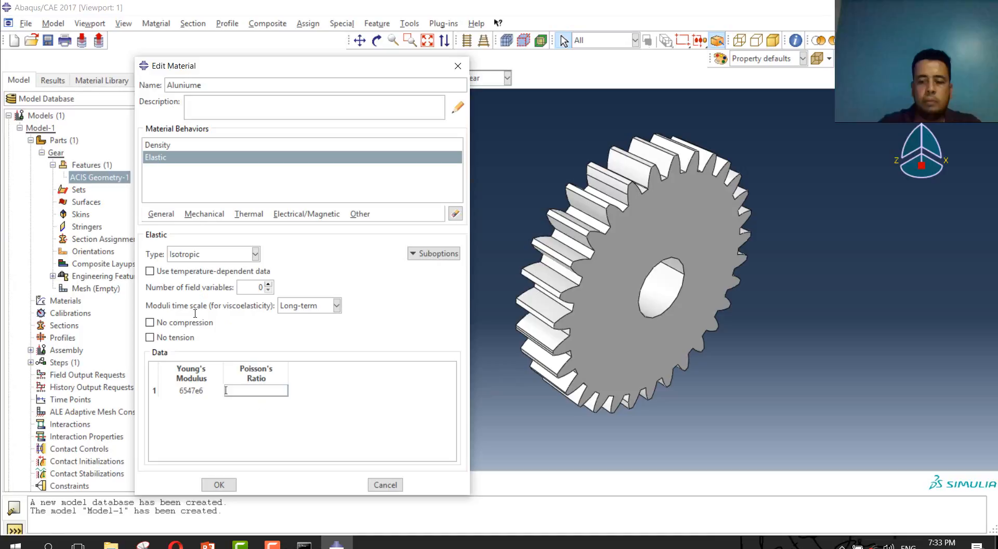
text(0.336)
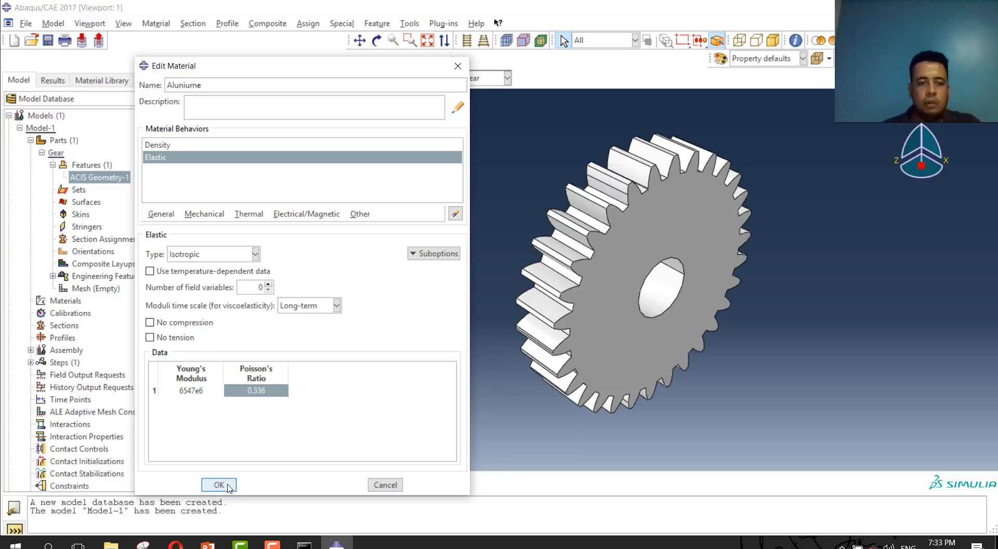
click(218, 484)
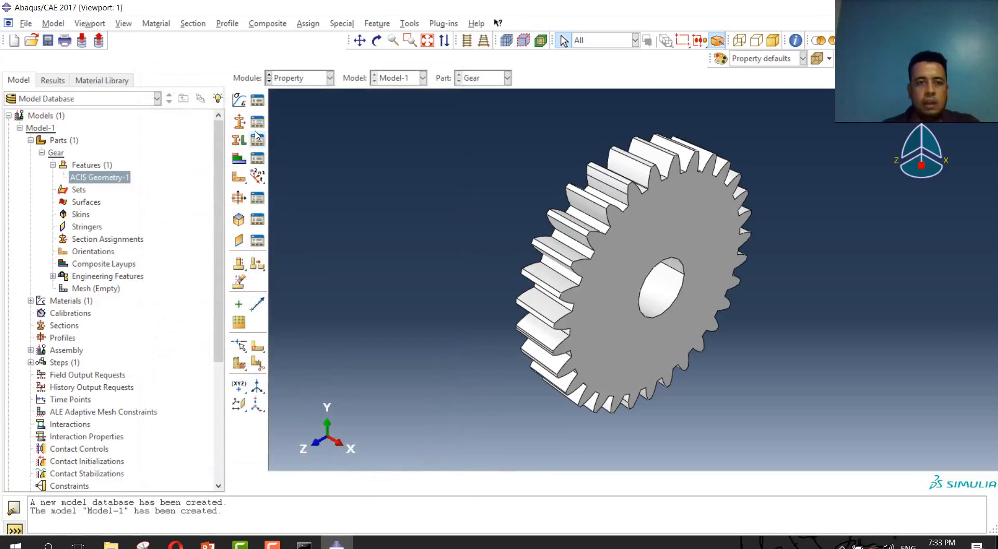
mouse_move(285, 90)
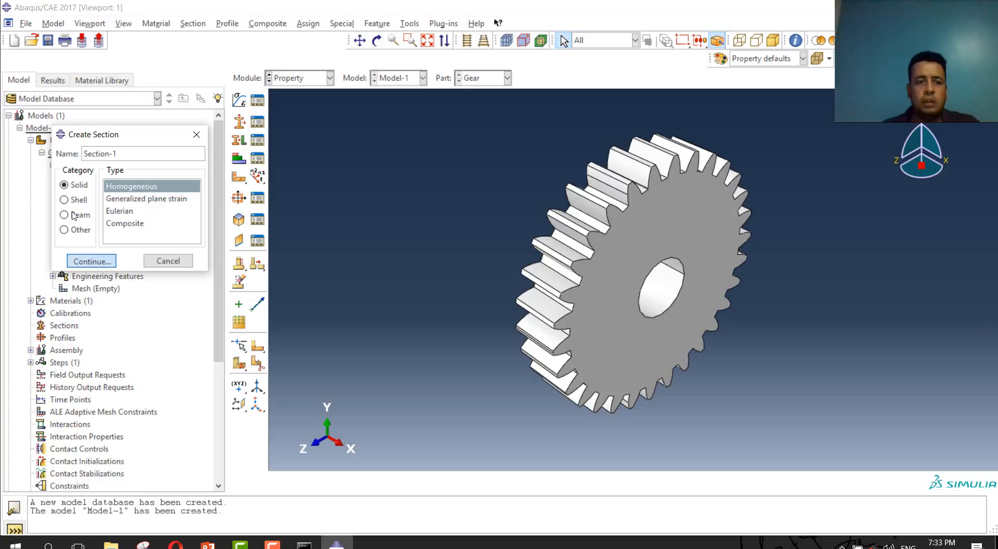
- Create solid homogeneous Section-1 using material Aluniume
click(92, 261)
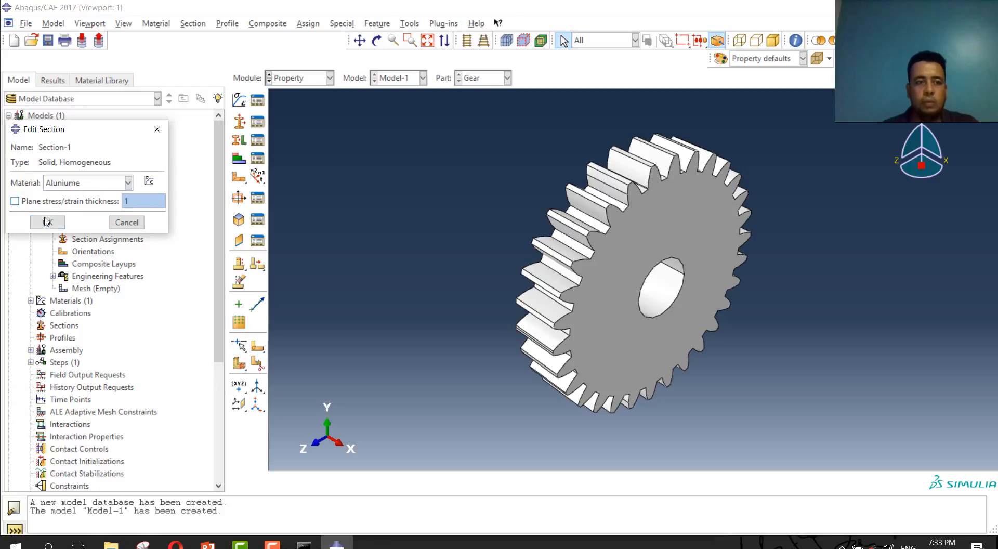
click(47, 221)
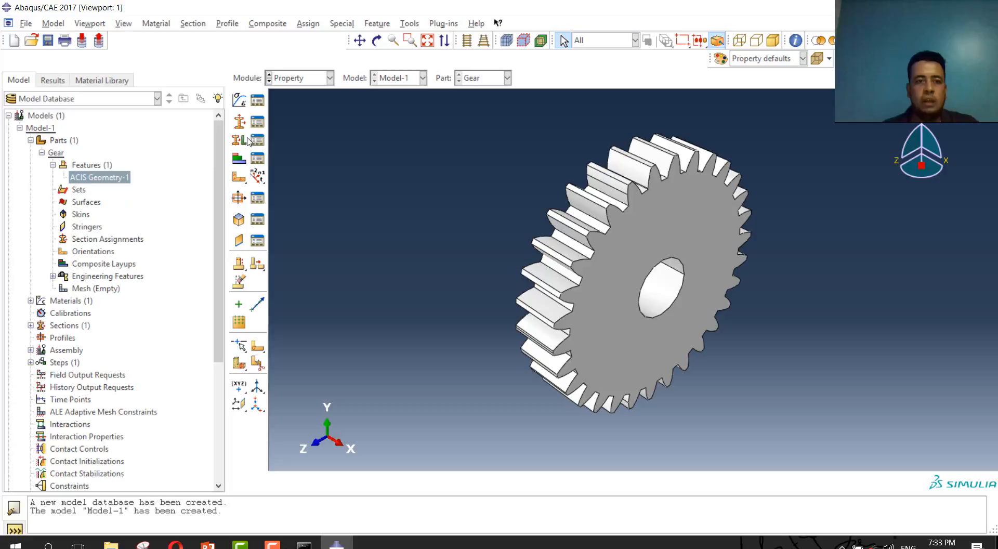
mouse_move(238, 141)
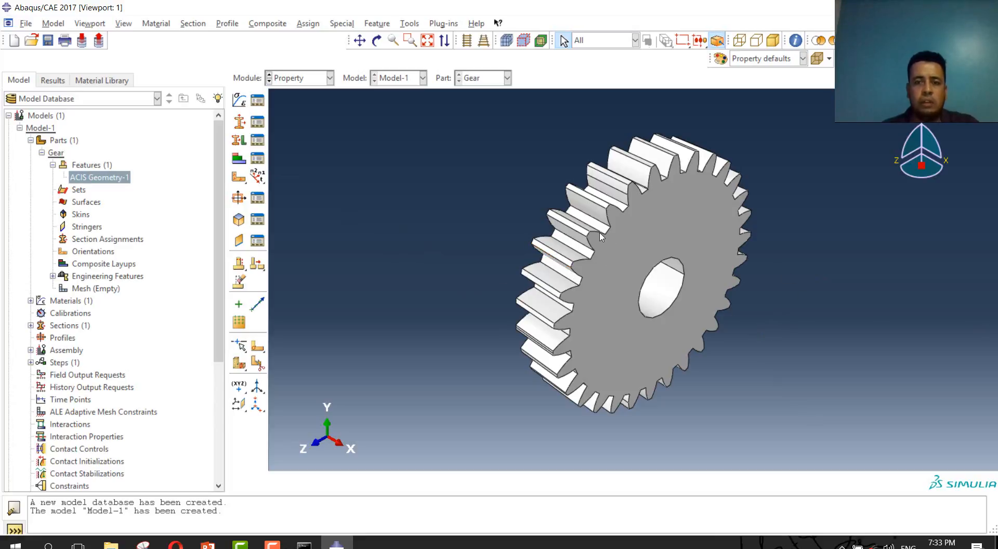
mouse_move(776, 344)
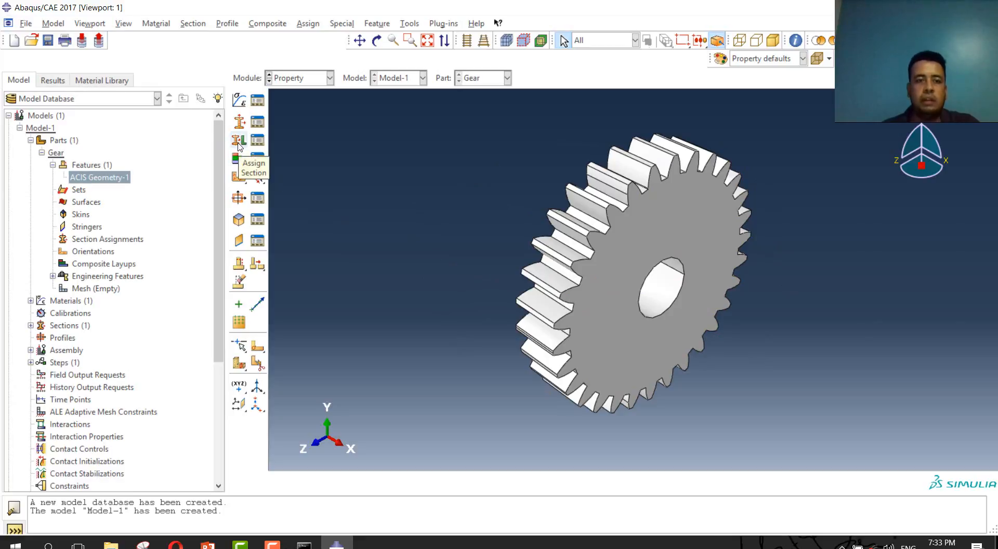
- Assign Section-1 to the whole gear as region Set-1
click(237, 140)
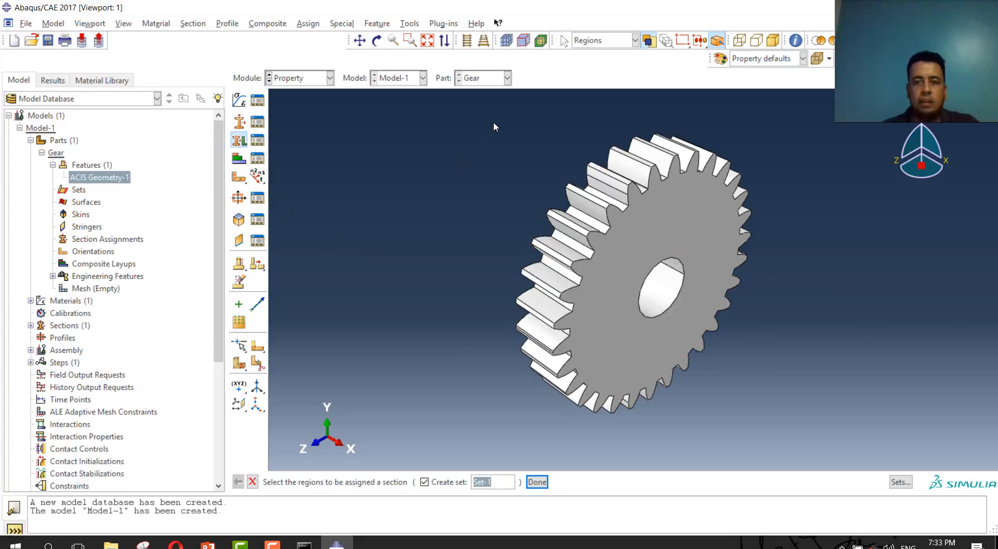
click(637, 267)
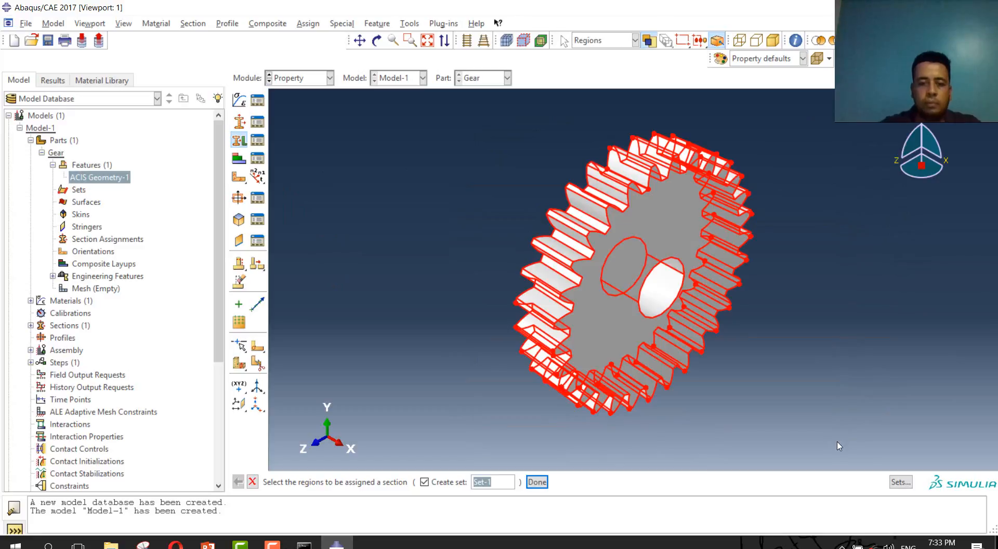
mouse_move(592, 474)
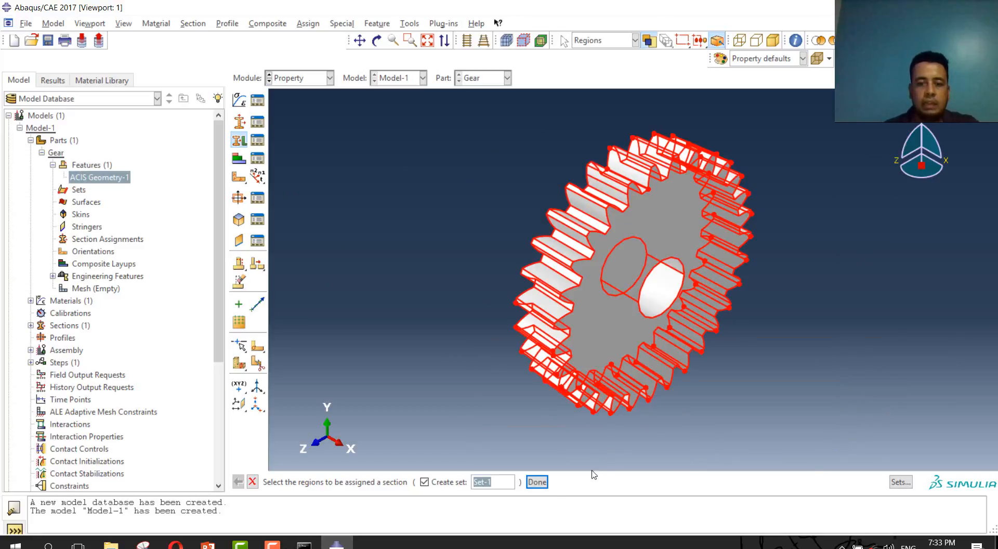
click(536, 482)
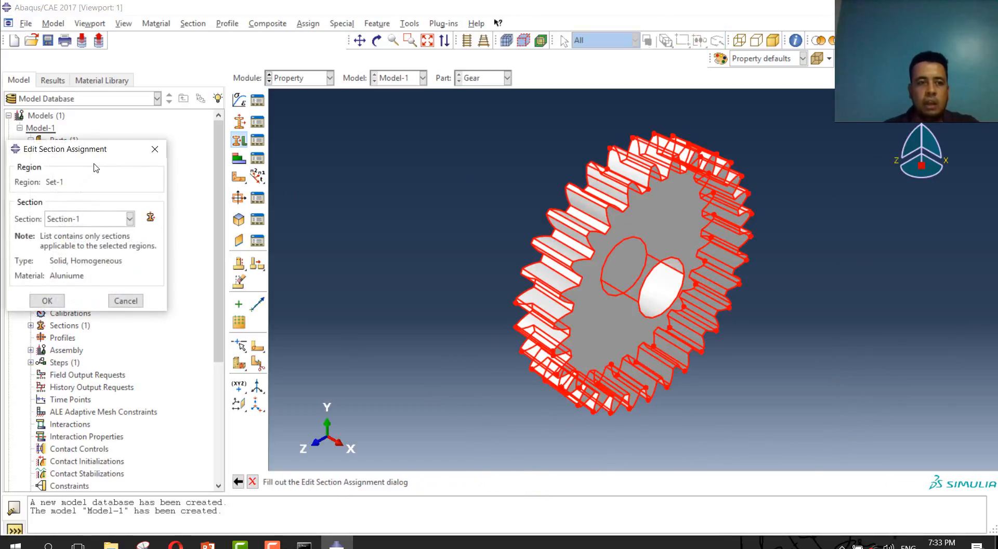
click(361, 250)
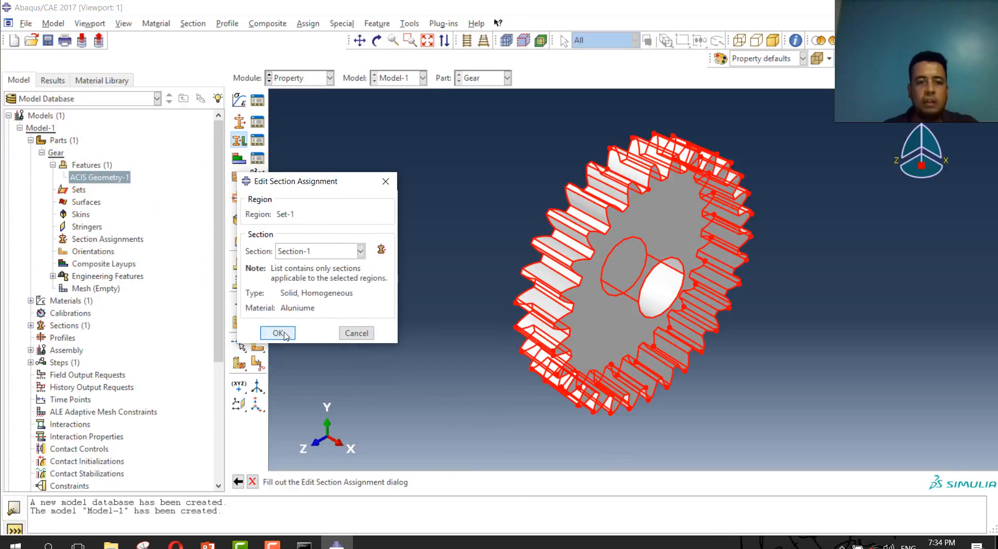
click(277, 333)
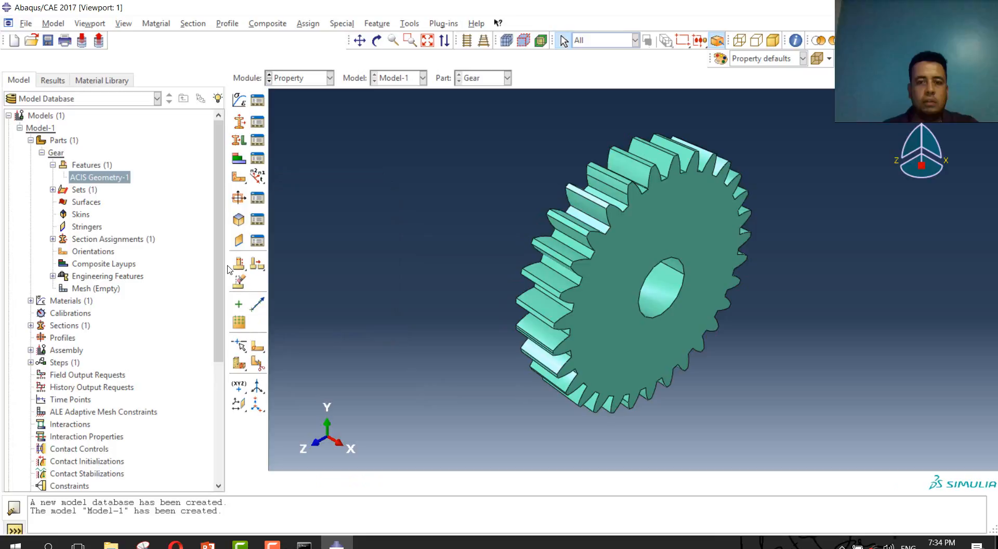
click(618, 216)
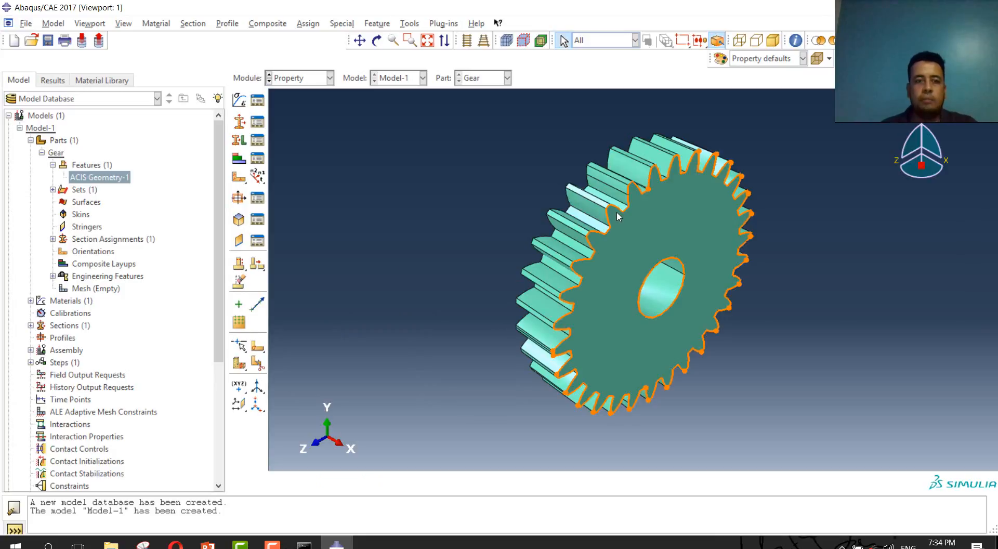
mouse_move(588, 174)
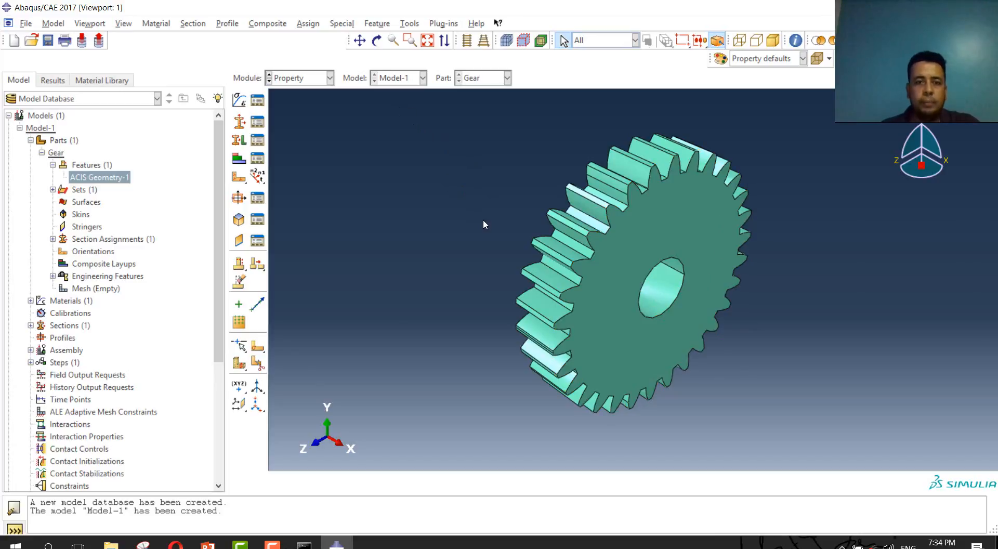
mouse_move(186, 169)
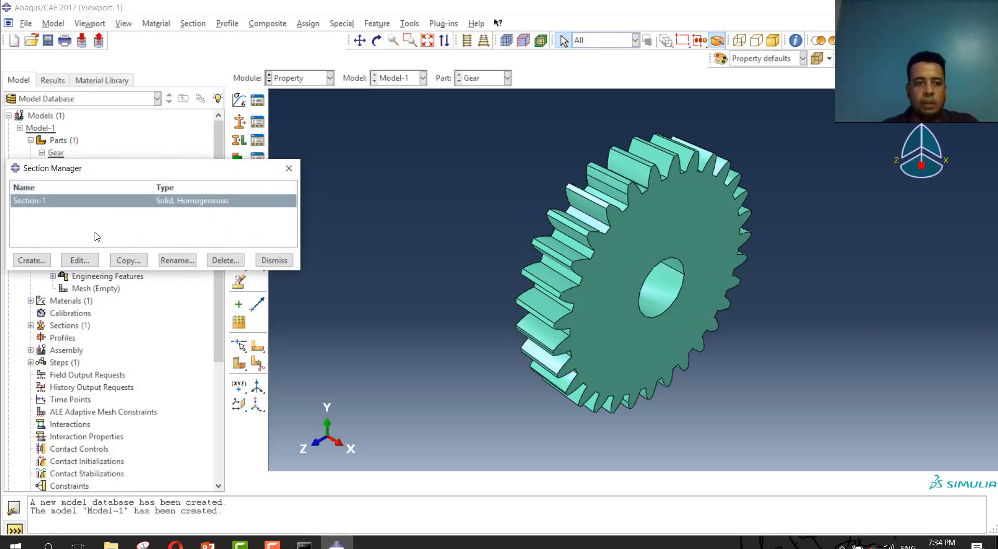
click(80, 260)
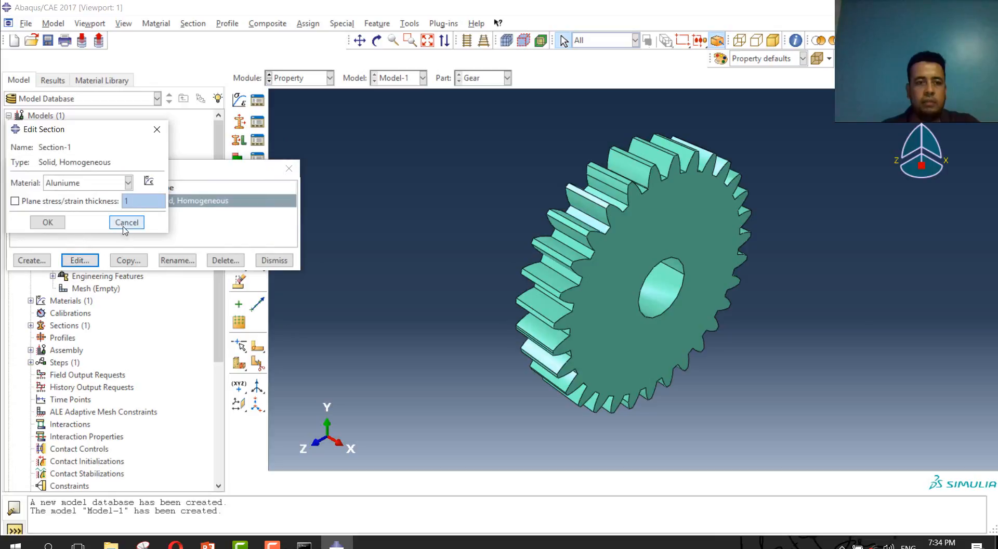
click(126, 222)
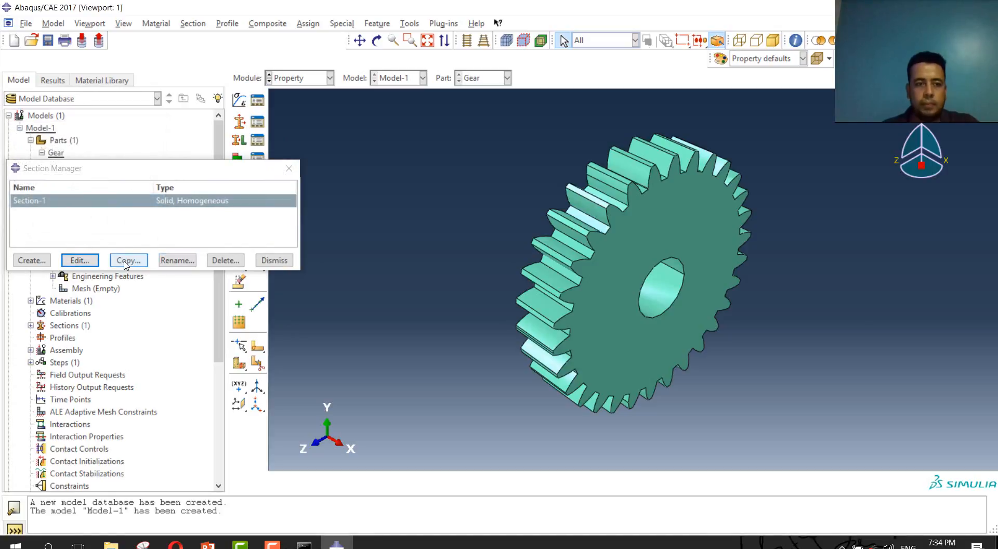
mouse_move(55, 212)
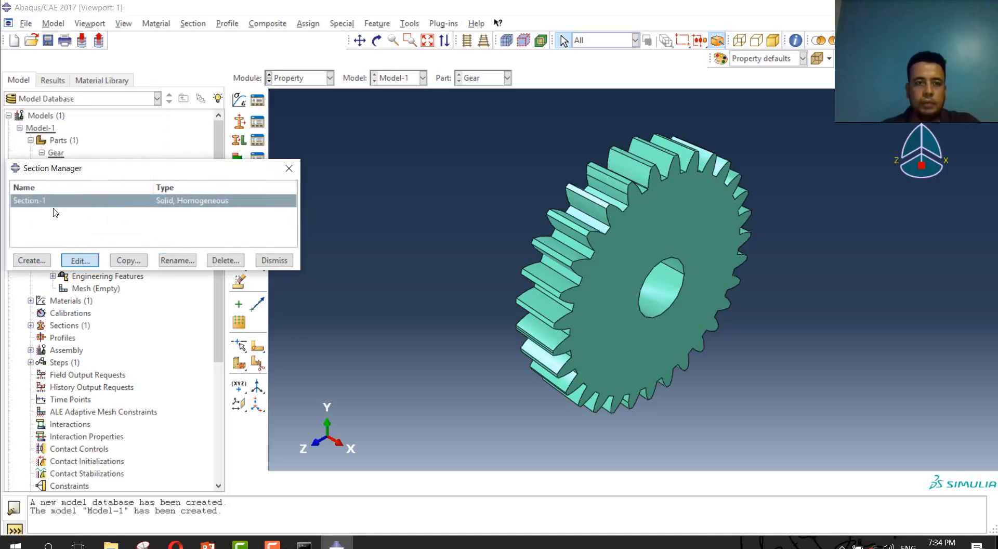
click(80, 260)
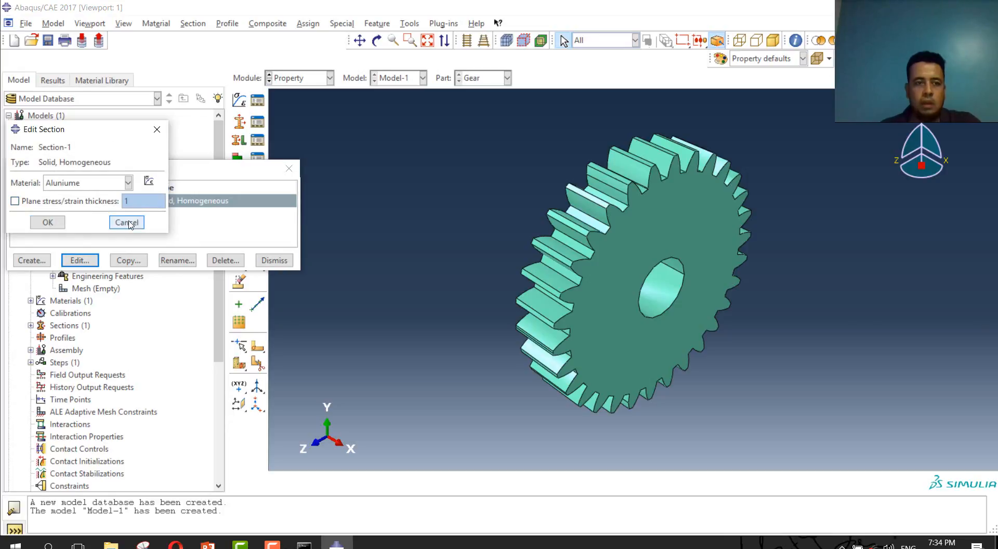
click(126, 221)
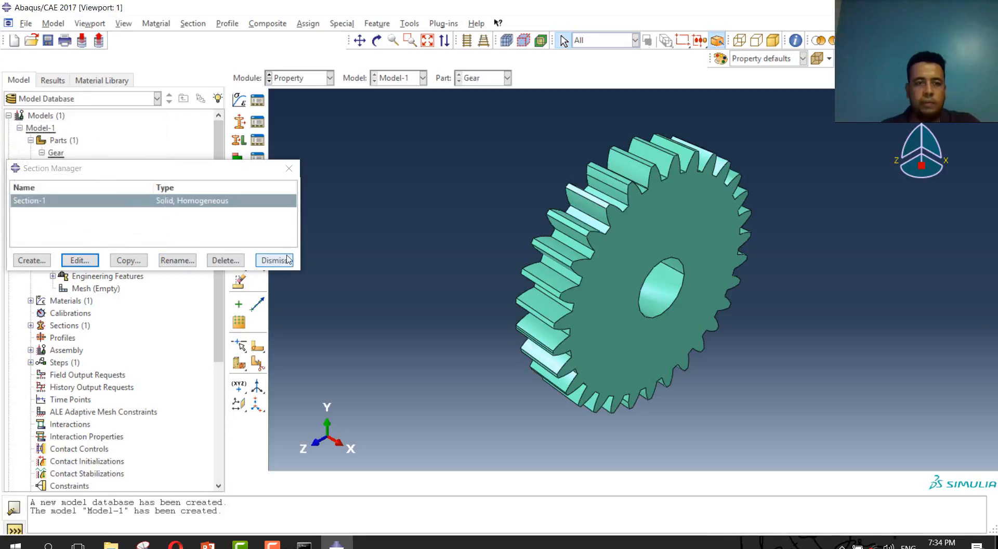
click(274, 260)
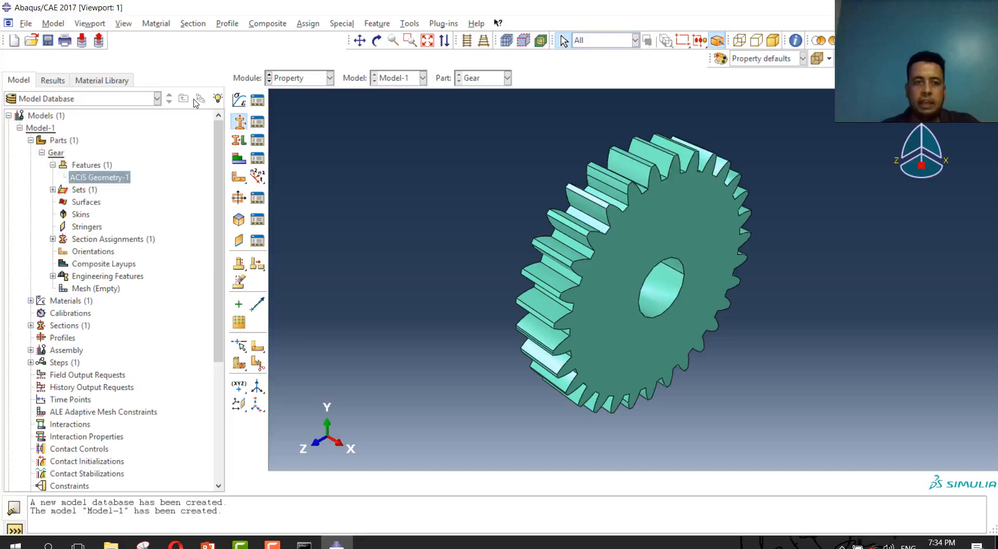
click(238, 121)
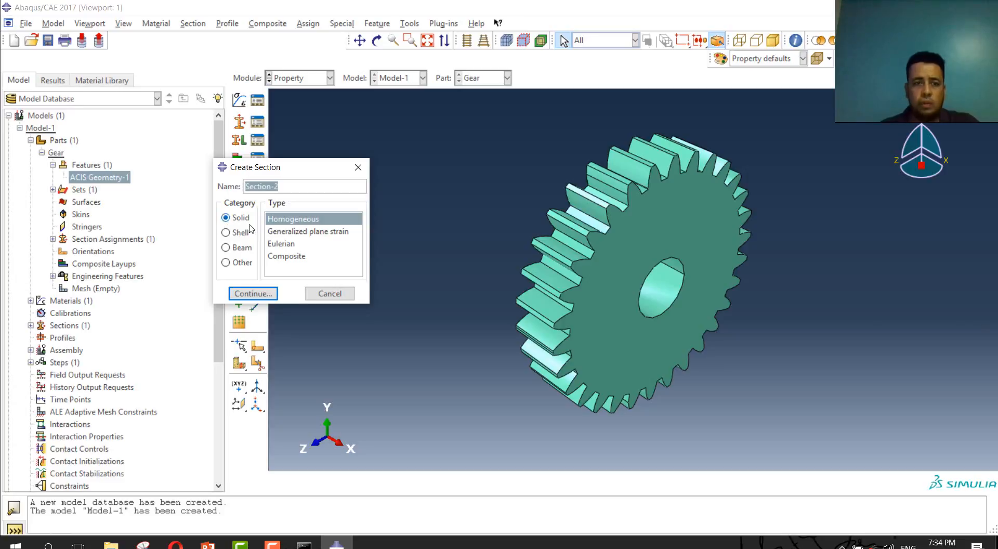
mouse_move(303, 276)
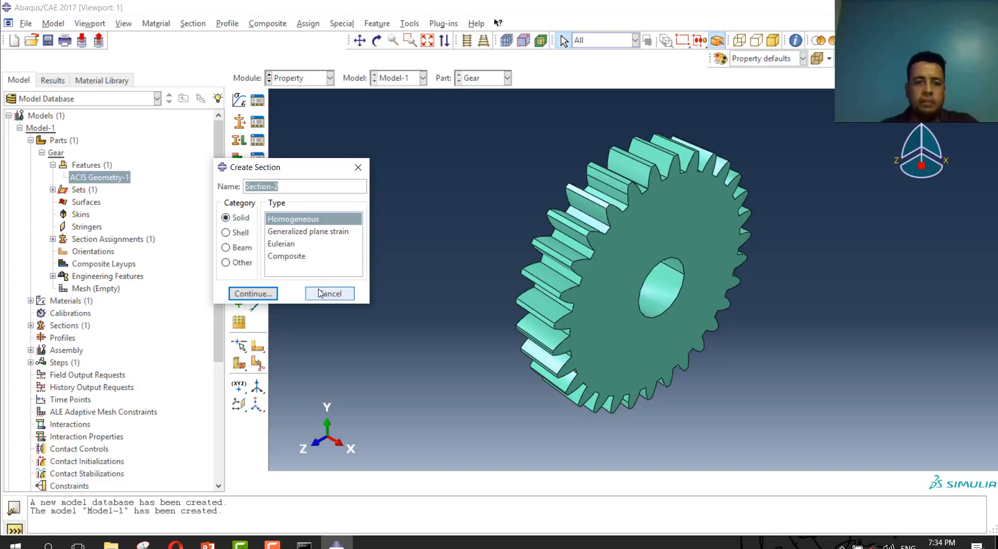
- Drop the new section, assign Section-1 to the whole gear as Set-2 and save the changes
click(251, 293)
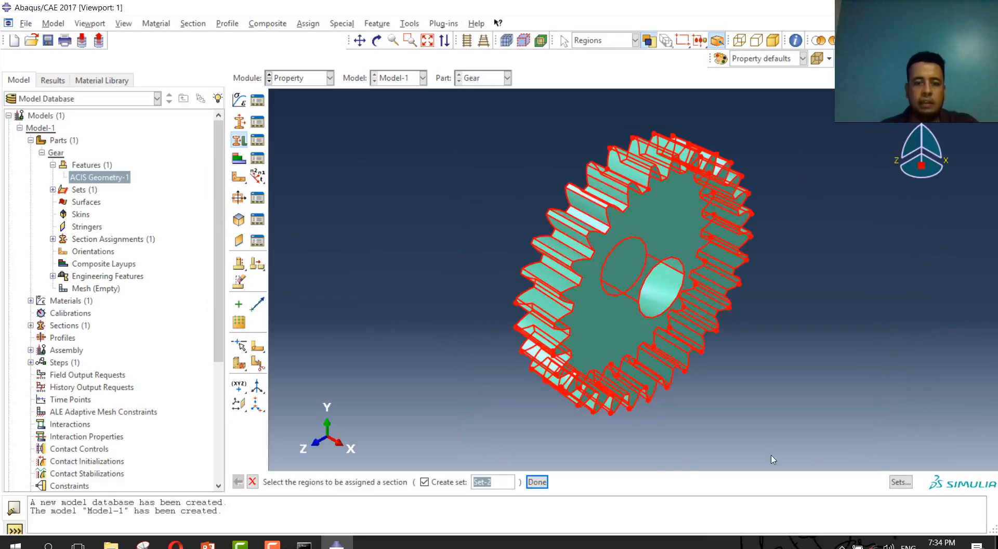
click(536, 481)
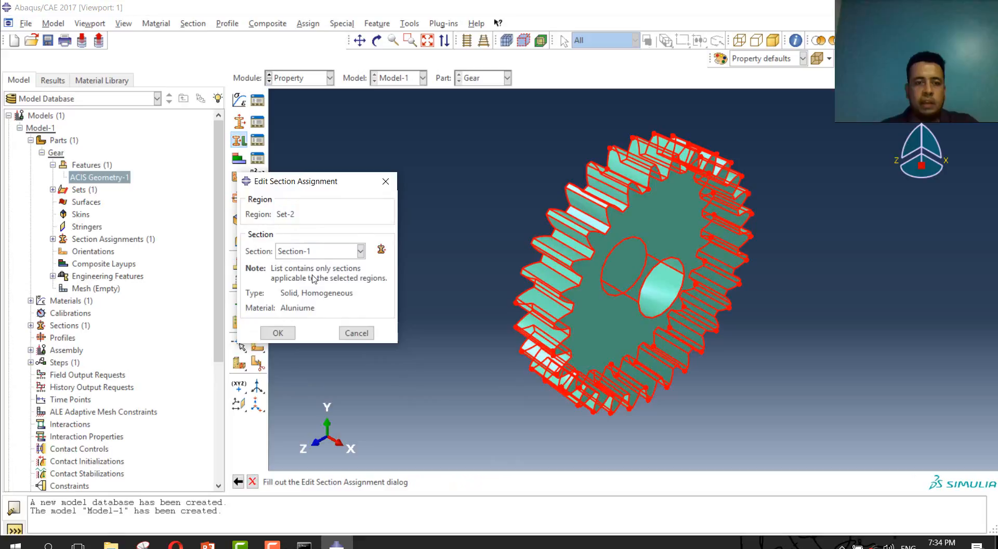
click(360, 251)
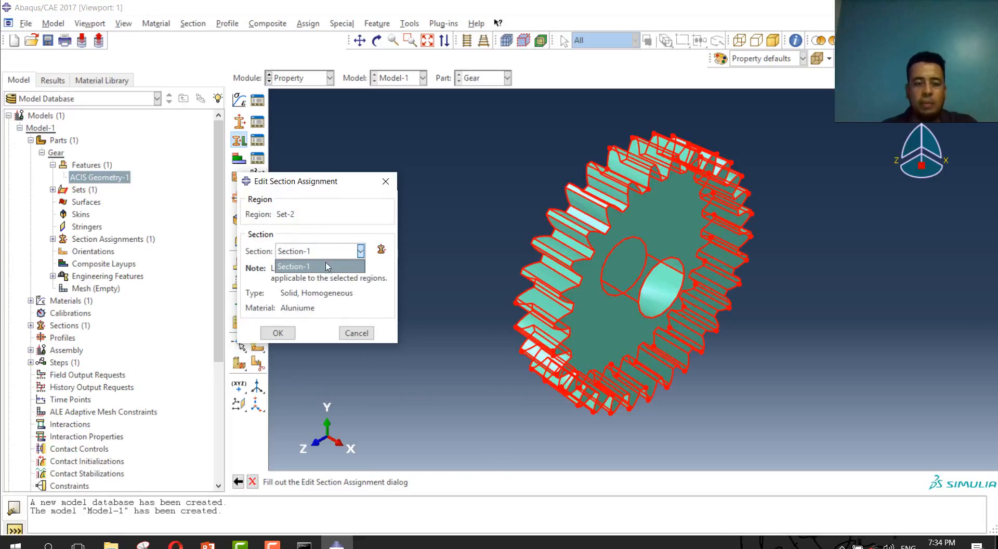
click(319, 266)
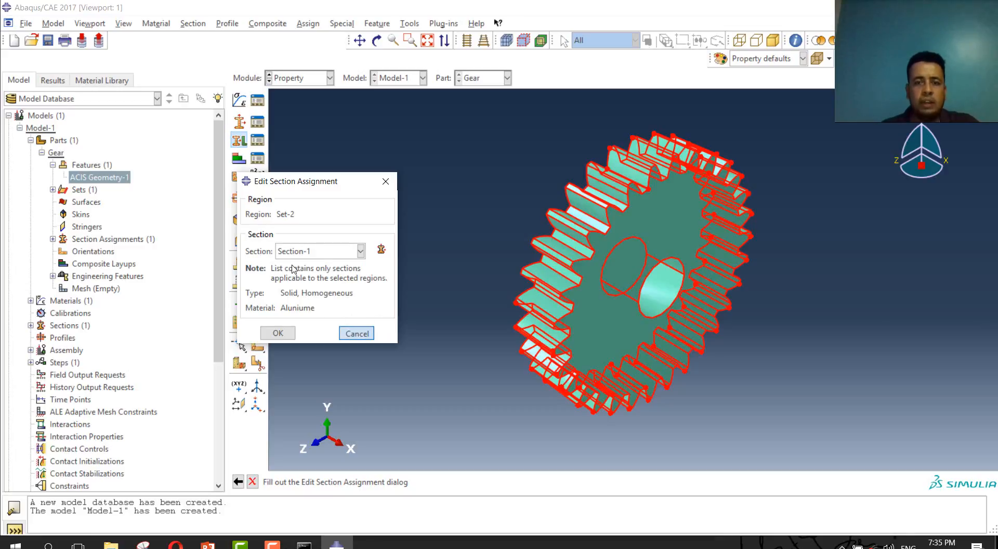
click(385, 181)
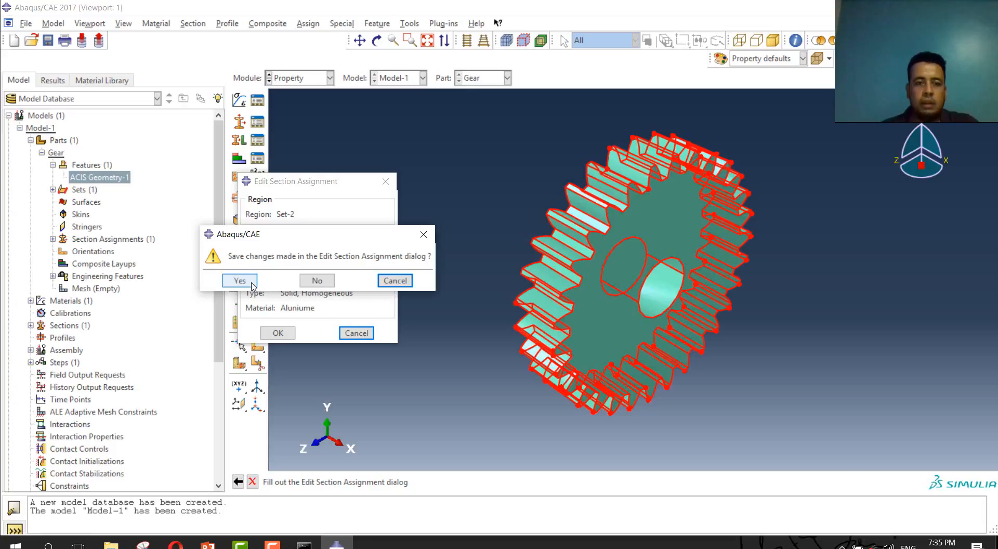
click(240, 281)
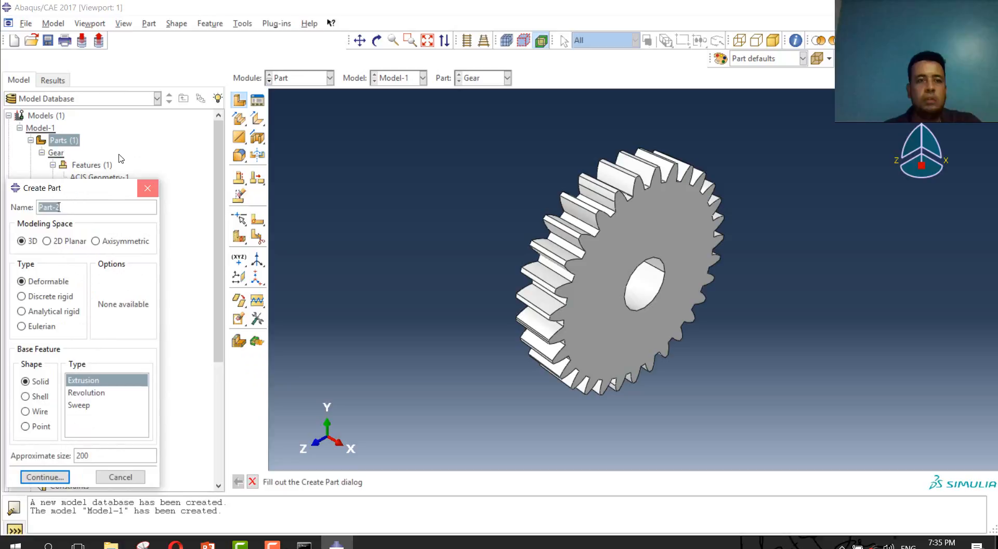
- Cancel the Part-2 creation, browse the Part and Shape menus, leaving Gear as the only part
click(120, 476)
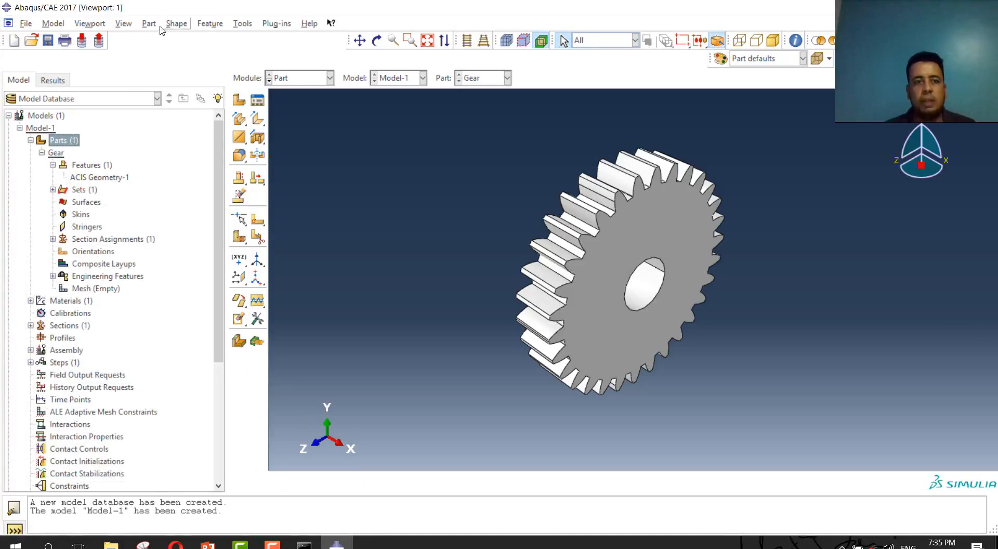
click(149, 23)
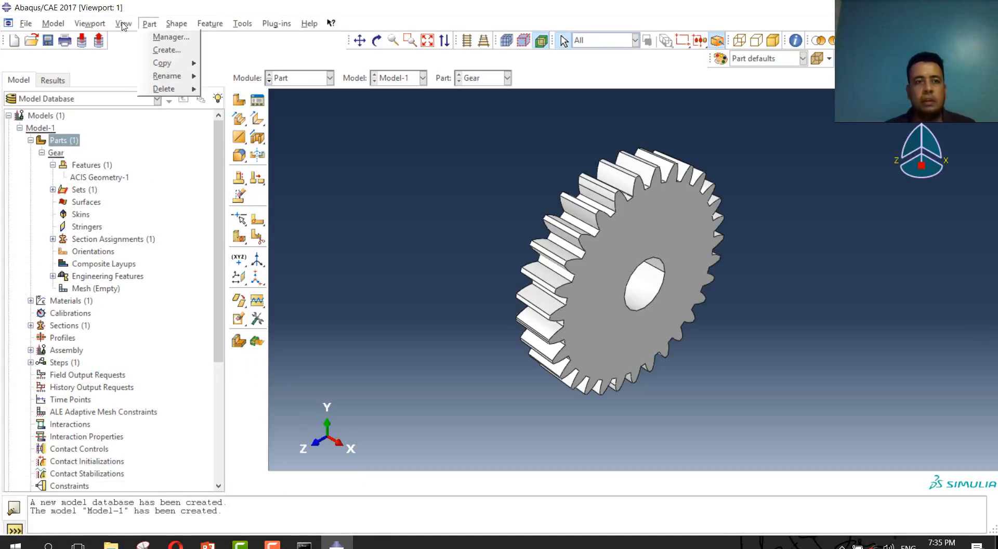
click(176, 24)
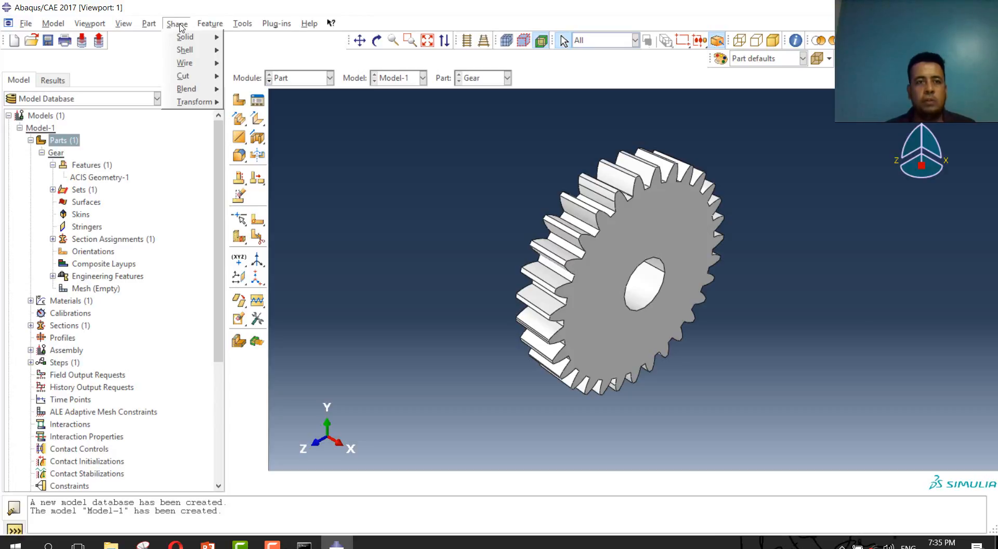
mouse_move(185, 36)
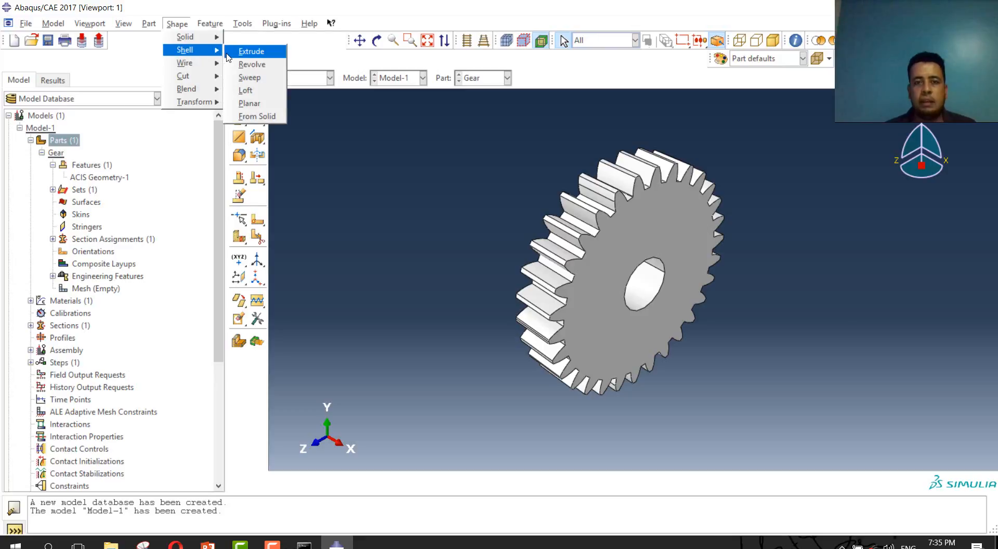
mouse_move(185, 37)
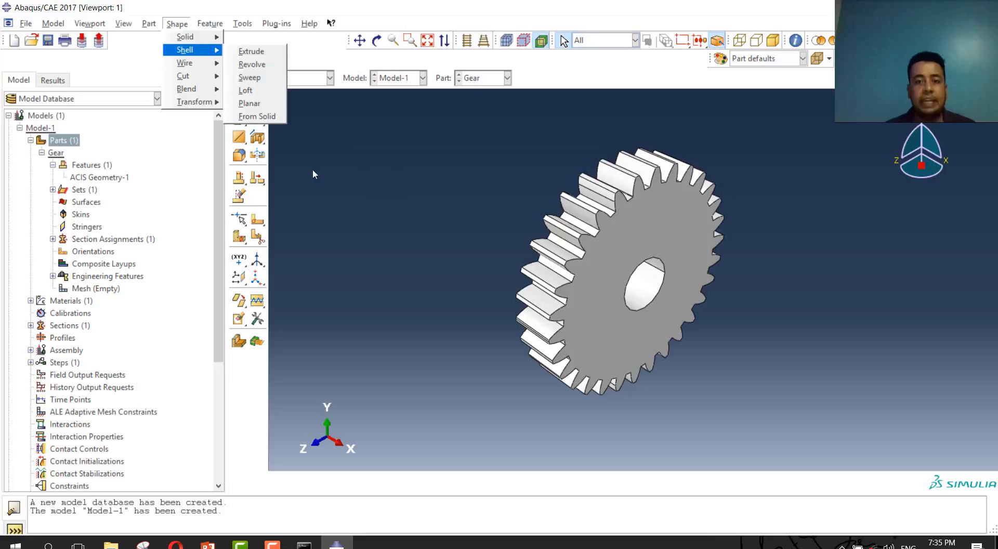
mouse_move(352, 175)
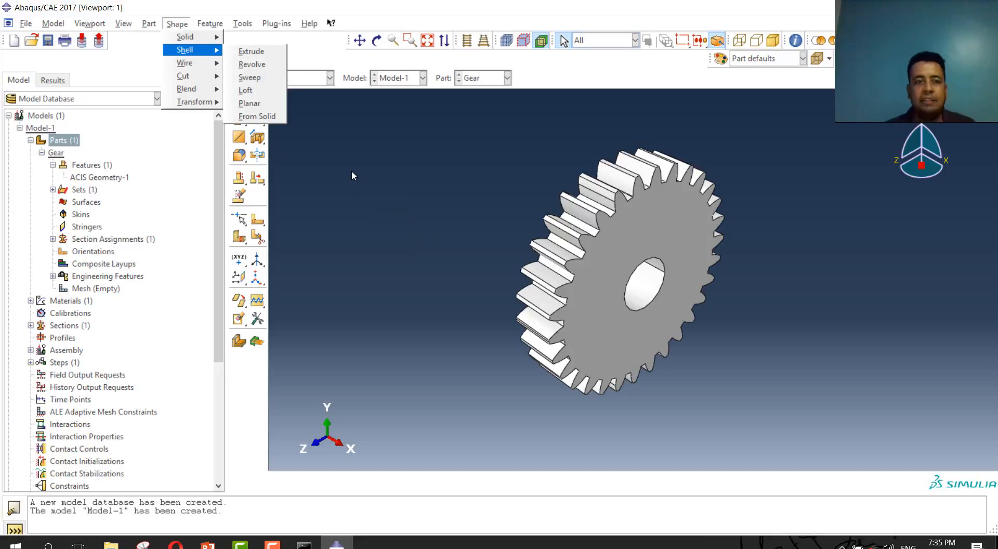
mouse_move(176, 156)
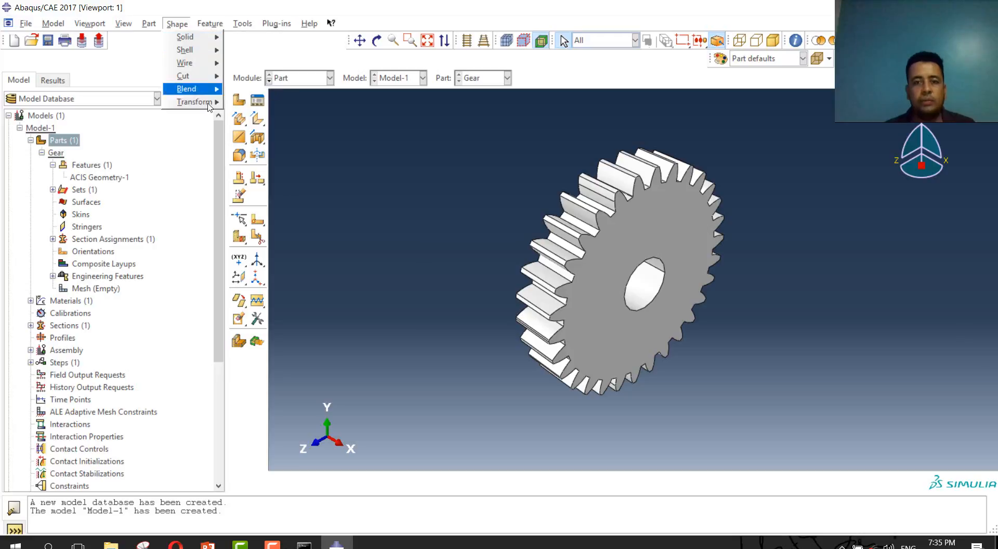
mouse_move(194, 102)
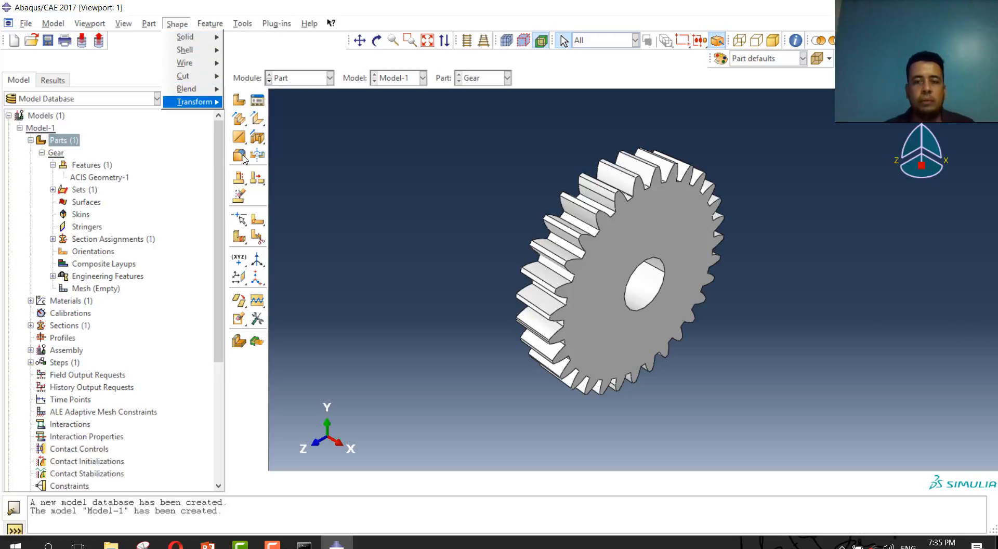
mouse_move(273, 160)
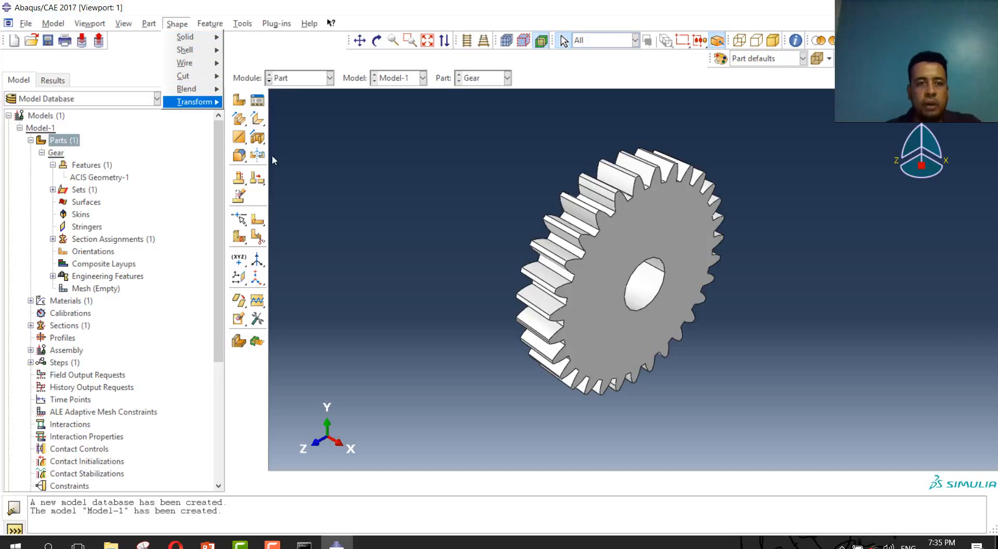
mouse_move(500, 259)
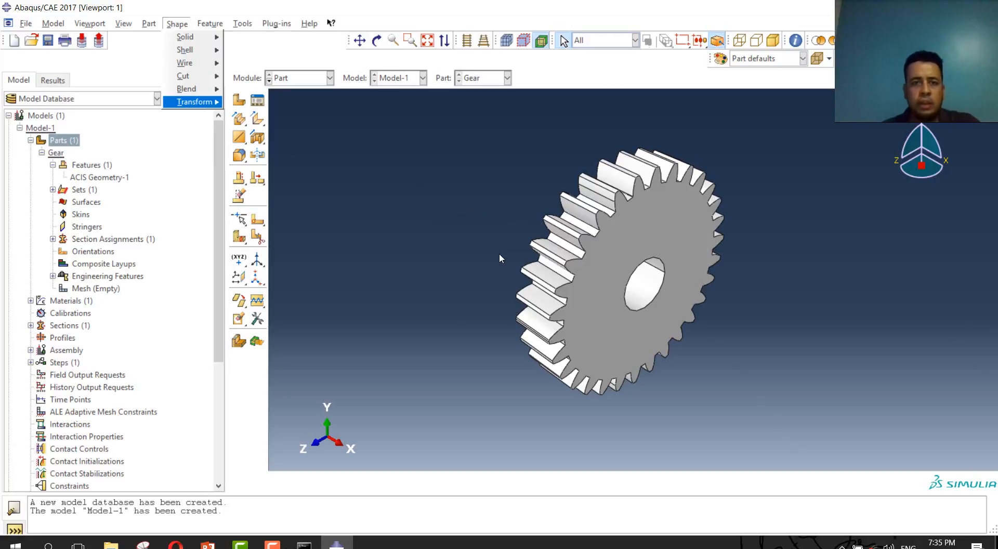
click(399, 208)
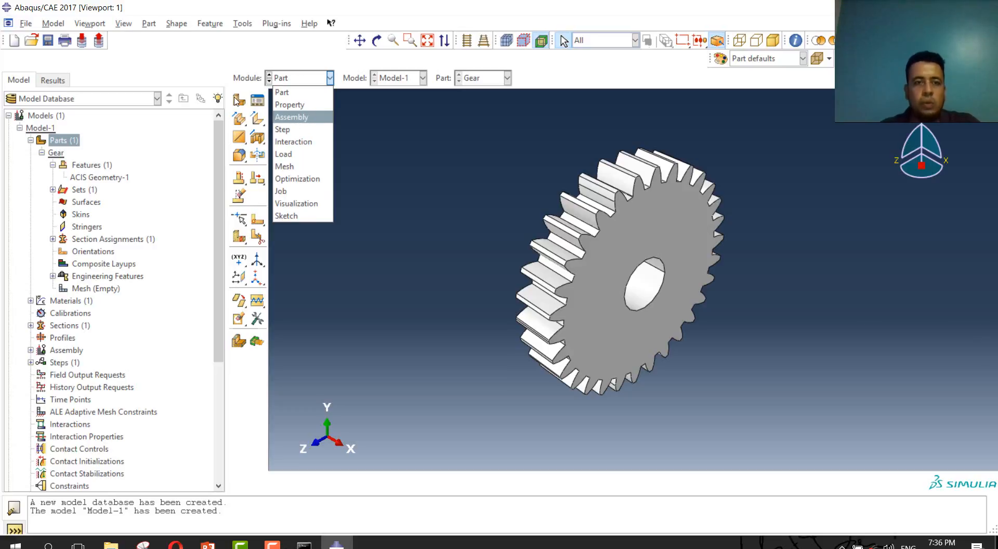
- In the Assembly module, instance the Gear part and dismiss the part-selection error
click(291, 117)
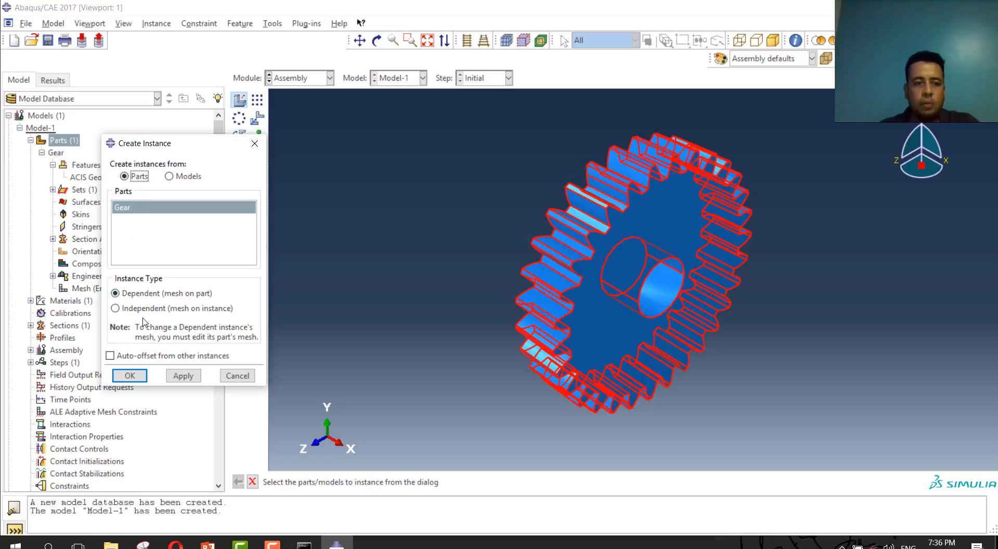
click(115, 308)
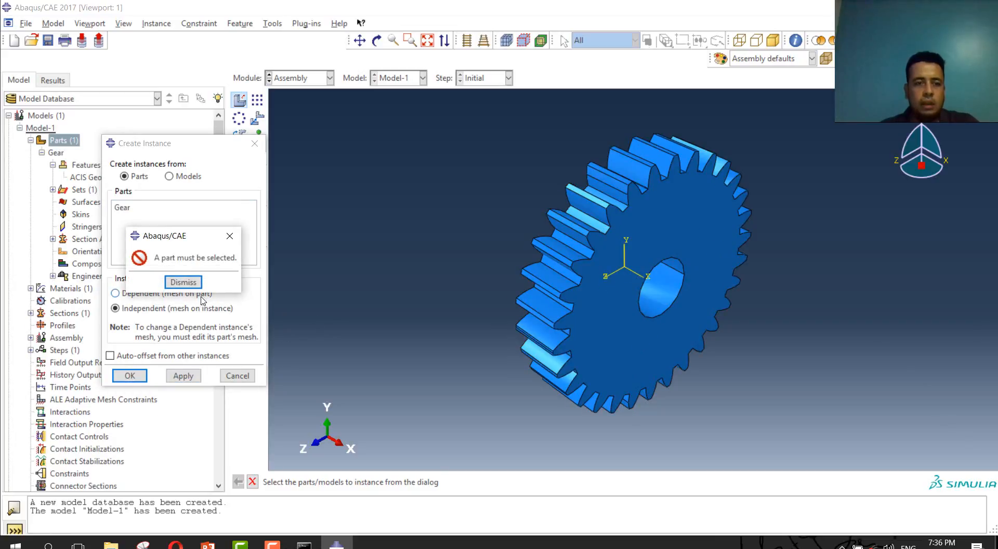
click(183, 282)
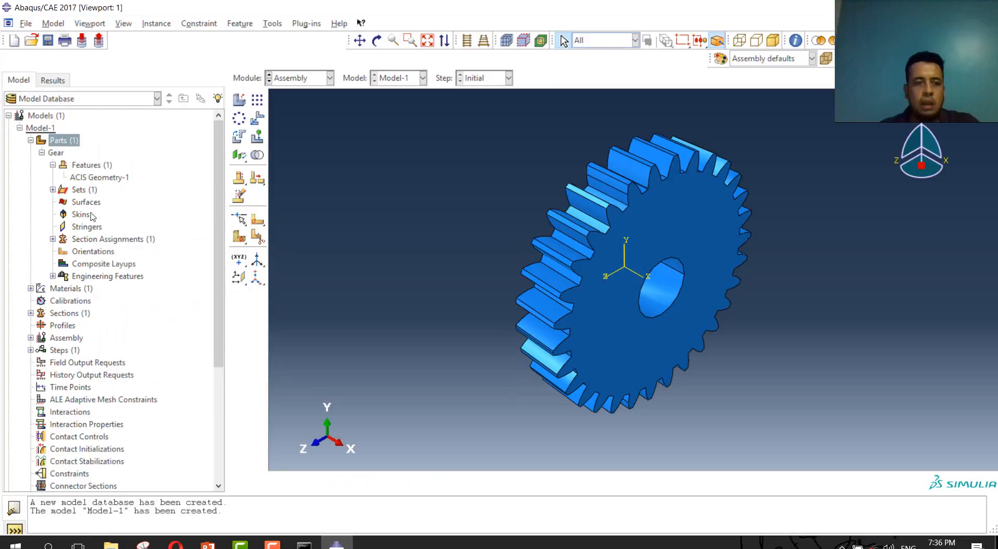
mouse_move(309, 82)
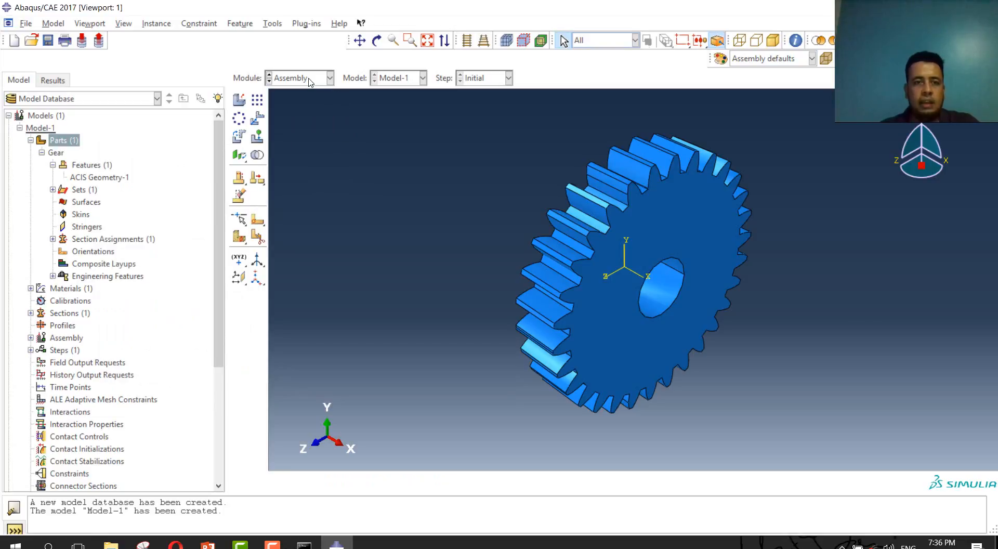
click(329, 78)
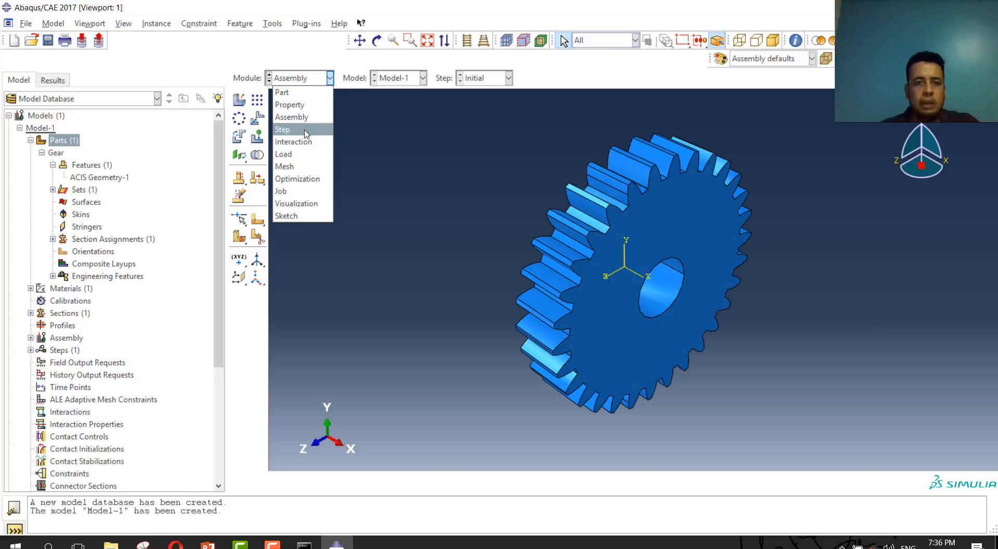
- Create linear perturbation Frequency step Step-1 requesting 100 eigenvalues
click(282, 129)
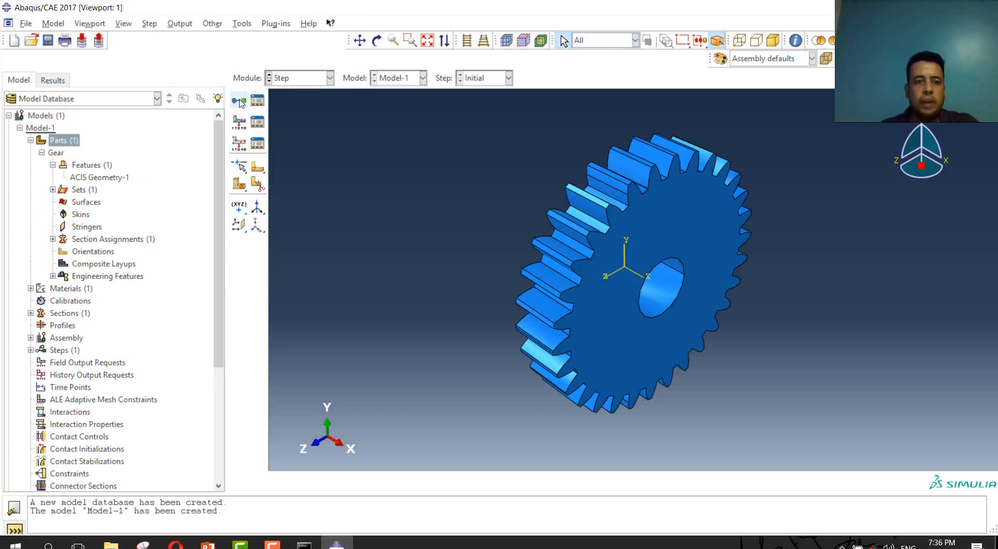
click(238, 101)
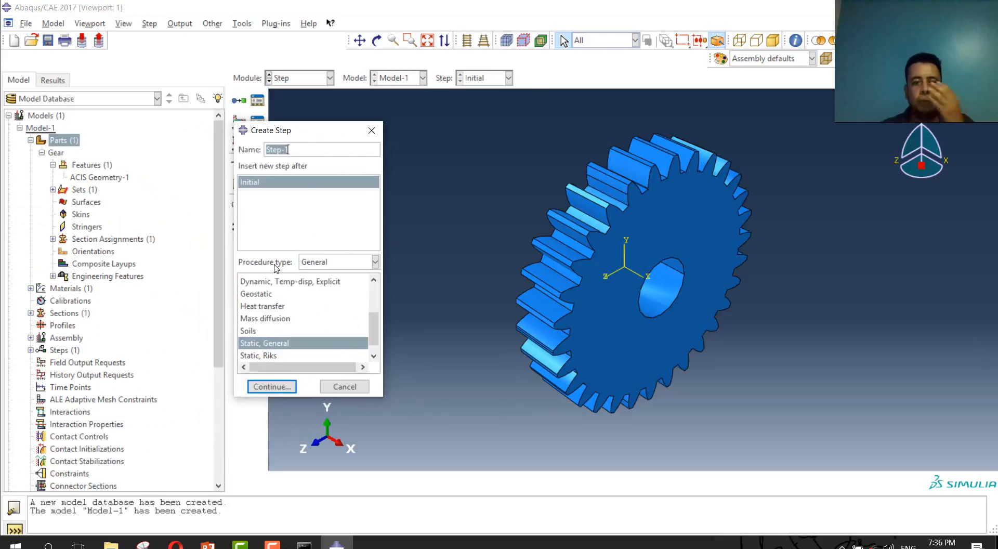
click(373, 262)
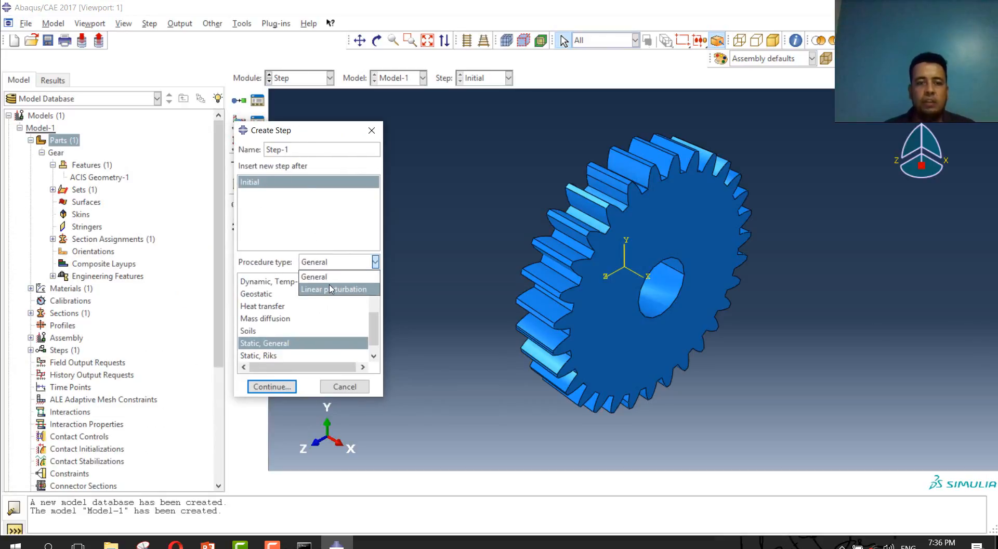
click(335, 288)
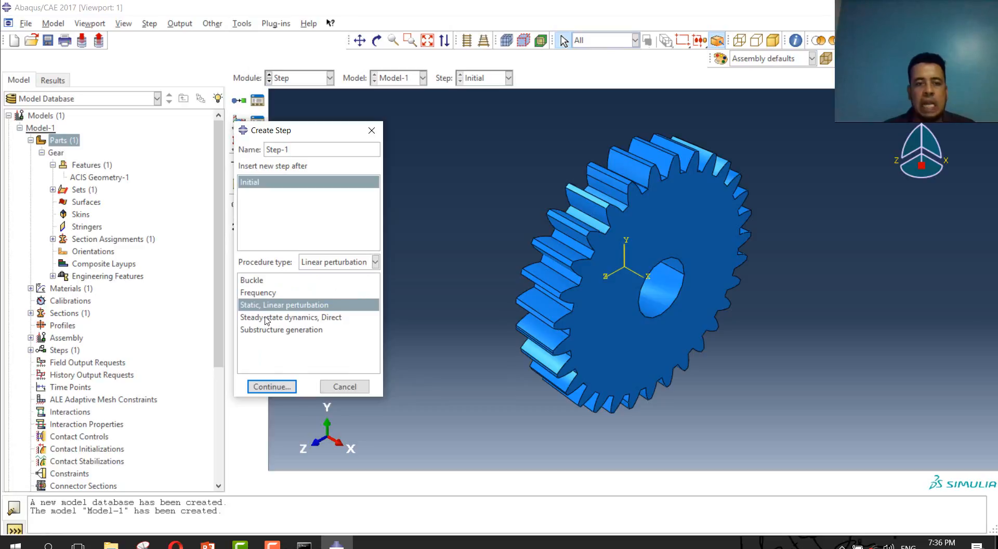
mouse_move(286, 312)
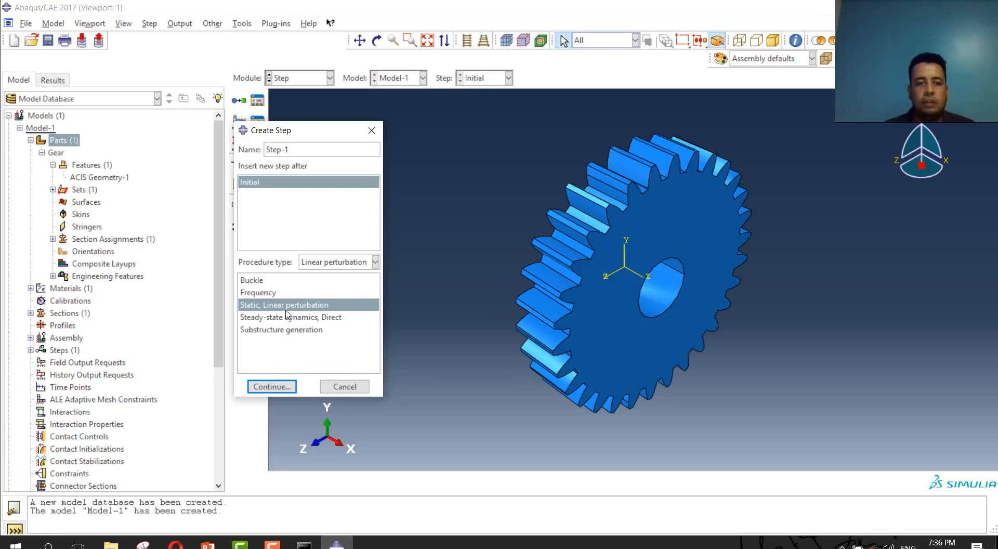
click(258, 292)
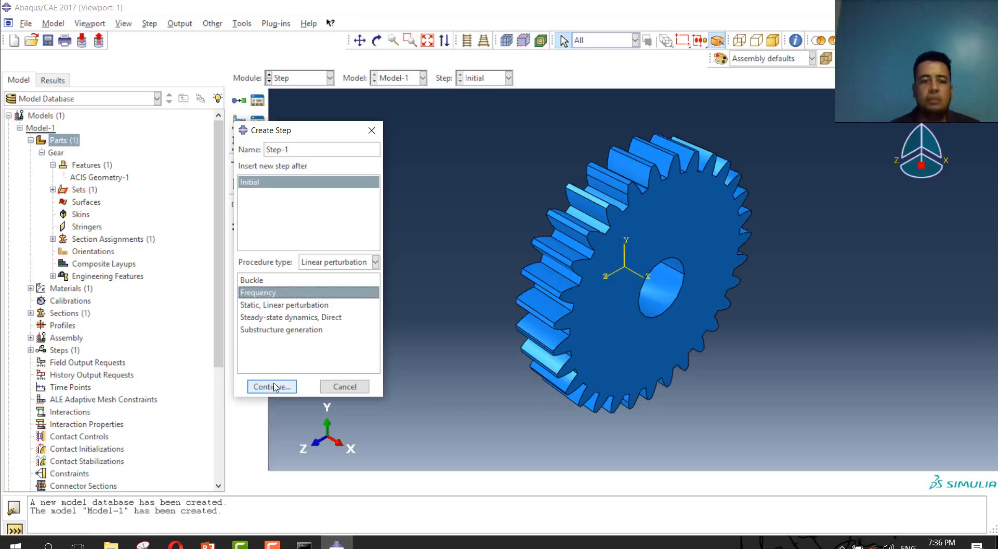
click(270, 387)
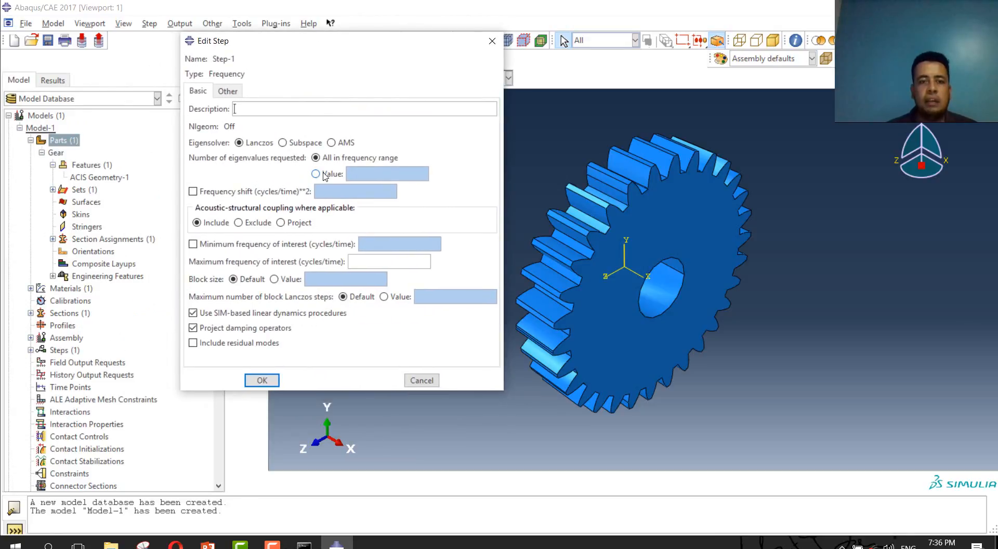
click(315, 174)
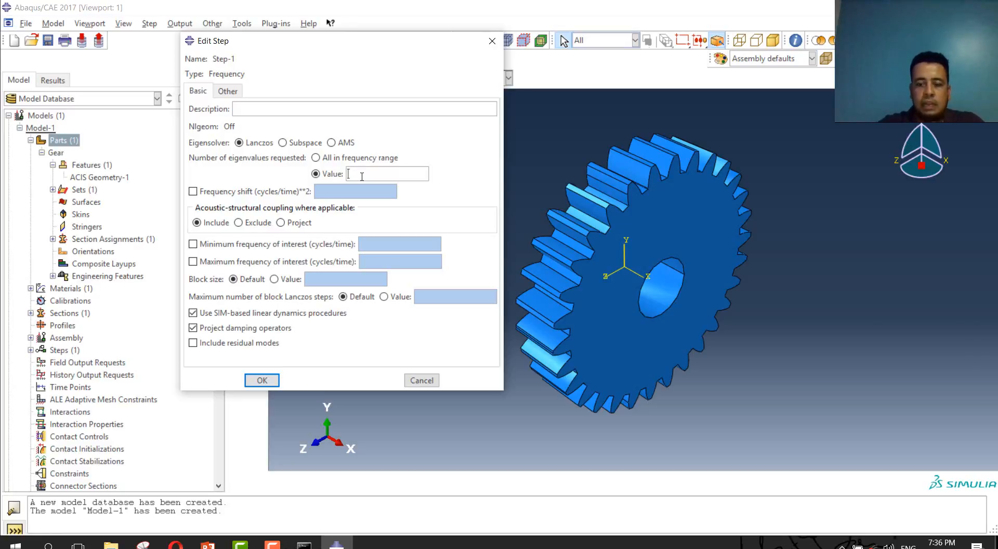
text(100)
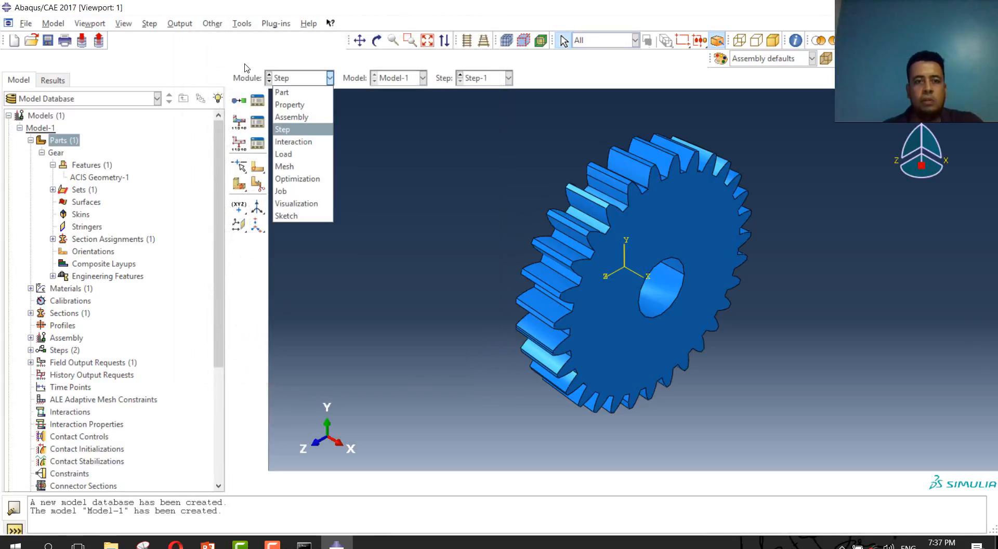
mouse_move(293, 142)
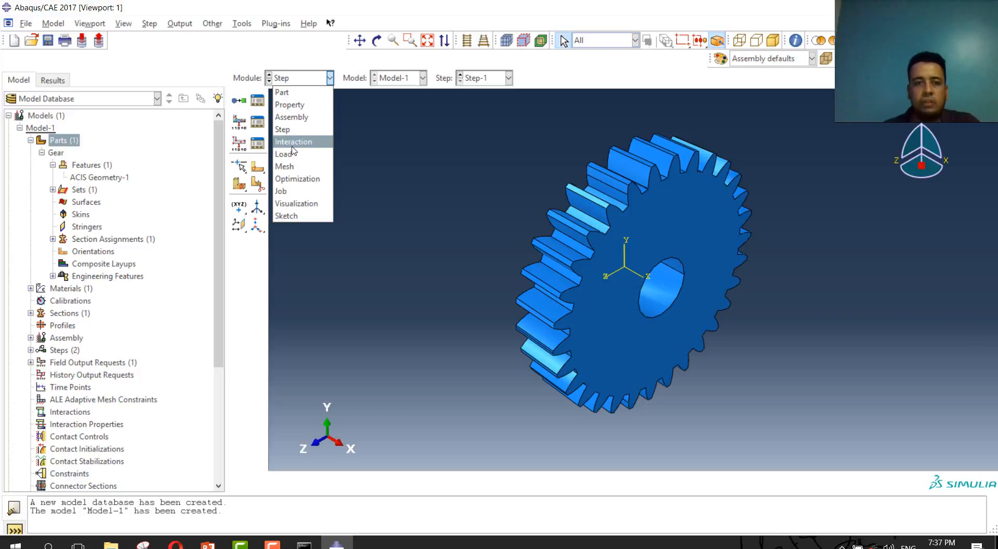
mouse_move(285, 153)
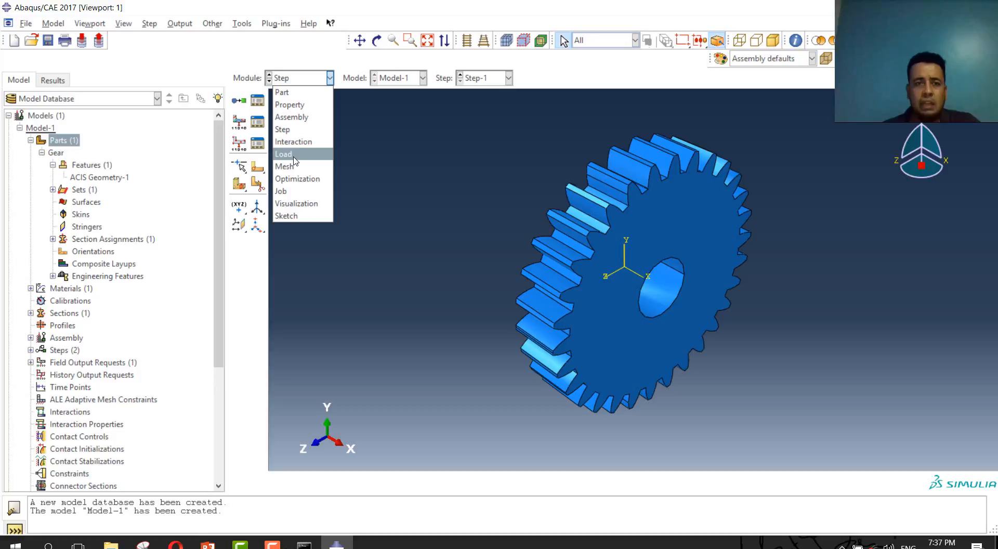
- Switch to the Load module and begin creating boundary condition BC-1 in Step-1
click(283, 154)
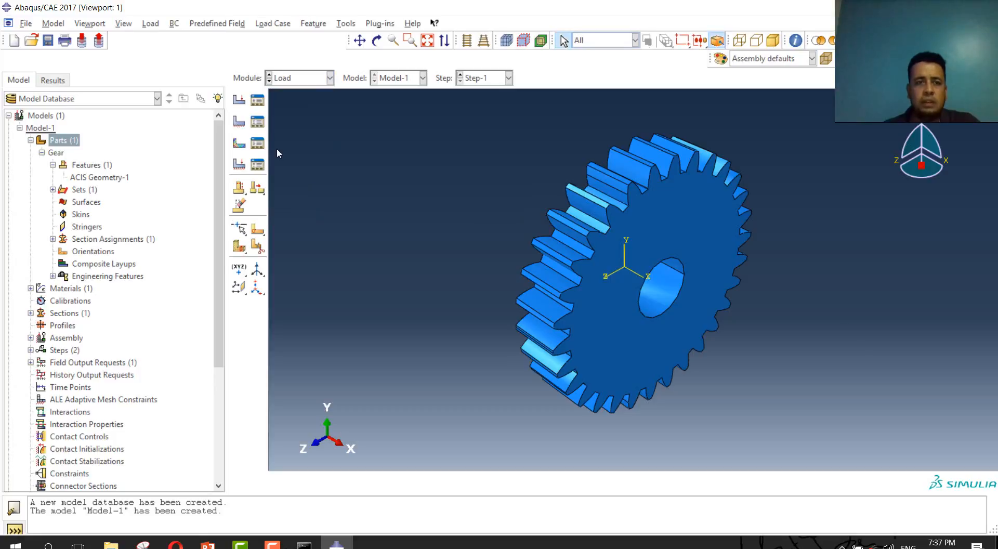
mouse_move(282, 141)
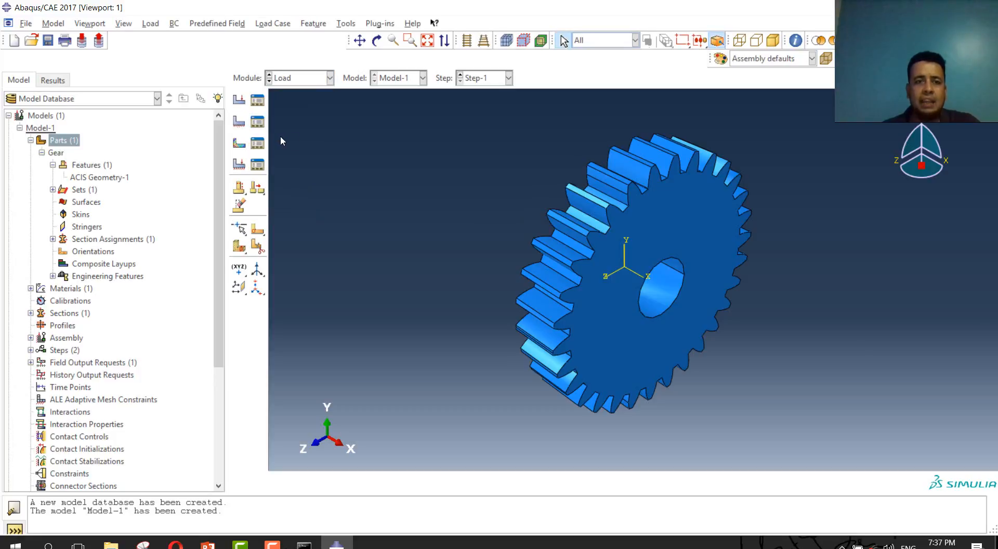
mouse_move(239, 121)
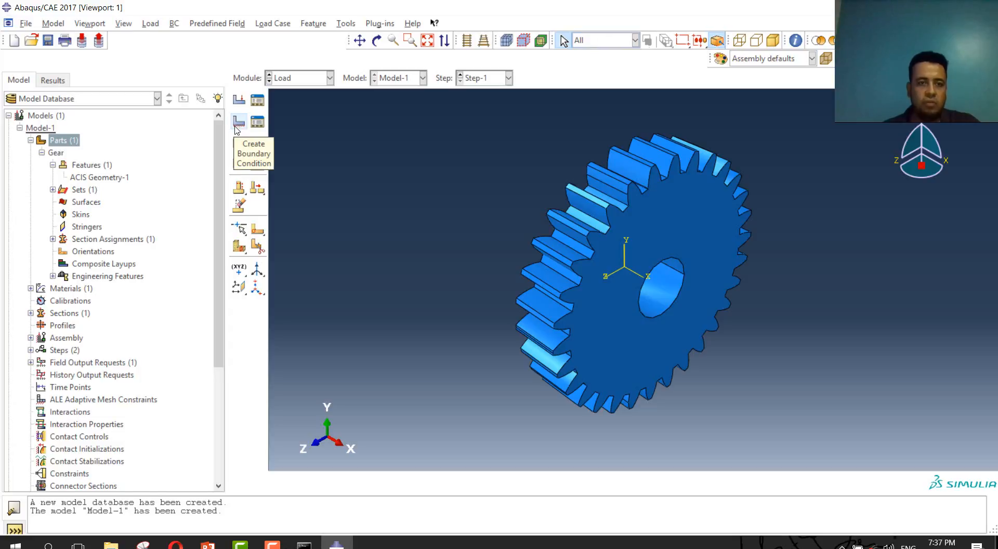
click(239, 122)
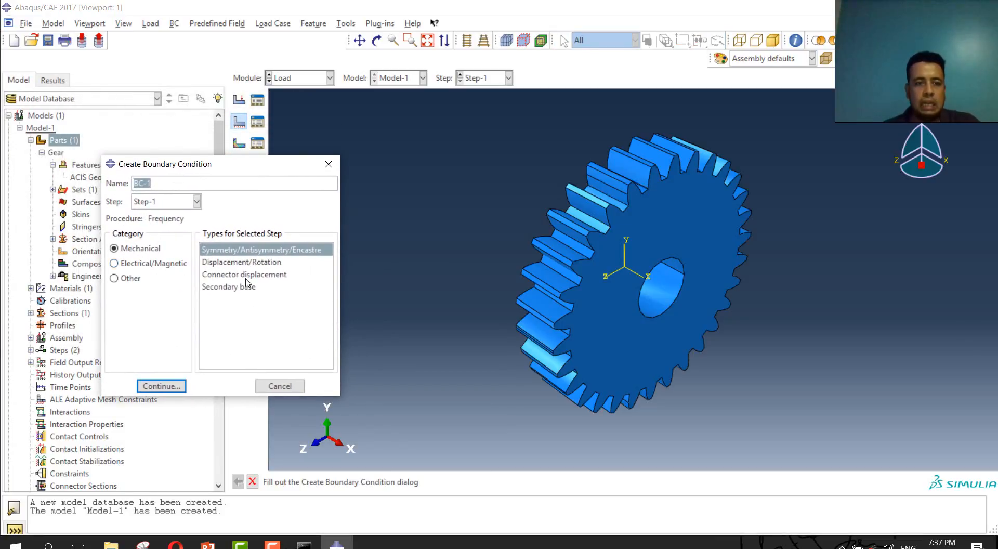
- Make BC-1 a Displacement/Rotation condition and assign it to the gear's bore surface (Set-1)
click(243, 262)
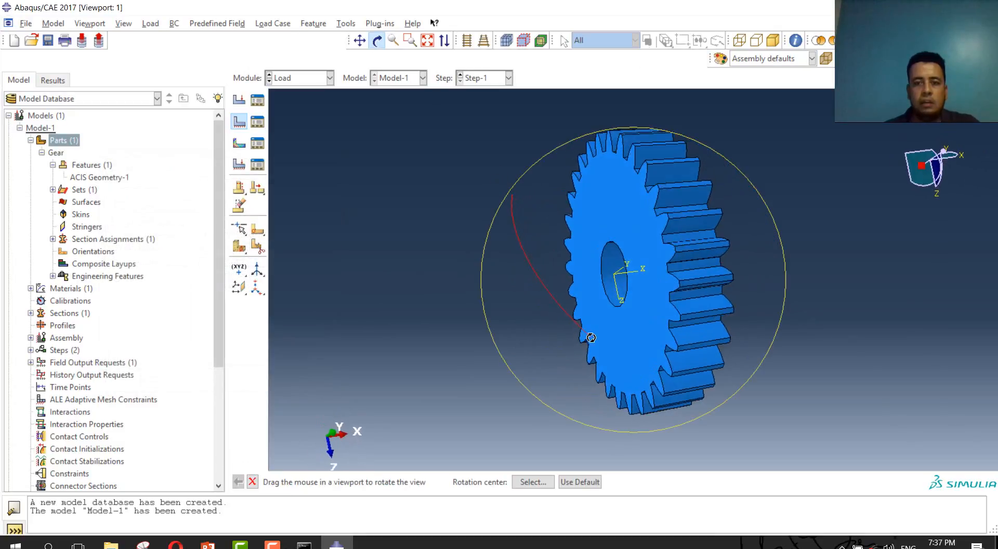
drag(591, 337, 622, 270)
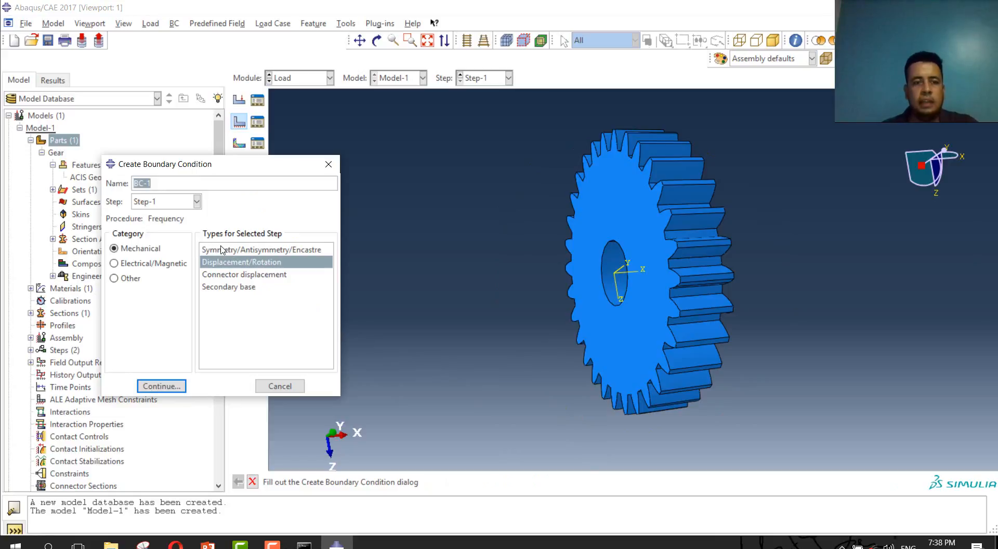
mouse_move(247, 273)
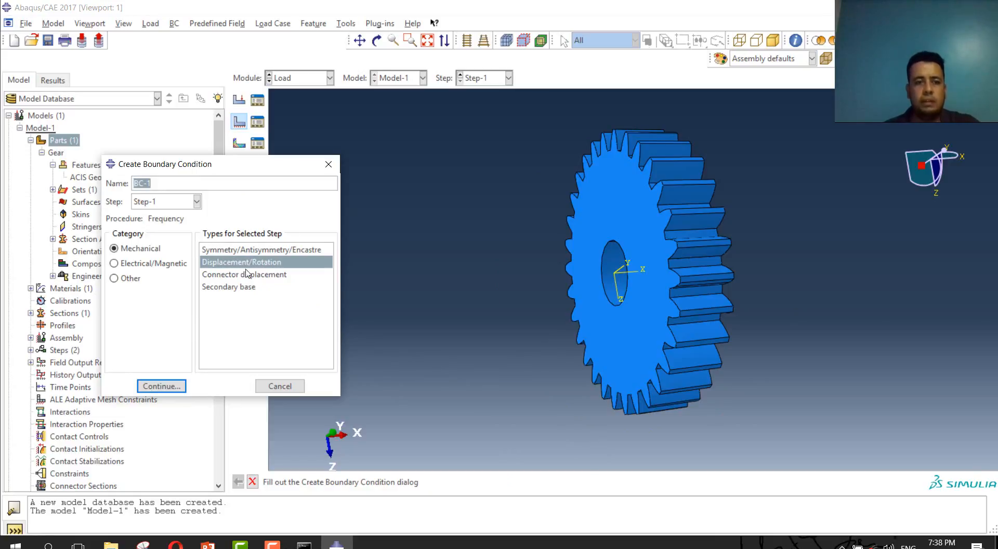
click(161, 385)
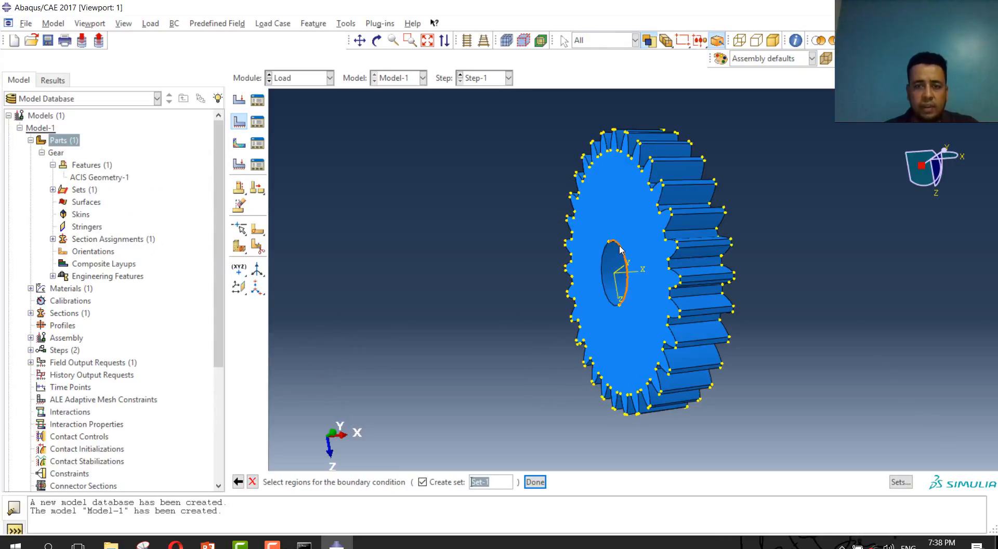
click(615, 249)
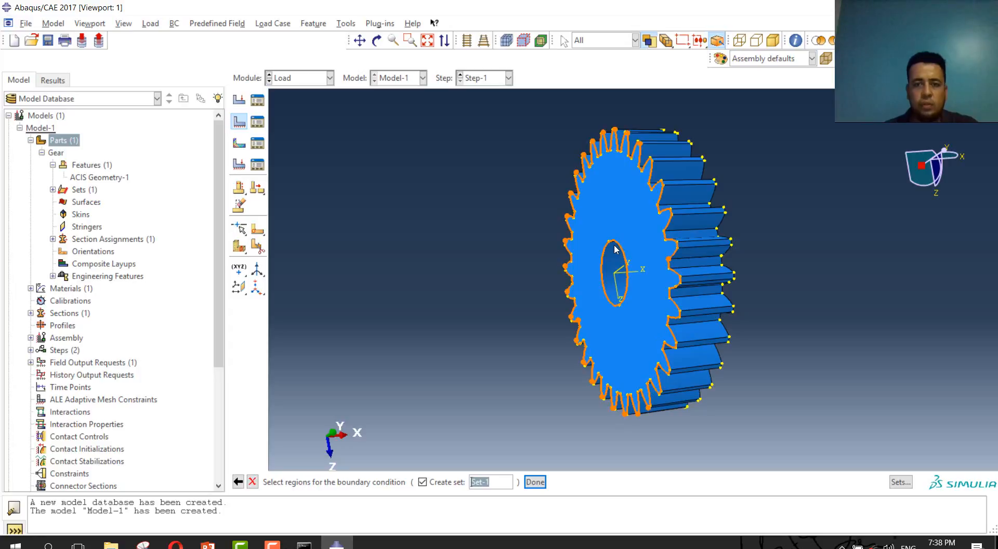
mouse_move(620, 245)
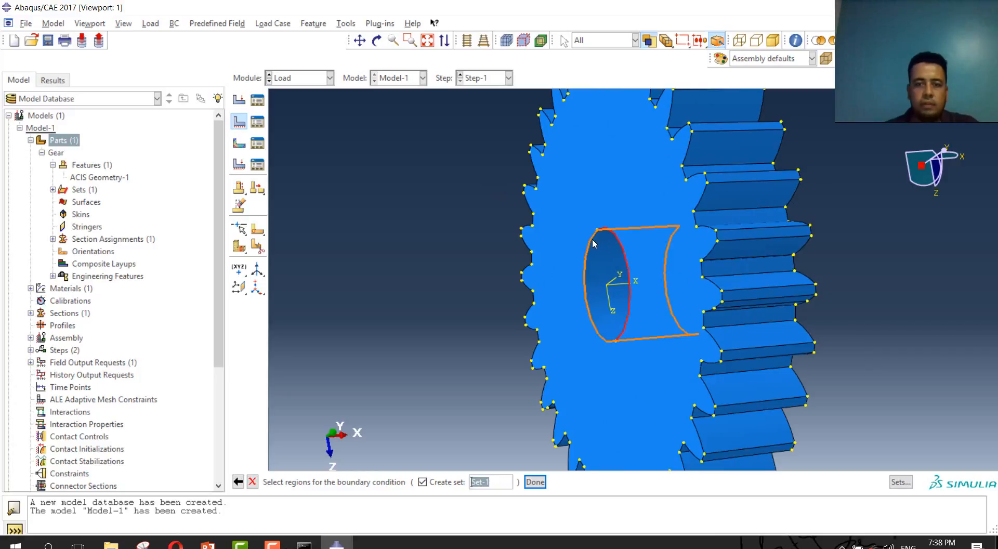
click(595, 255)
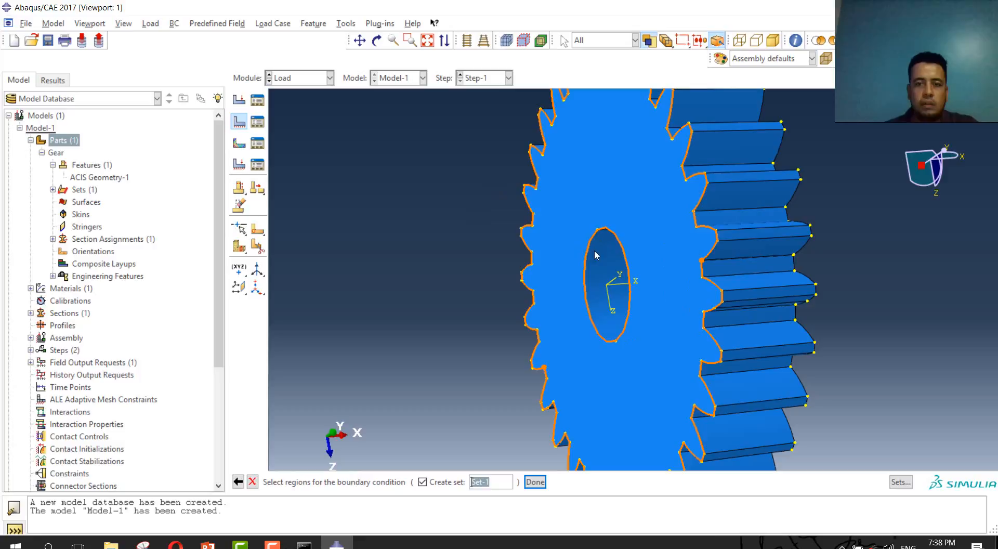
click(535, 483)
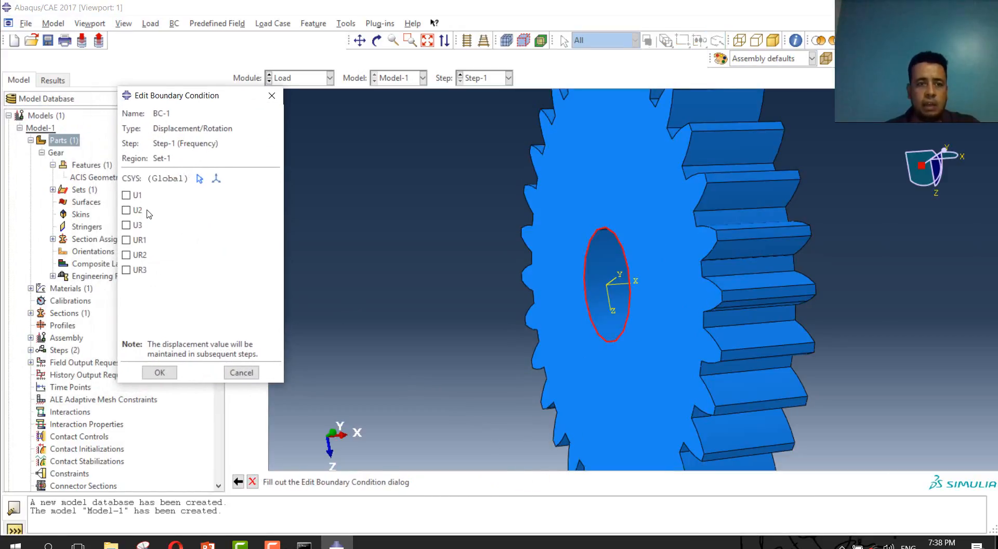
- Fix U1–U3, UR1 and UR2 on the bore in BC-1 and confirm it
click(127, 210)
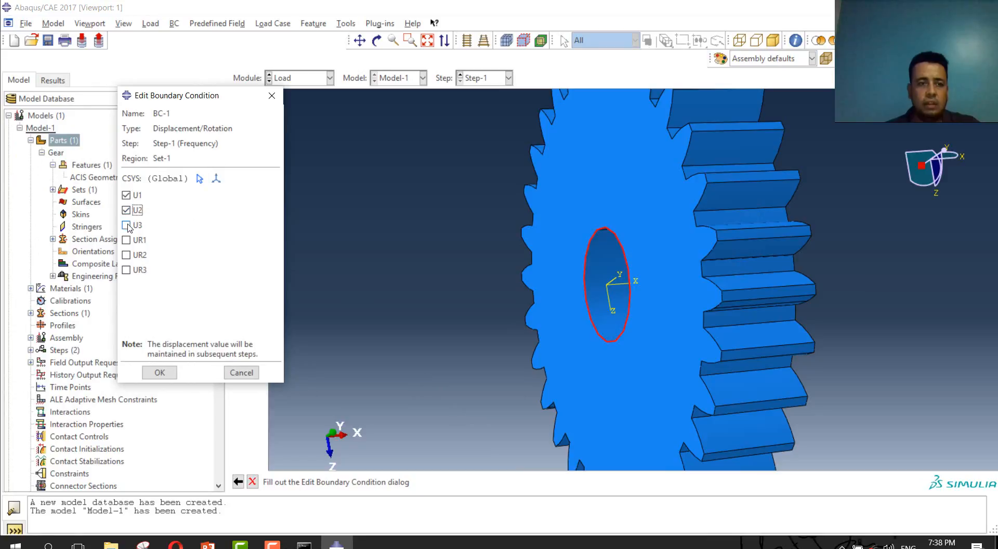
click(126, 254)
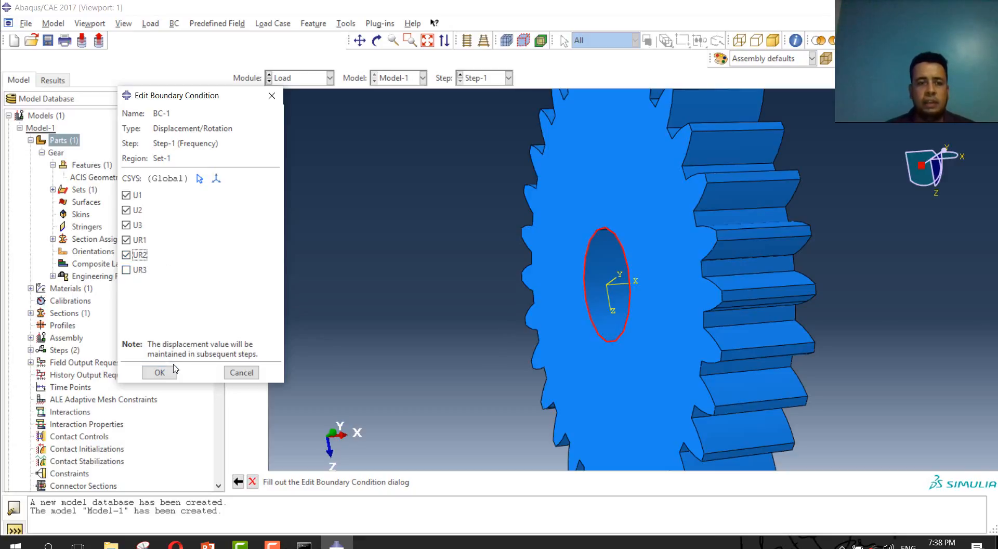
click(160, 372)
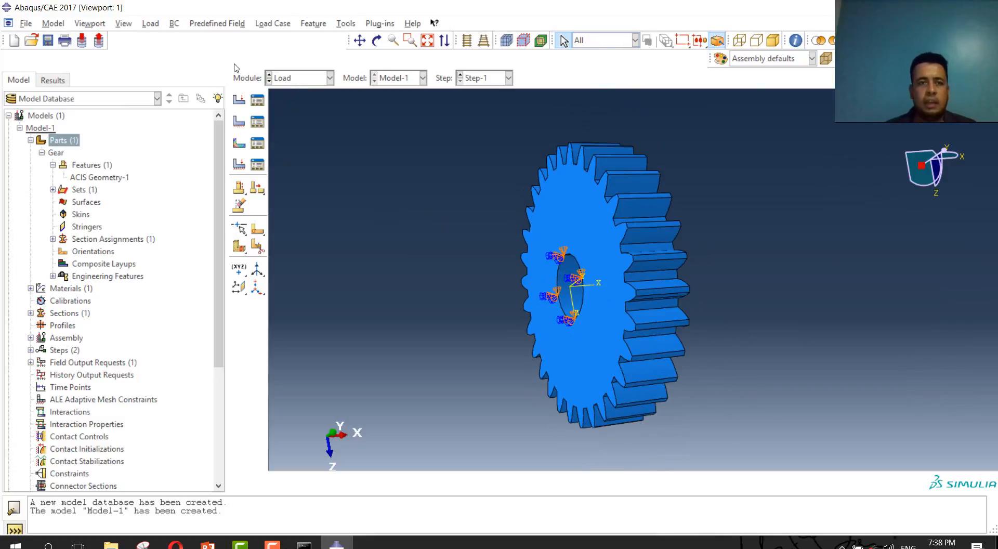
click(328, 78)
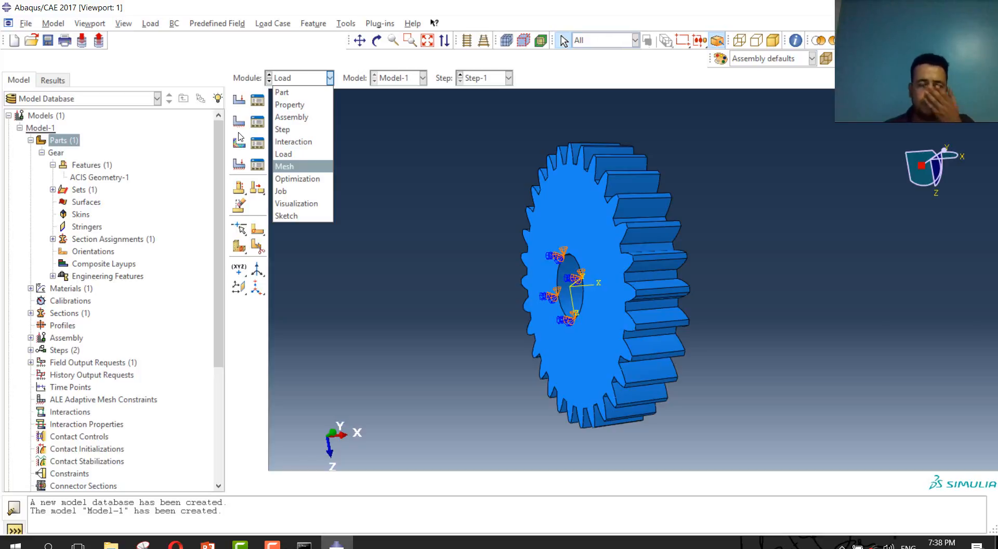
- Switch to the Mesh module and accept C3D8R linear reduced-integration bricks as the gear's element type
click(284, 166)
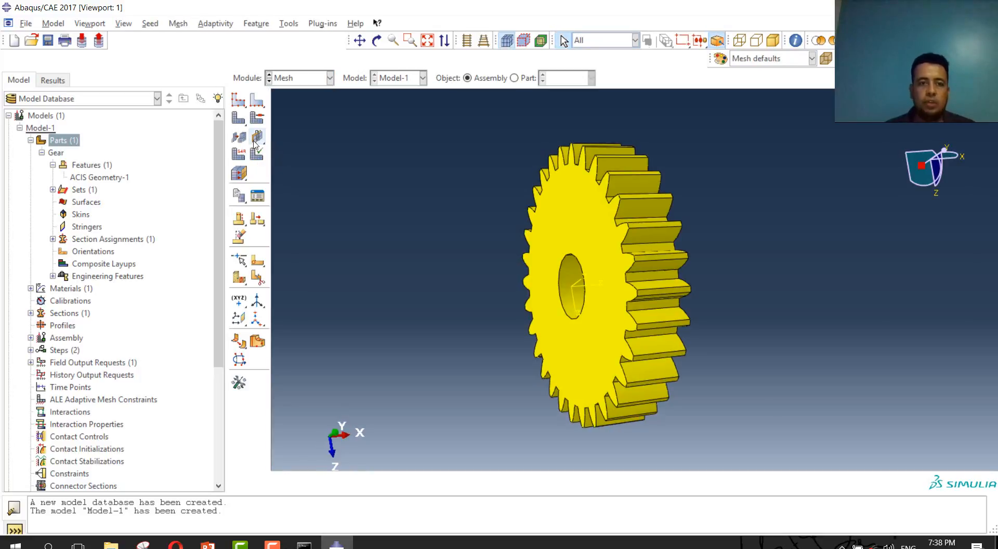
mouse_move(240, 153)
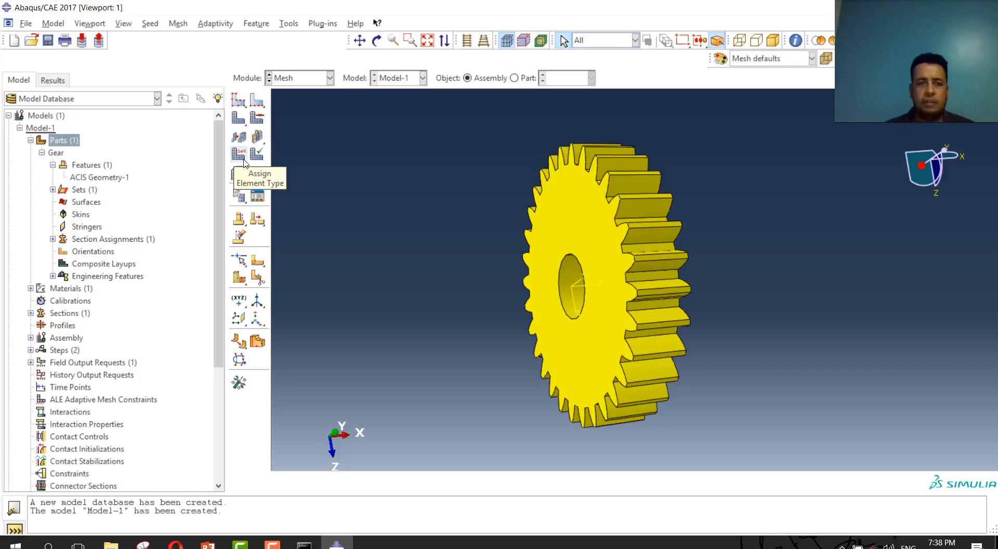
click(239, 155)
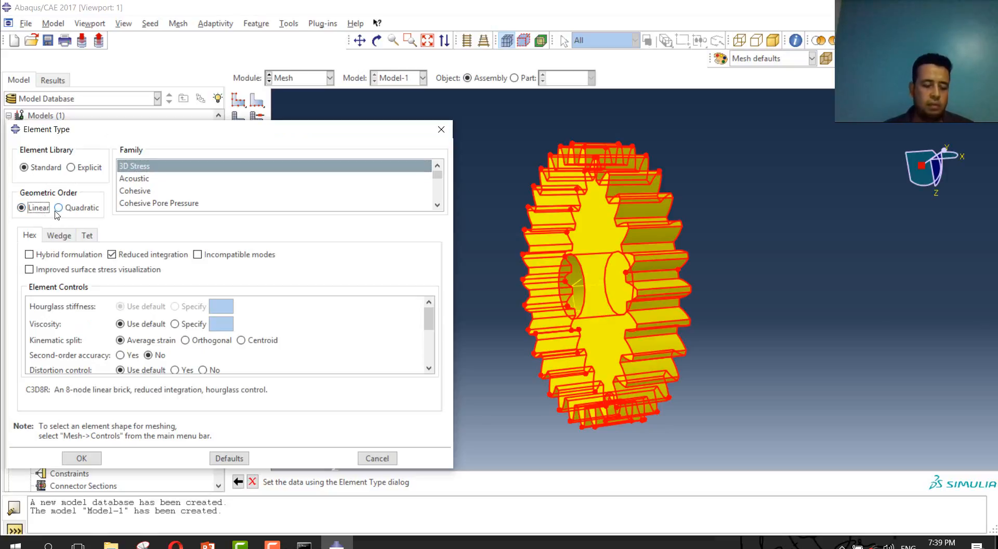
mouse_move(78, 211)
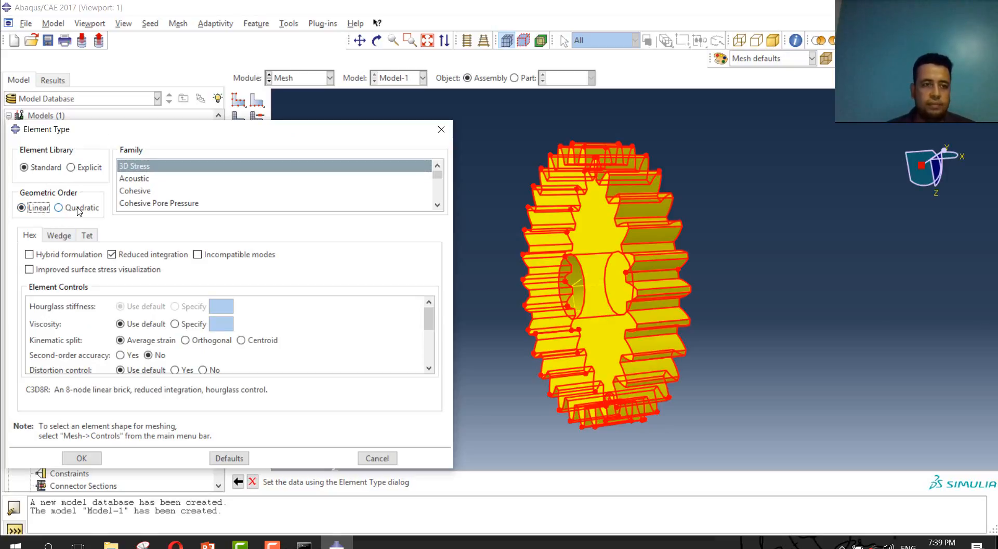
click(81, 458)
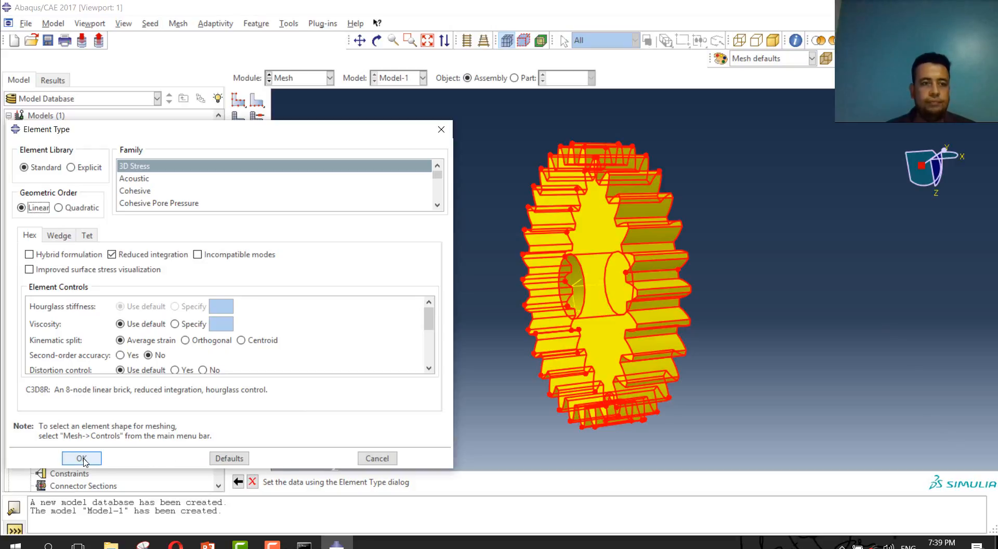
click(81, 457)
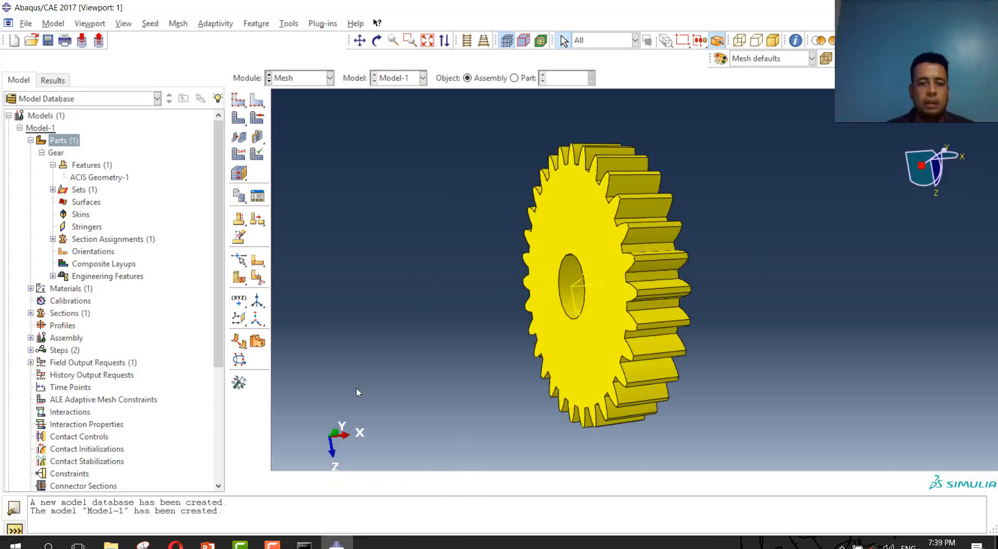
mouse_move(257, 119)
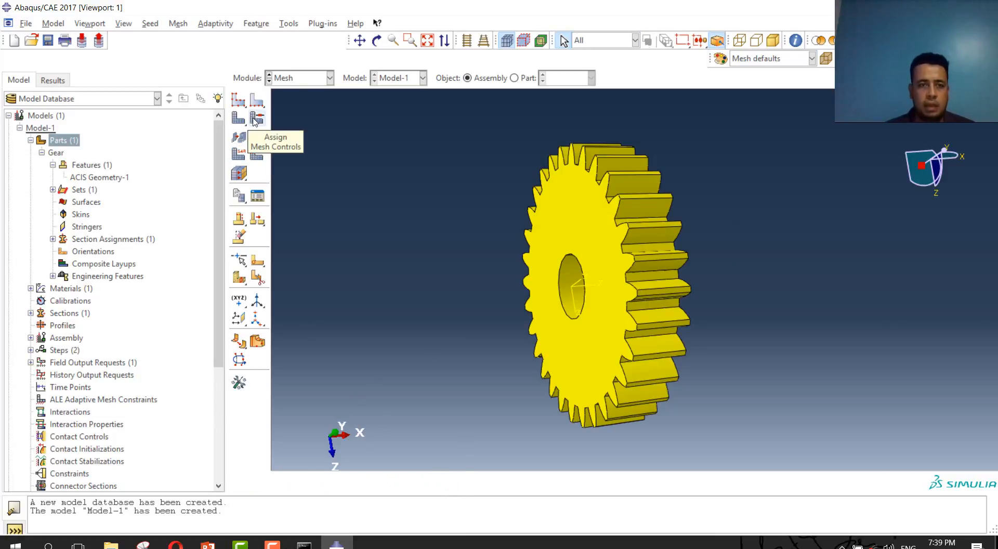
- Set the gear's mesh controls to free tetrahedral meshing with quadratic C3D10 tets
click(238, 120)
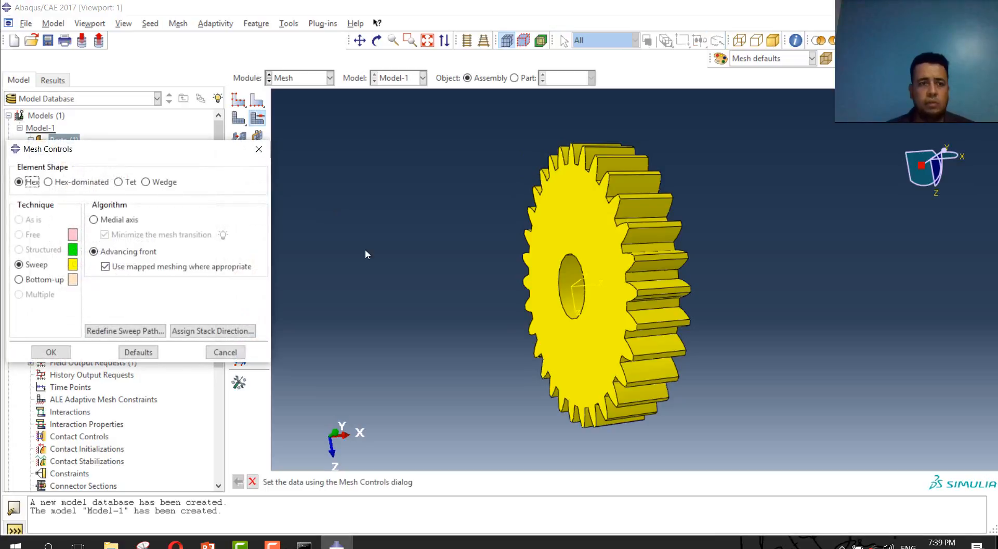
click(119, 182)
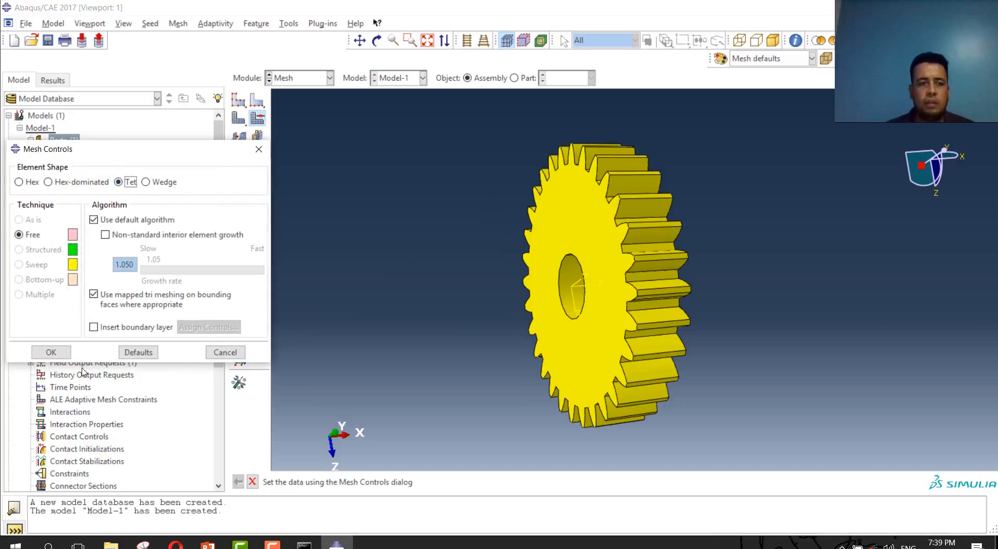
click(50, 352)
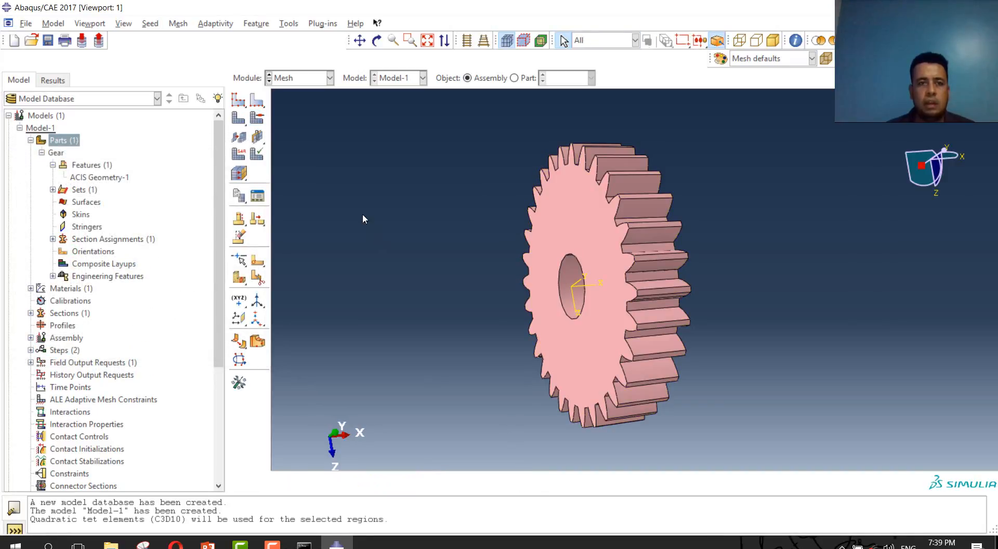
mouse_move(239, 102)
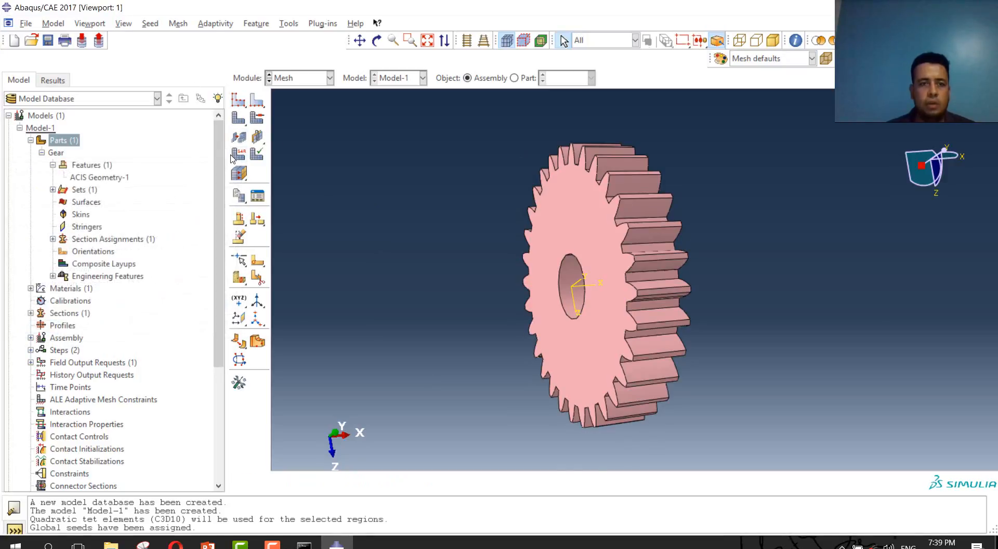
mouse_move(240, 120)
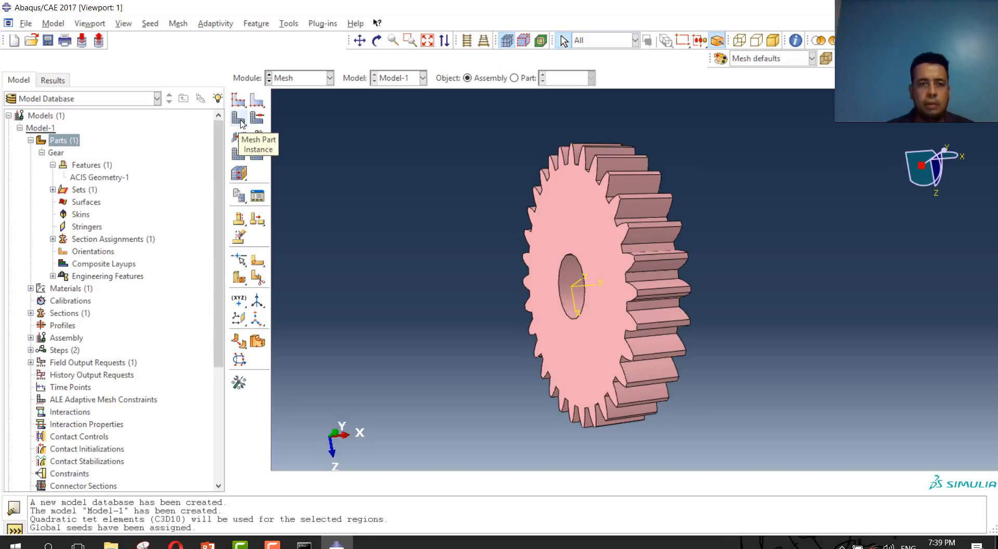
- Mesh the Gear-1 instance, generating 309,535 elements, and orbit to view it
click(239, 118)
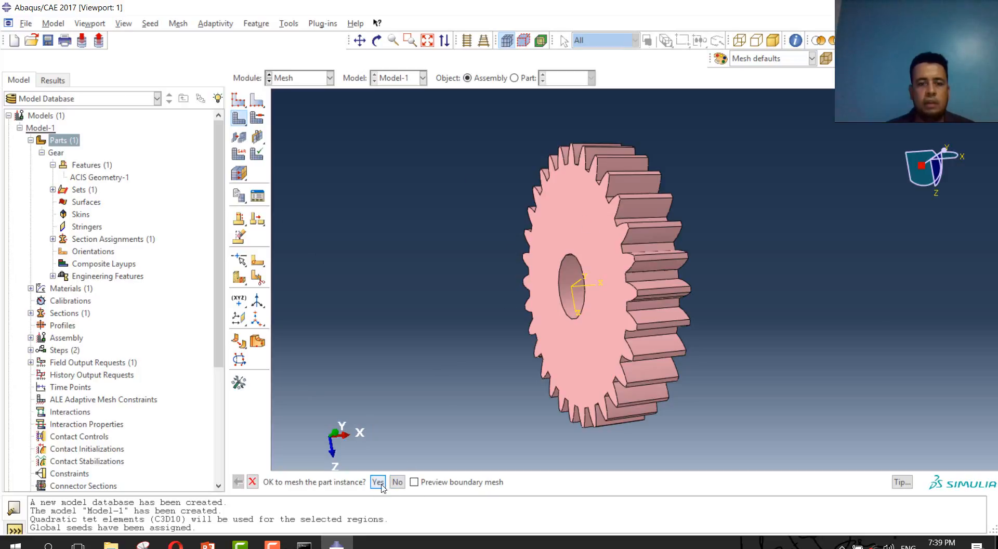
click(376, 481)
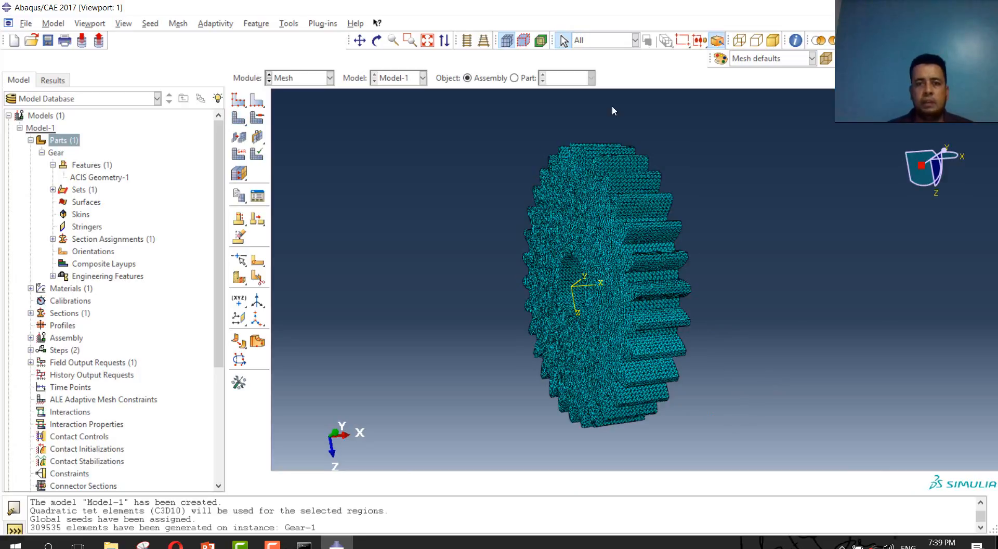
mouse_move(608, 249)
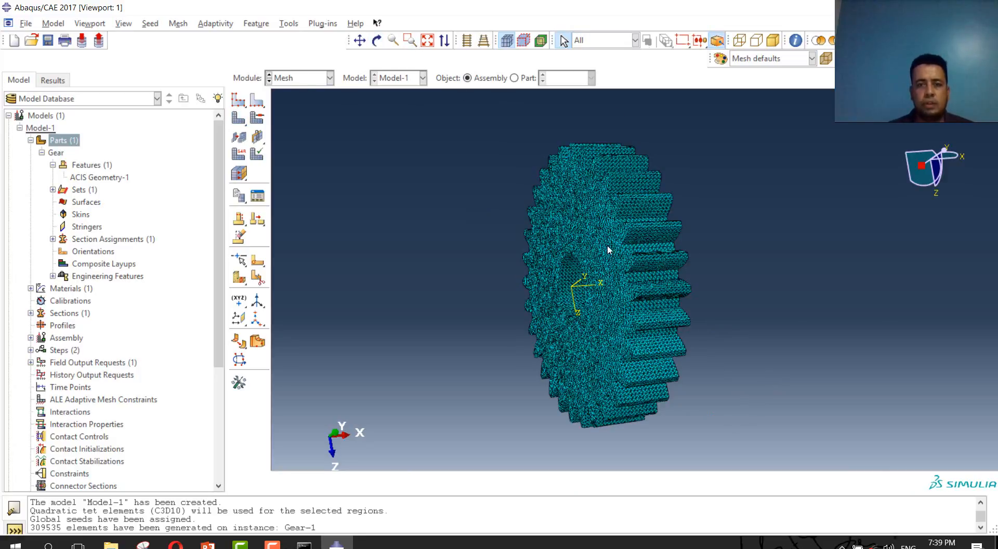
click(375, 40)
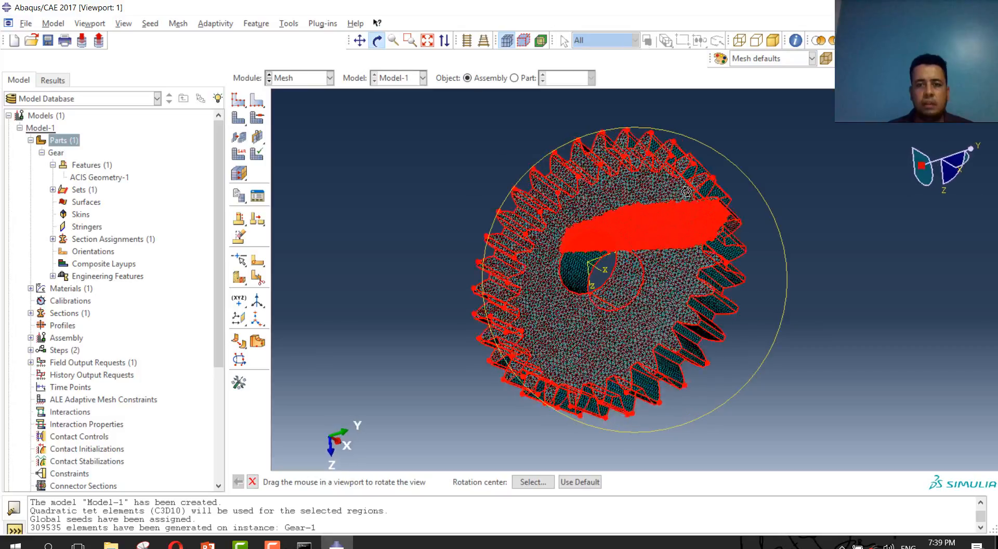
drag(686, 192, 578, 149)
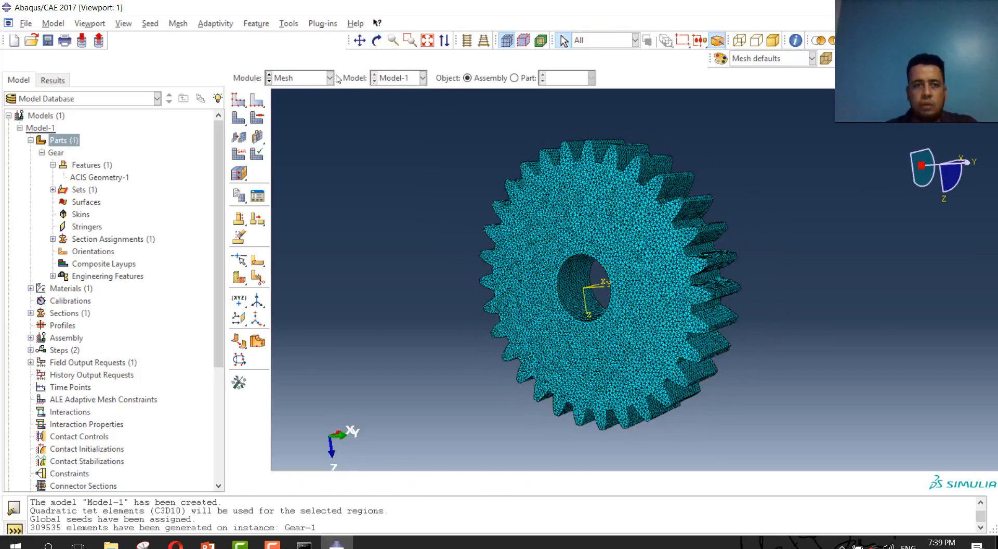
- Switch to the Job module and create Job-1 for Model-1 as a full background analysis
click(328, 78)
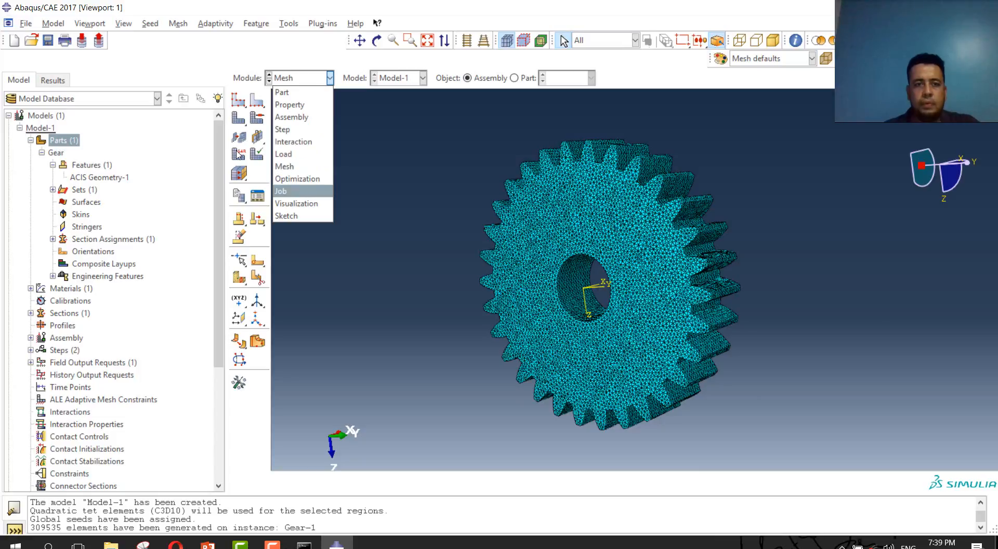
click(281, 191)
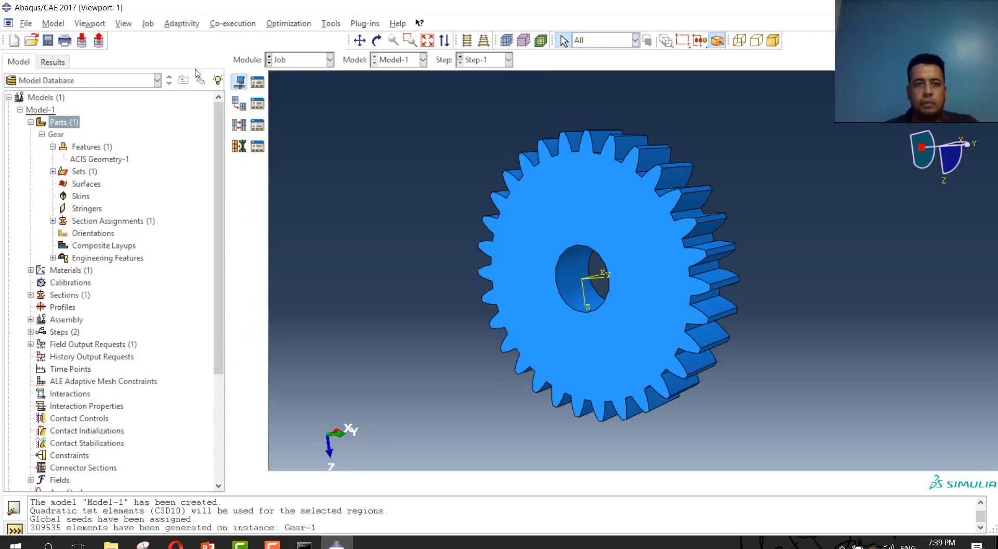
click(240, 81)
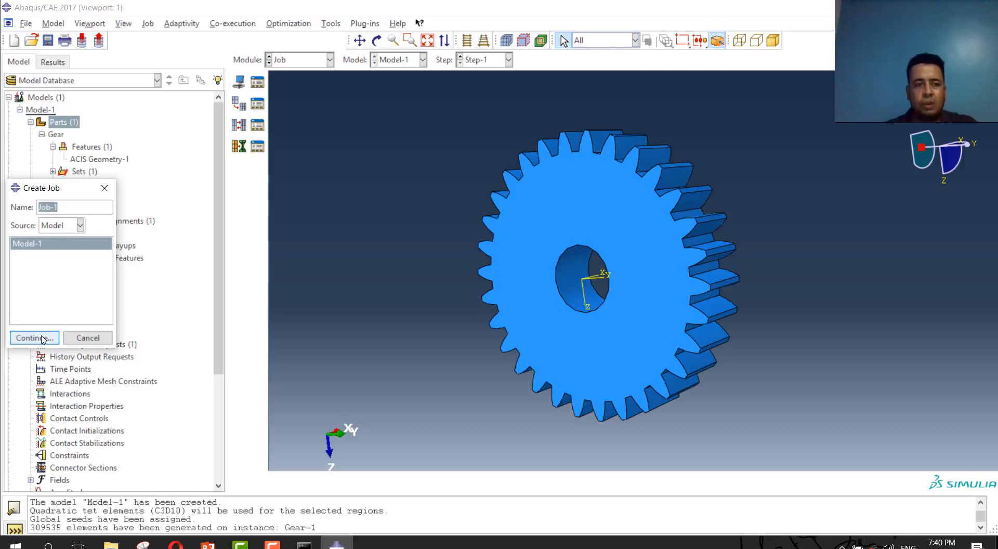
click(29, 338)
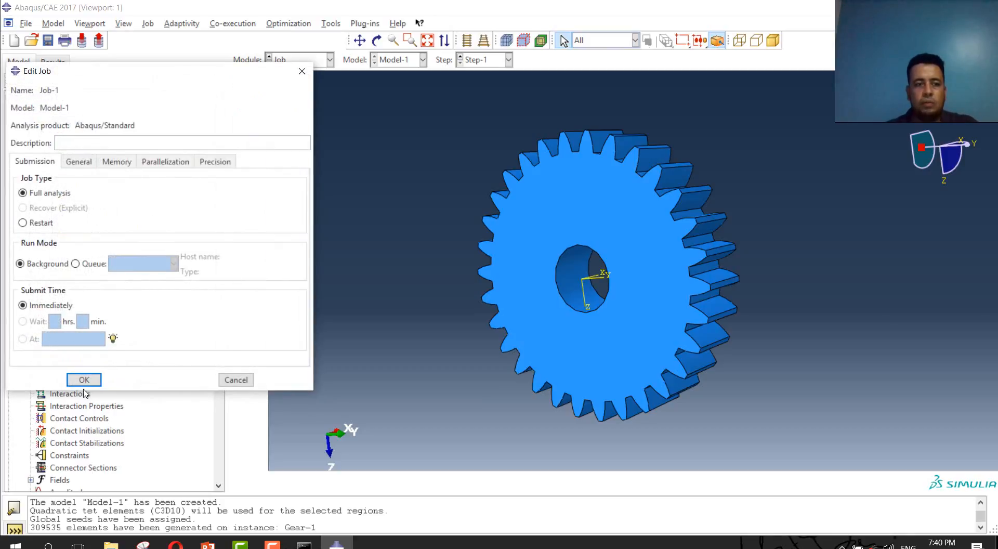
click(83, 379)
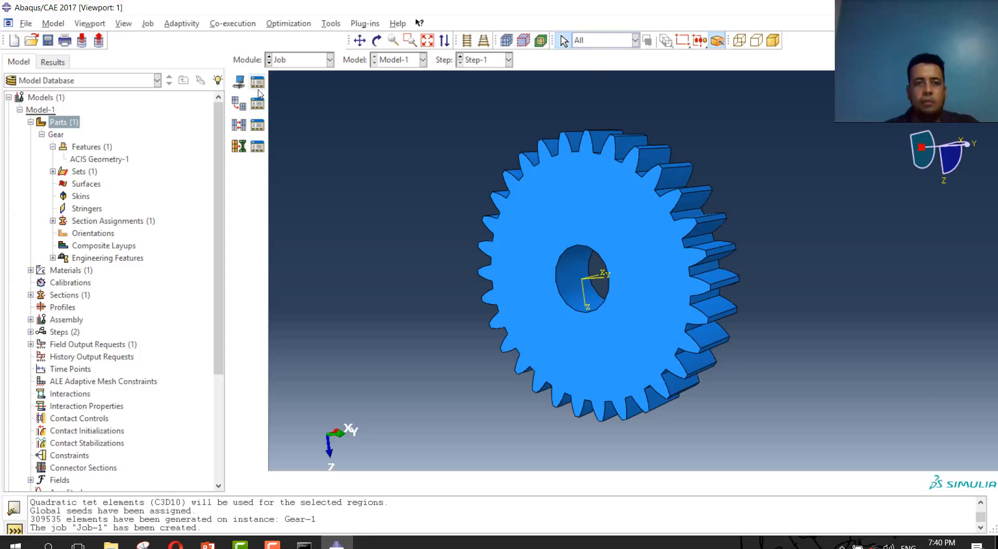
- Run a data check on Job-1 from the Job Manager, overwriting old files, and briefly monitor it
click(257, 83)
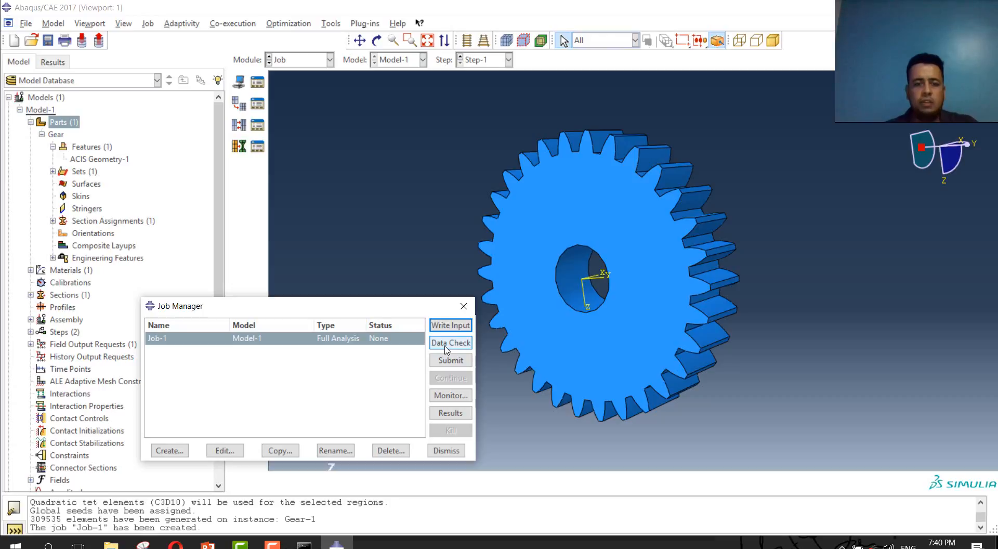
mouse_move(452, 354)
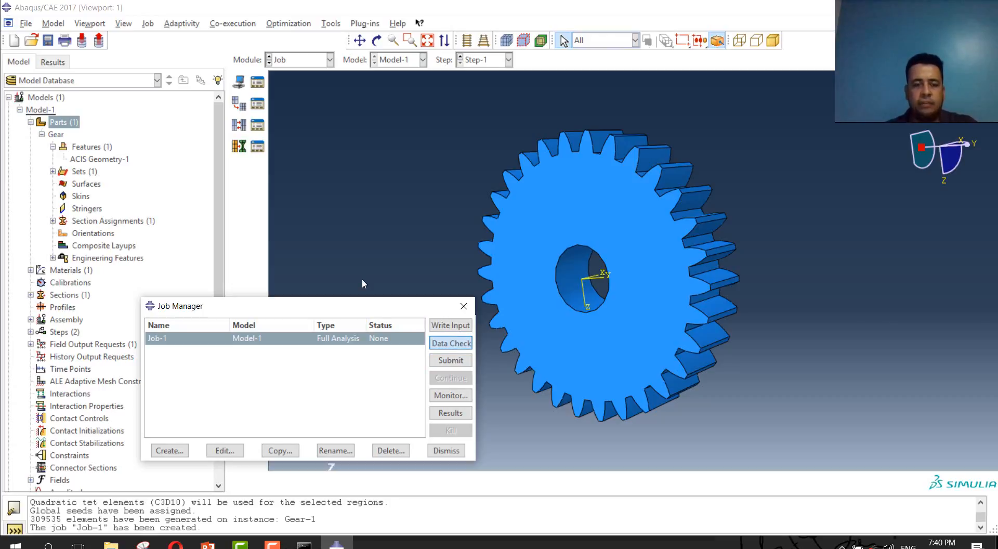
click(450, 343)
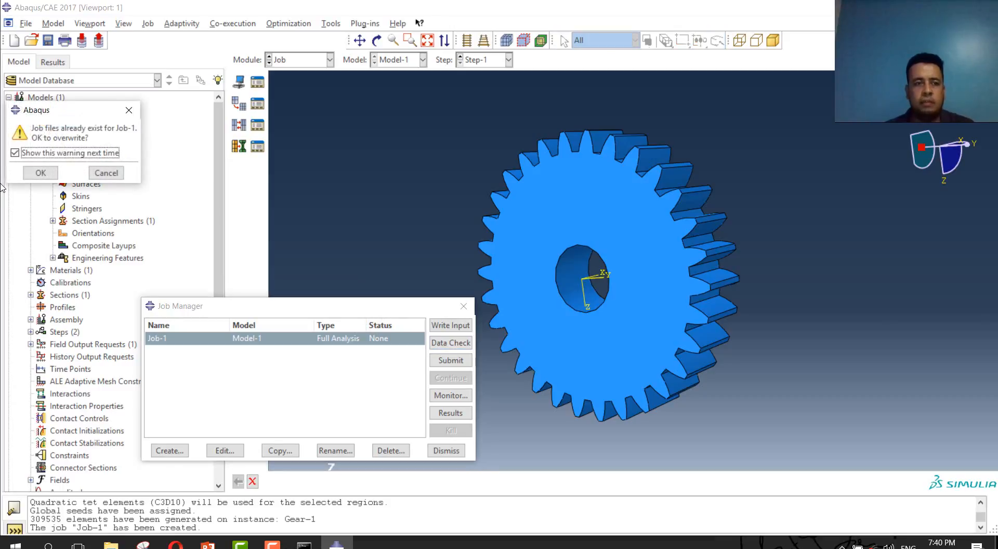
click(41, 173)
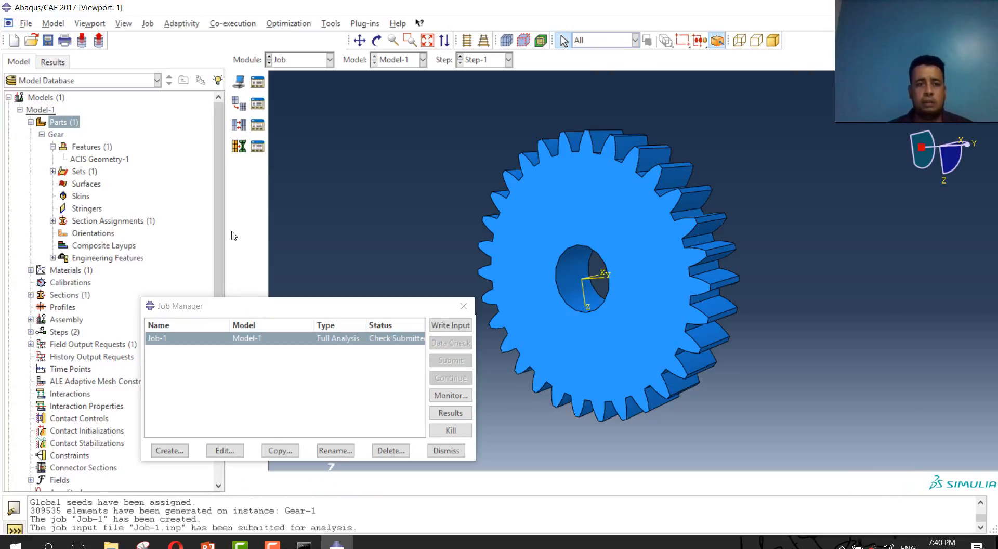
mouse_move(198, 280)
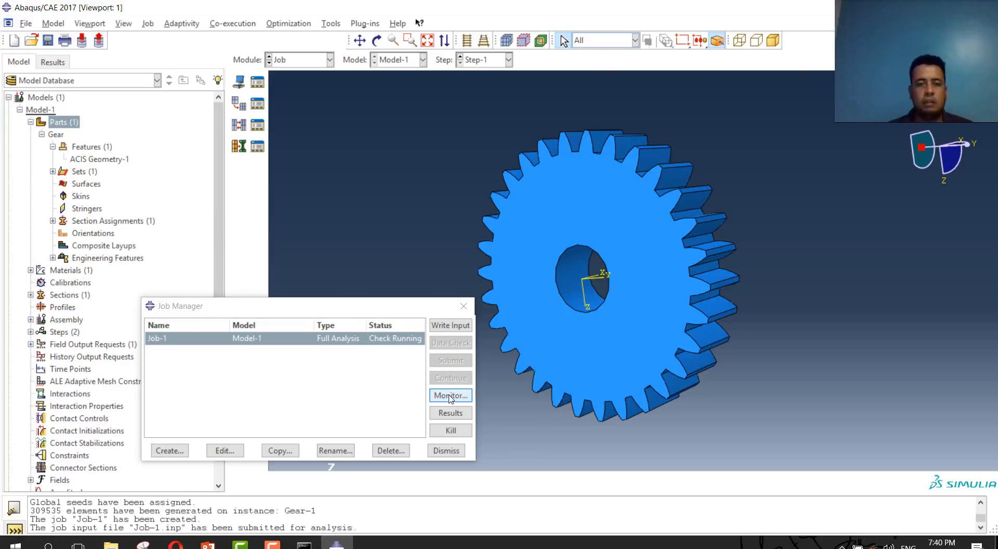
click(450, 395)
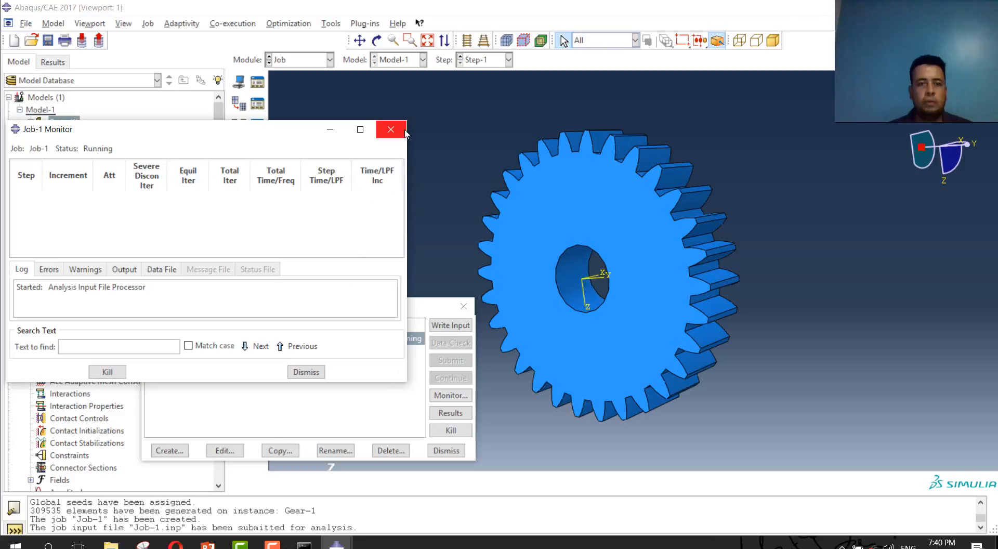
click(390, 129)
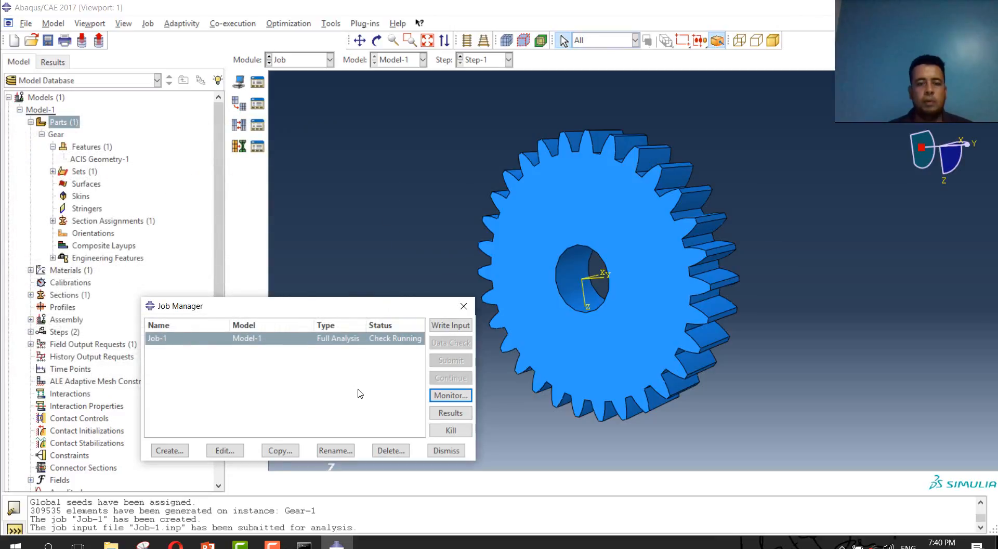
mouse_move(381, 349)
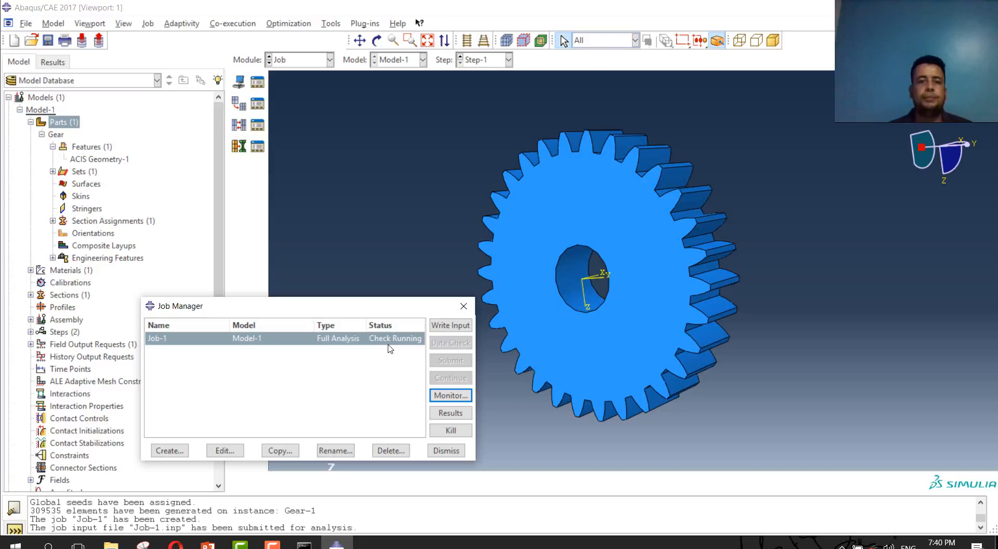
mouse_move(354, 371)
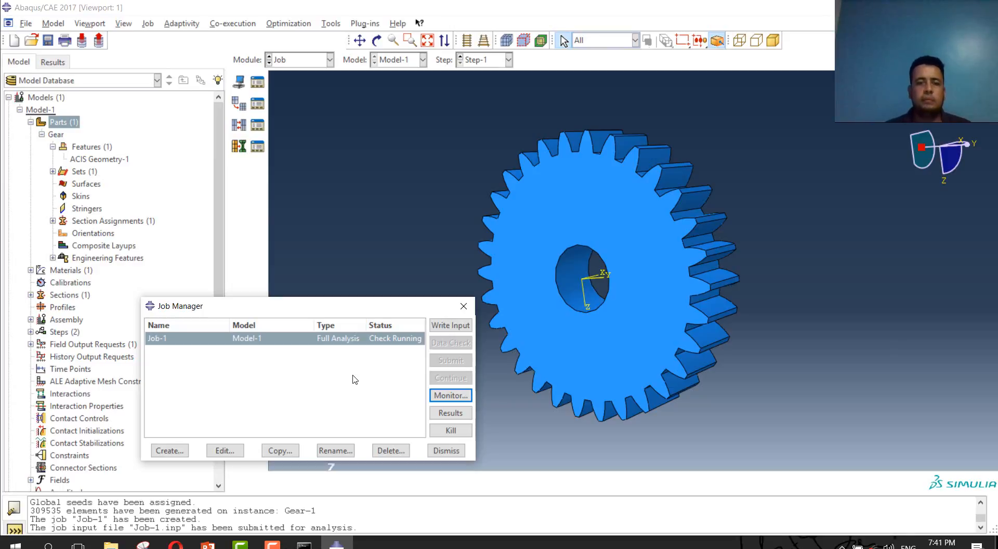
mouse_move(381, 396)
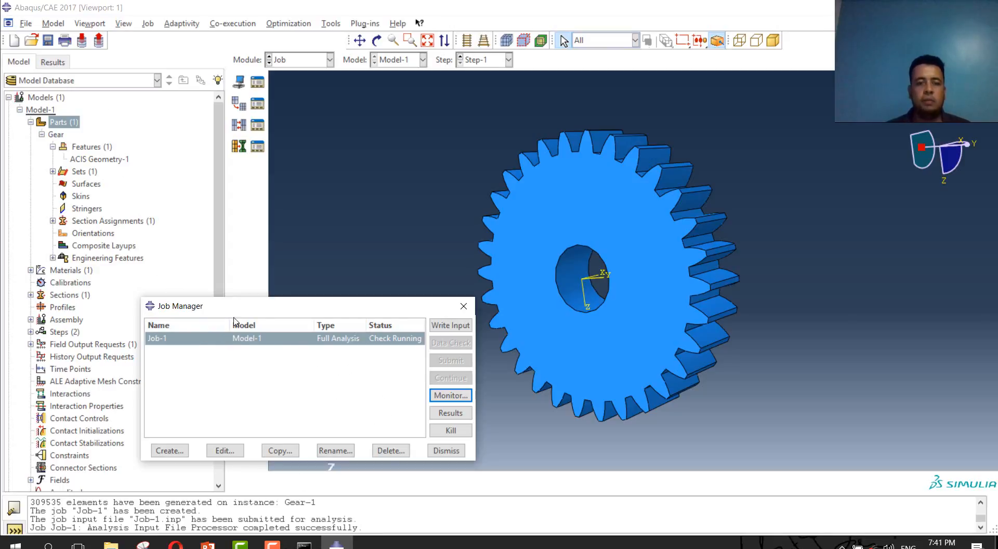
mouse_move(365, 390)
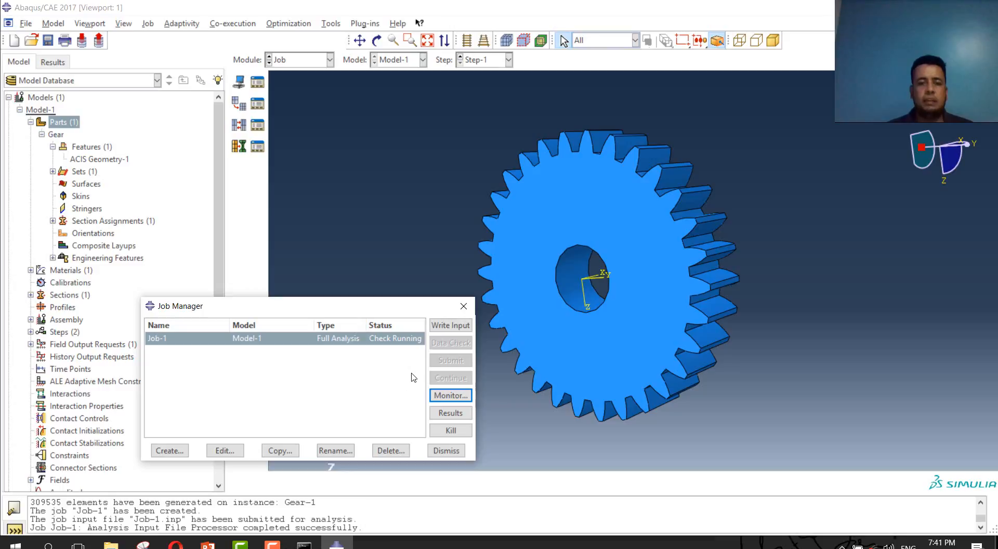
mouse_move(407, 379)
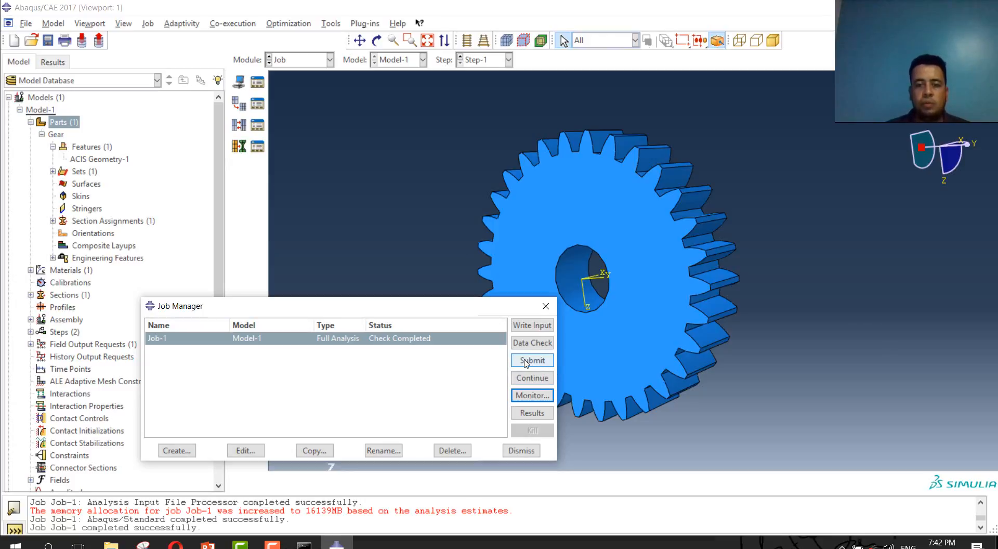
- Submit Job-1 for the full frequency analysis, overwriting the existing job files
click(531, 359)
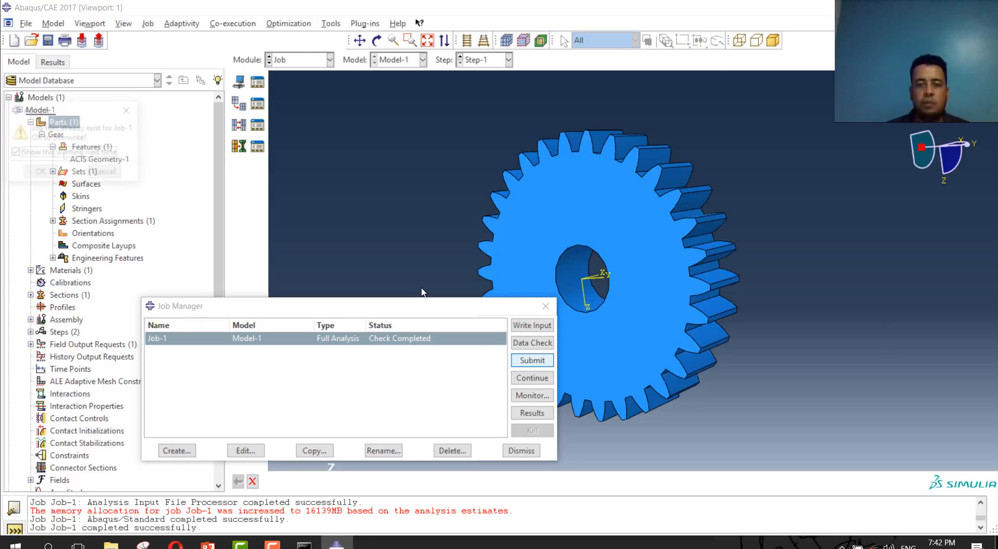
click(531, 359)
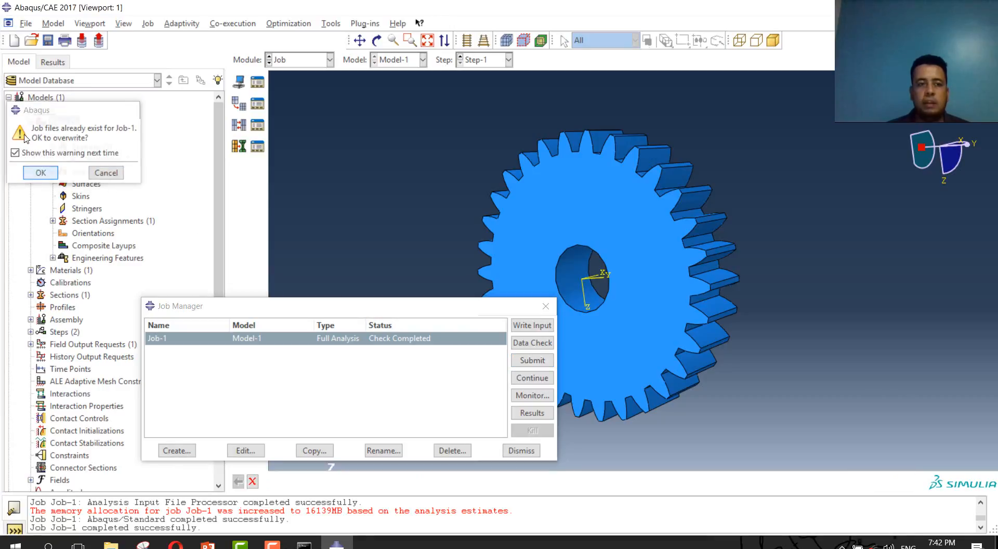
click(41, 173)
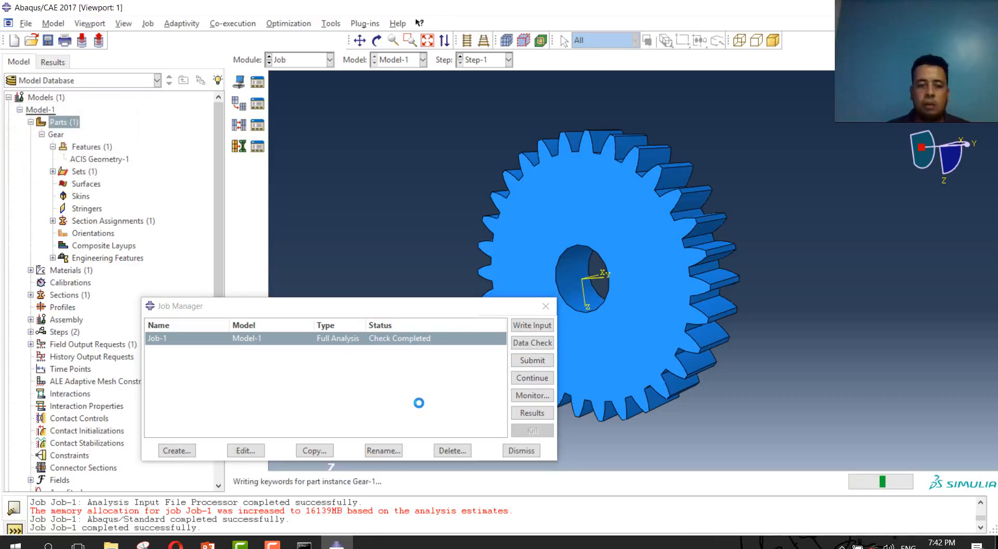
click(531, 360)
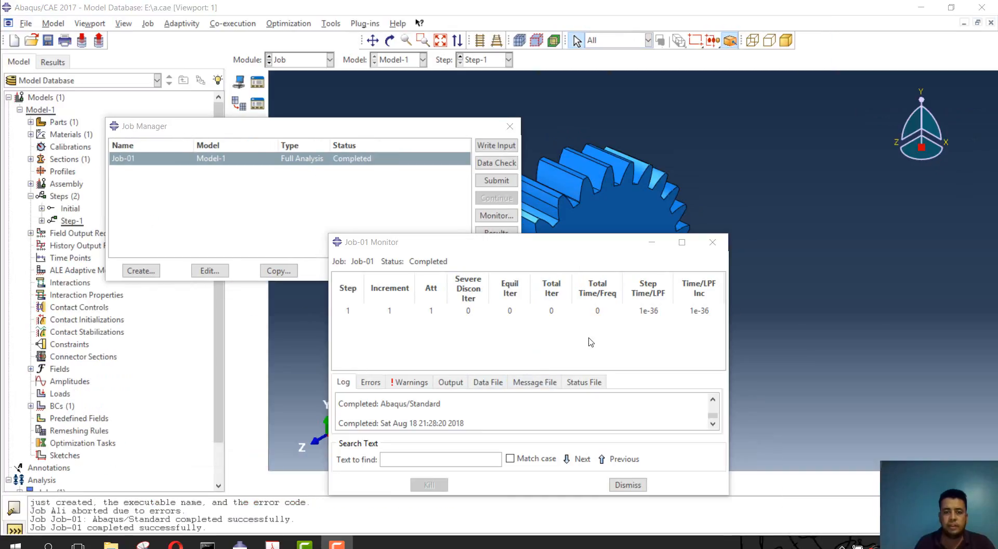
mouse_move(136, 317)
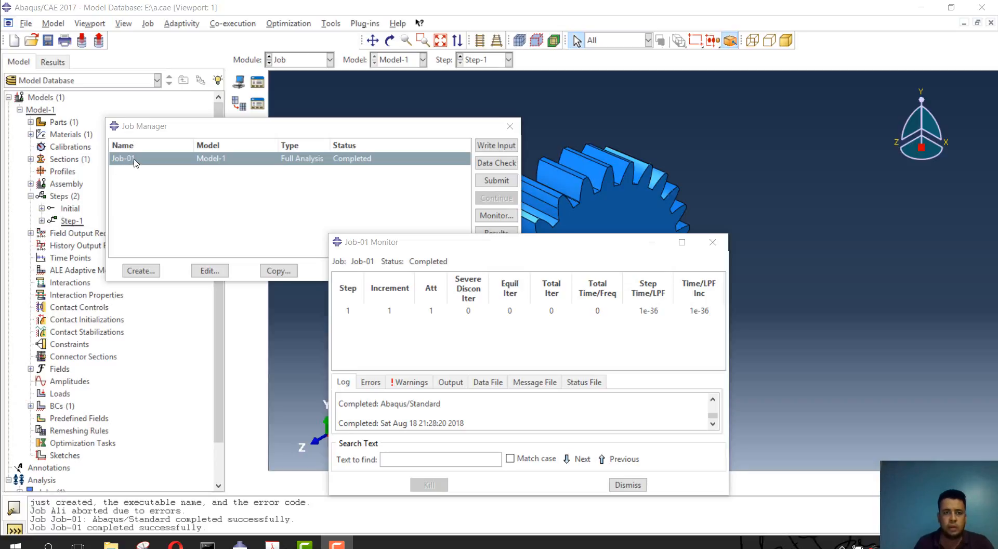
mouse_move(144, 159)
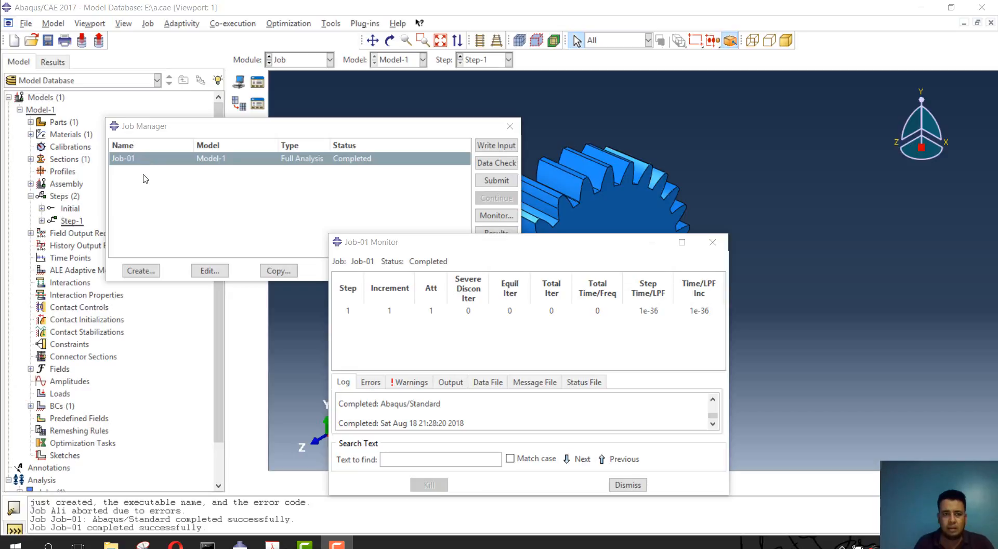
mouse_move(455, 485)
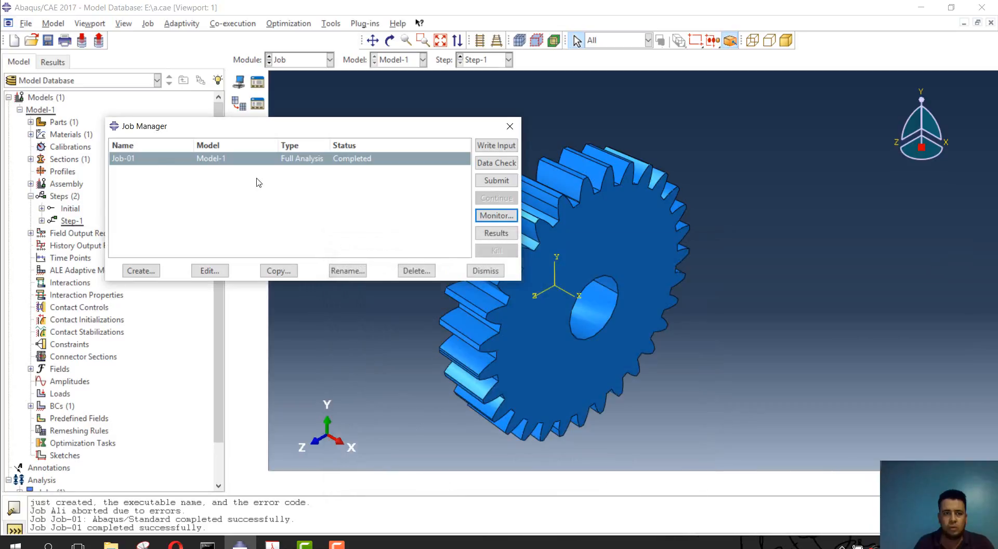
mouse_move(341, 164)
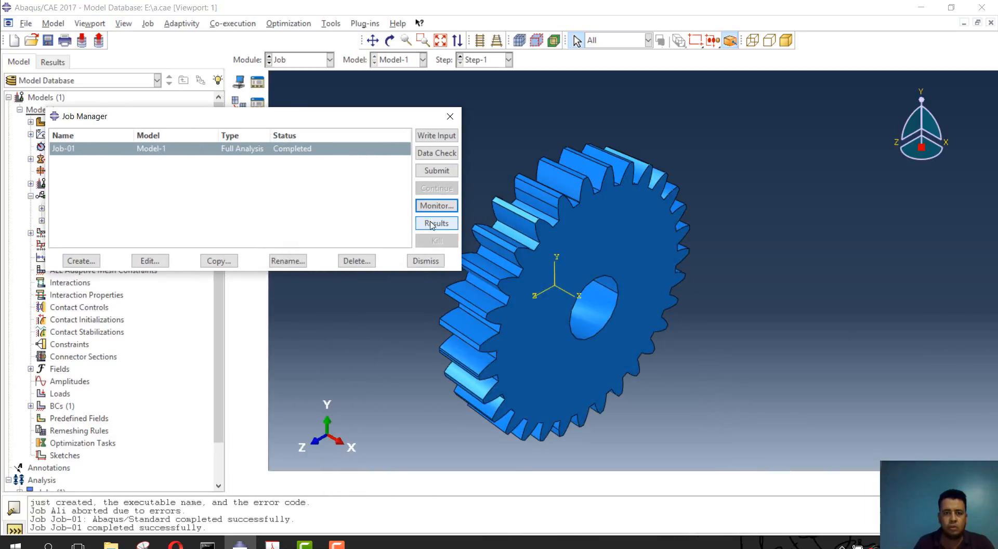
- Load Job-01.odb results showing the mode 1 displacement contour at 1259.4 cycles/time and browse result options
click(436, 222)
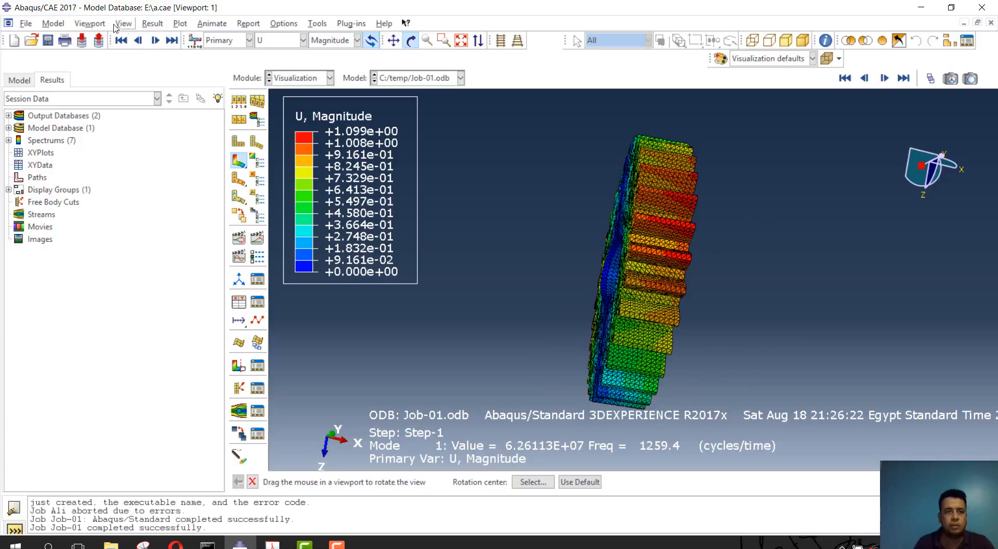
click(152, 24)
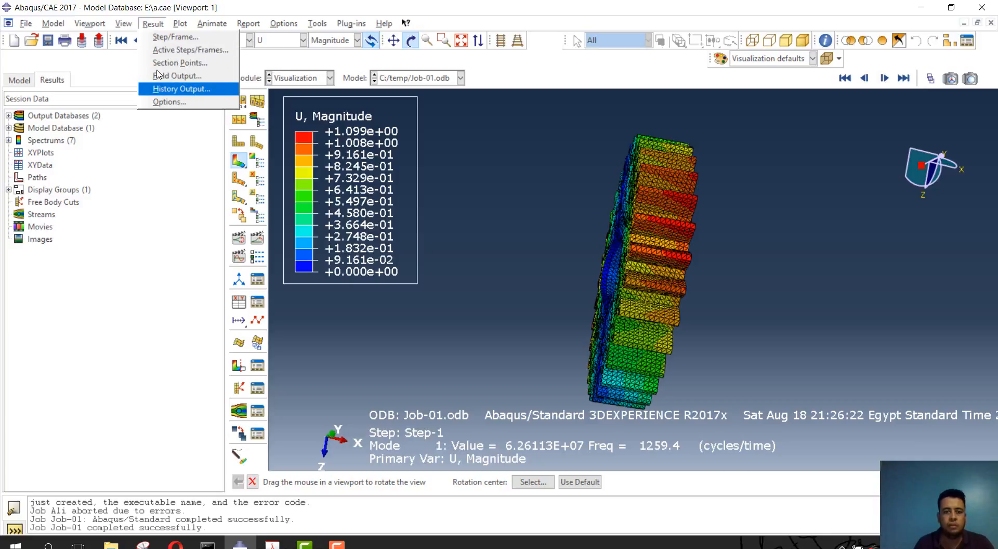
- Plot Eigenvalue EIGVAL for Whole Model against mode number, then select Eigenfrequency EIGFREQ
click(181, 89)
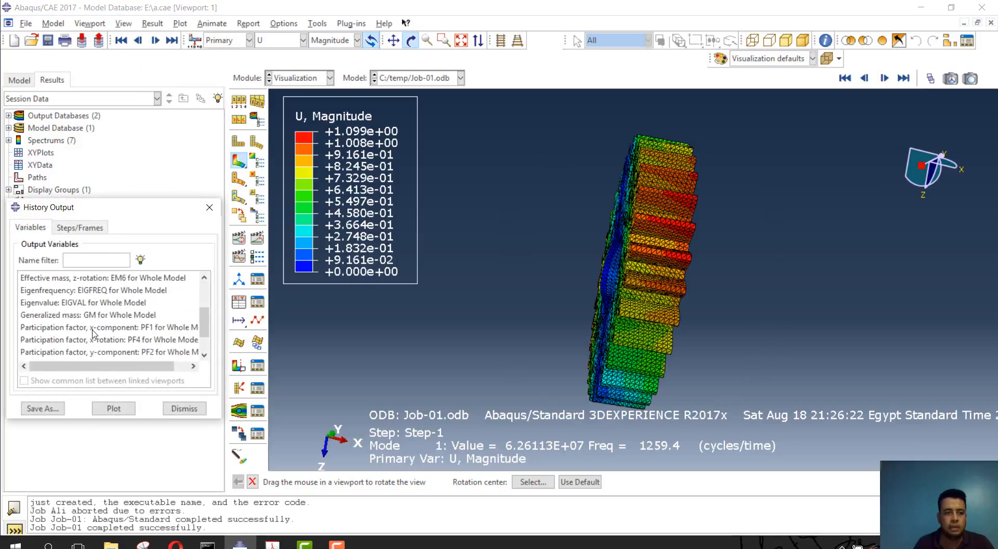
scroll(down, 3)
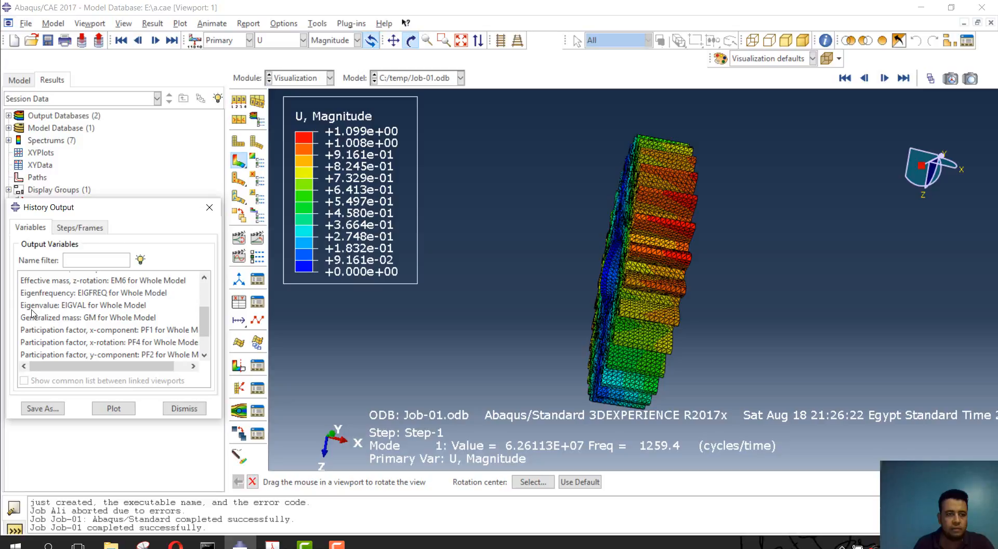
click(83, 304)
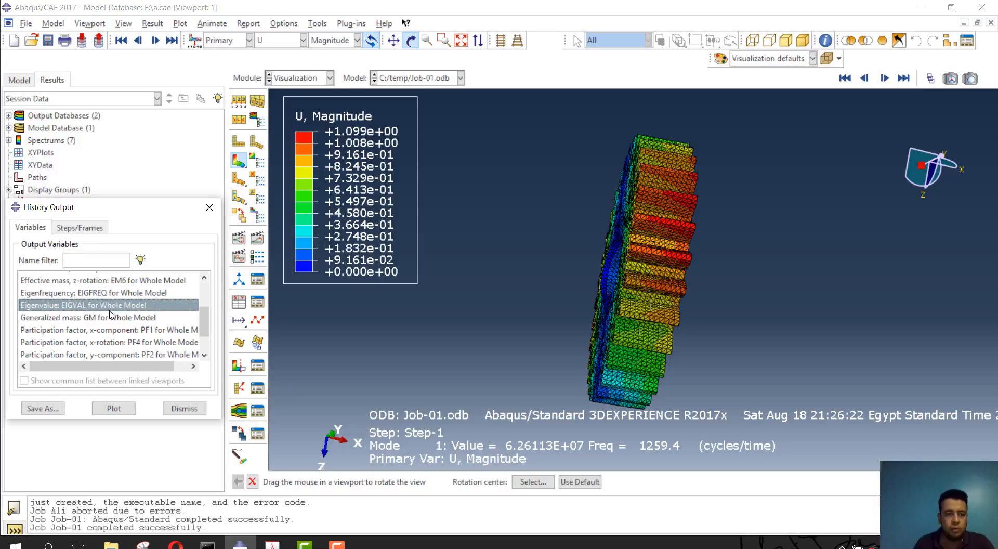
click(113, 408)
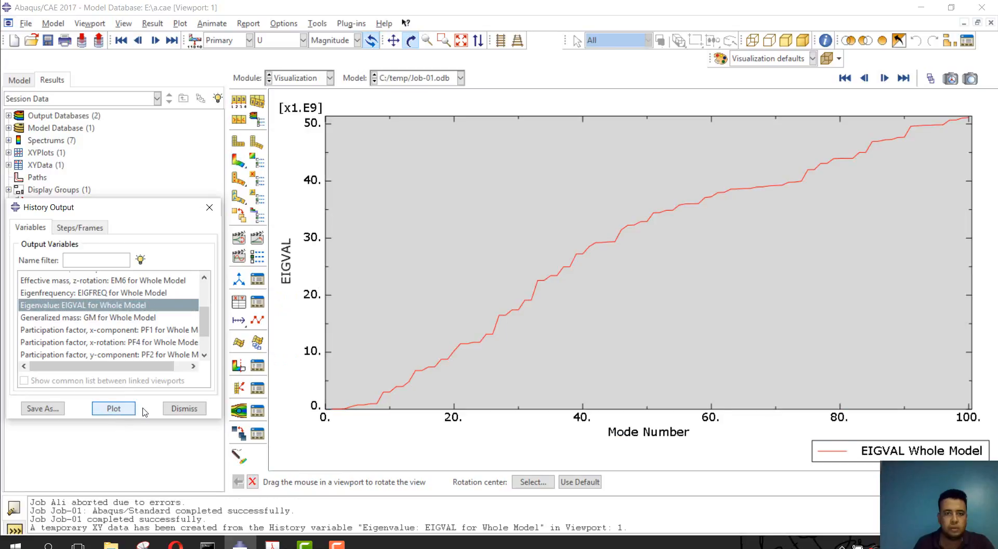
click(113, 408)
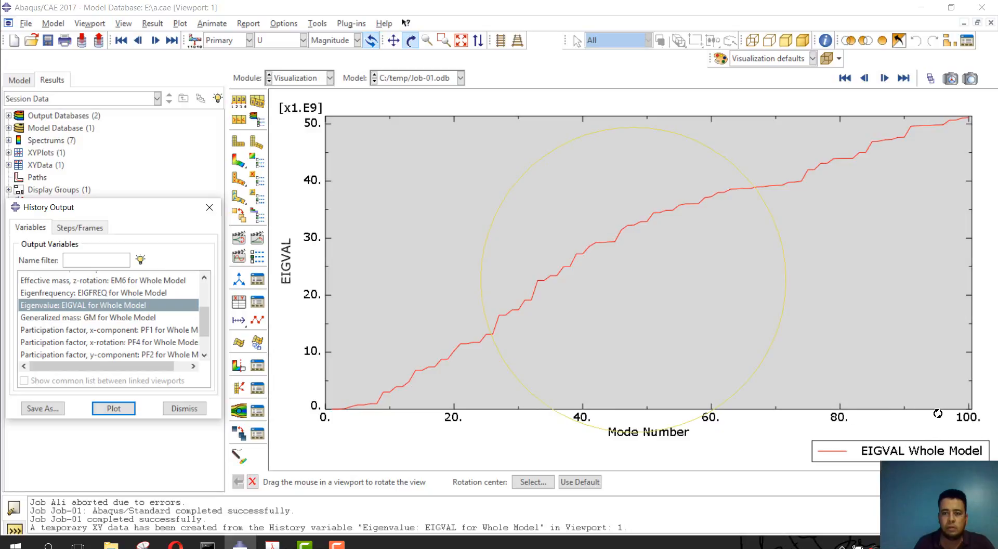
mouse_move(450, 290)
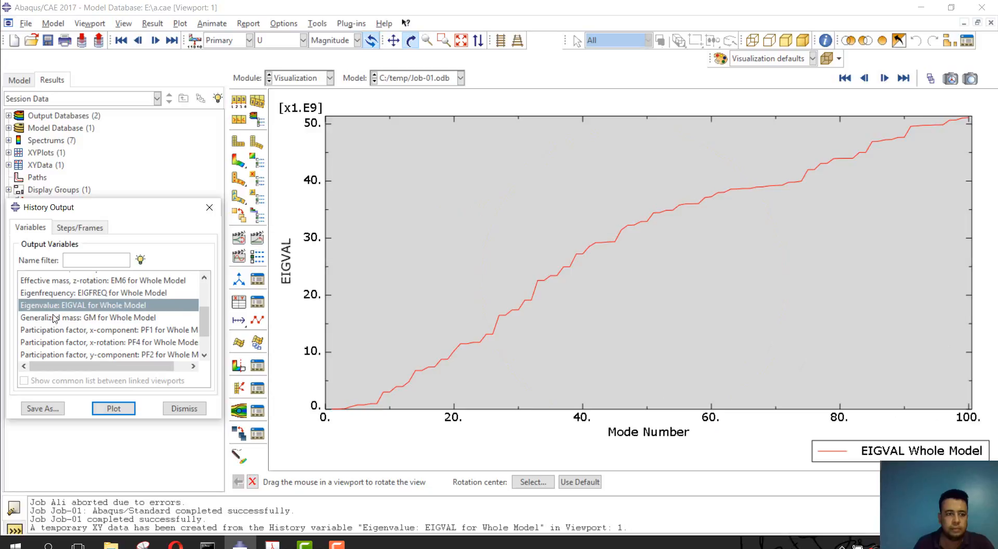
click(93, 292)
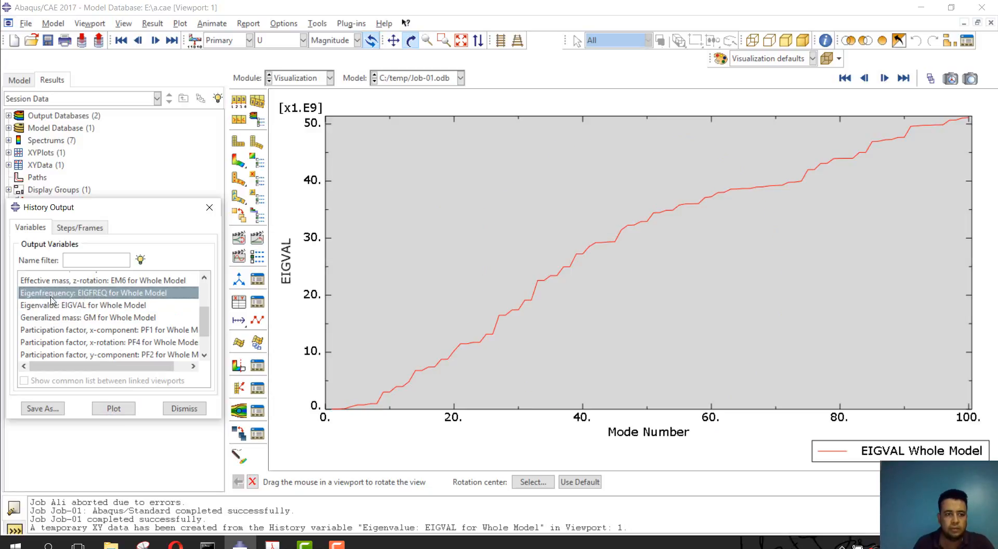
- Plot Eigenfrequency EIGFREQ for Whole Model against mode number
click(113, 408)
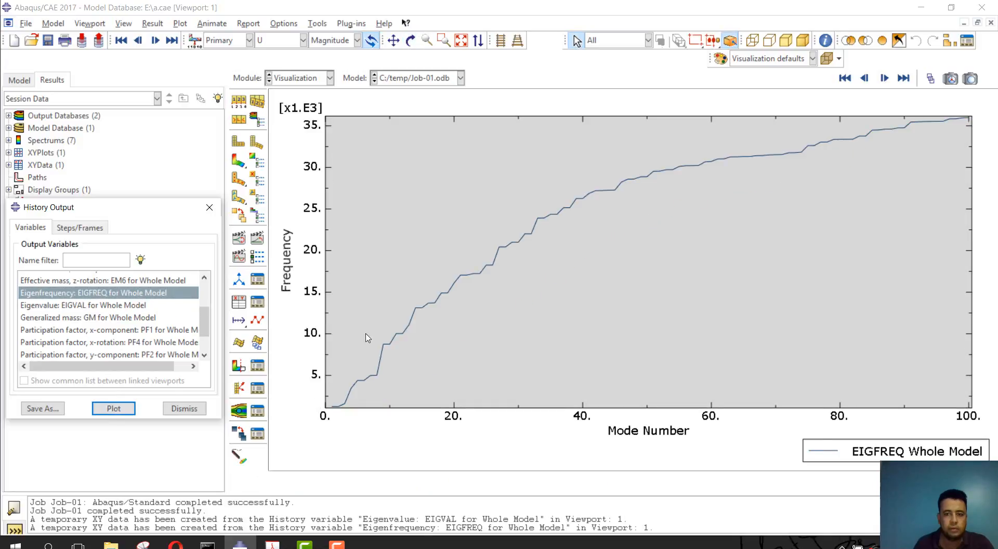
mouse_move(598, 434)
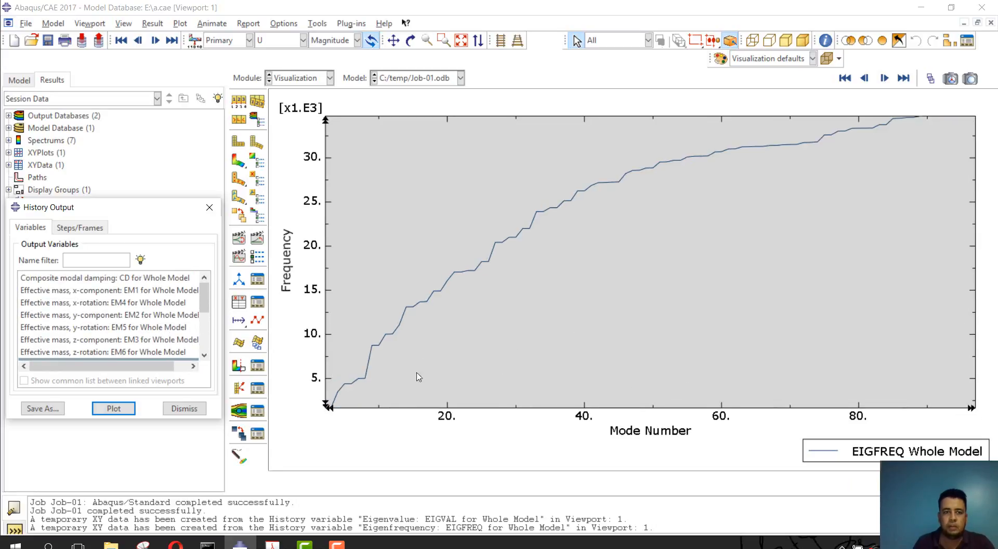
mouse_move(290, 389)
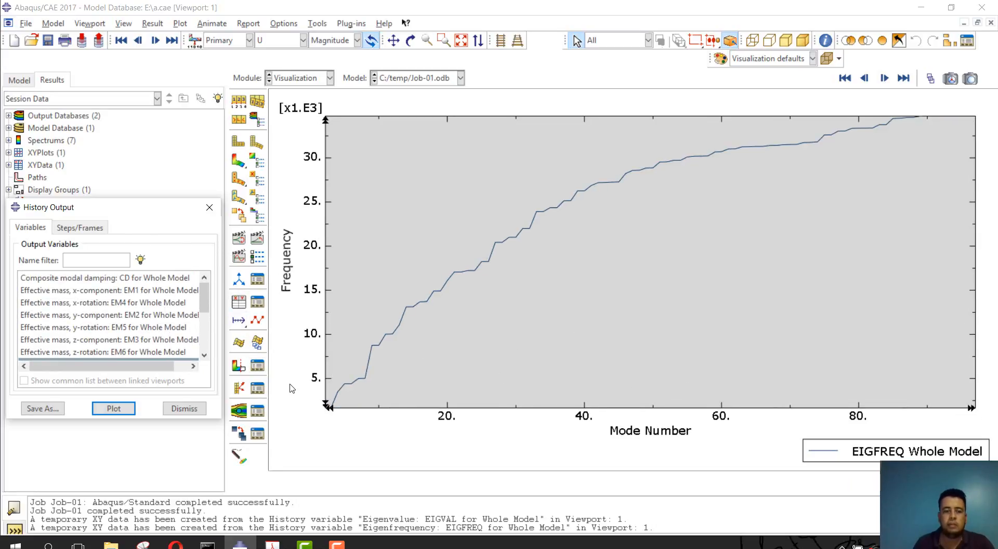